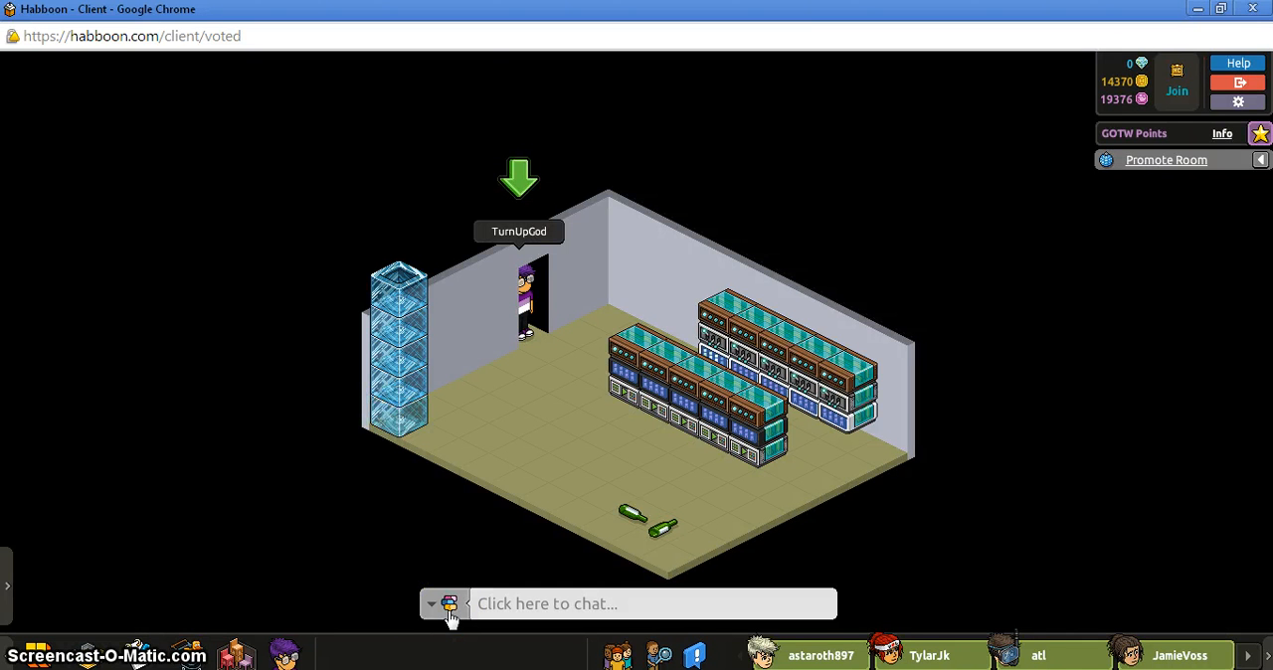
Walk the avatar through the doorway a few tiles onto the floor beside the server racks
click(552, 348)
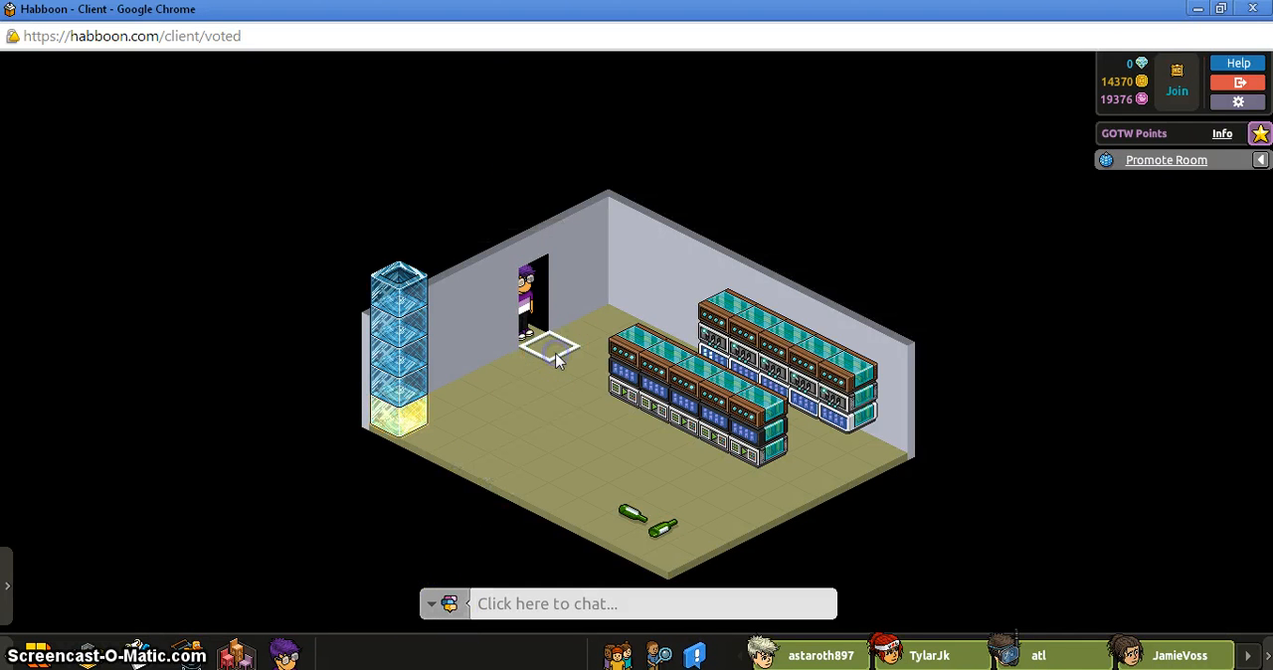
click(554, 378)
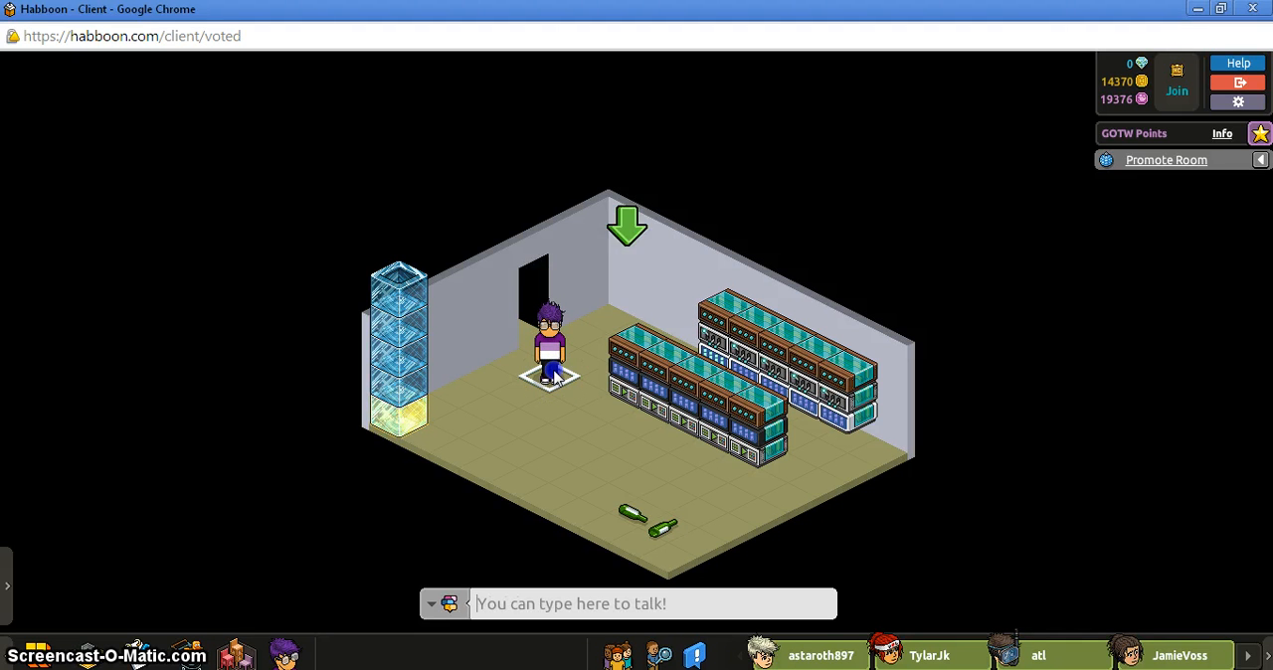
click(549, 343)
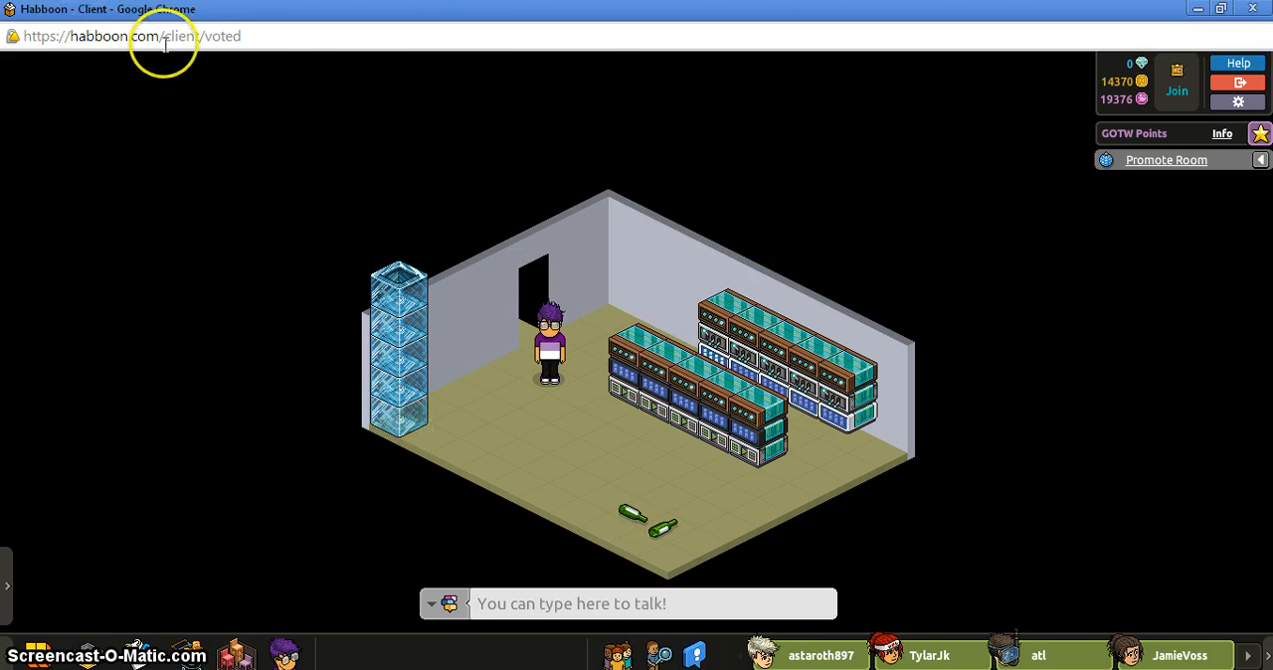
mouse_move(184, 101)
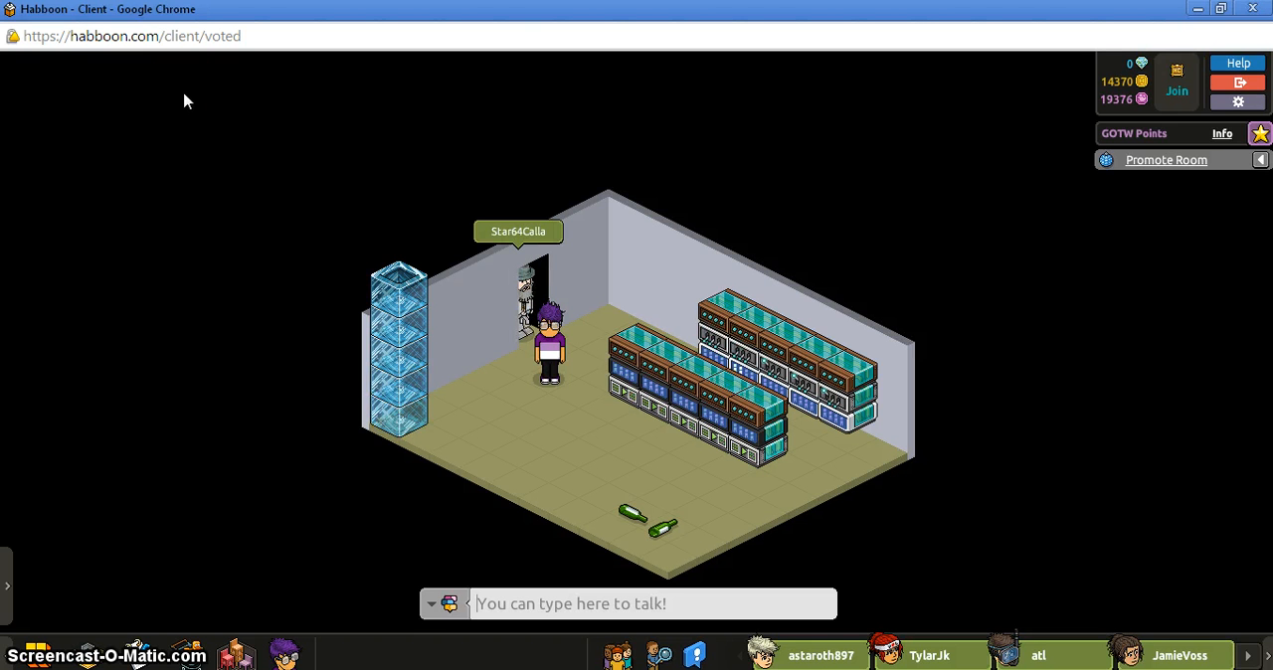
Send 'hey ur in a video' to the visitor in room chat
text(h)
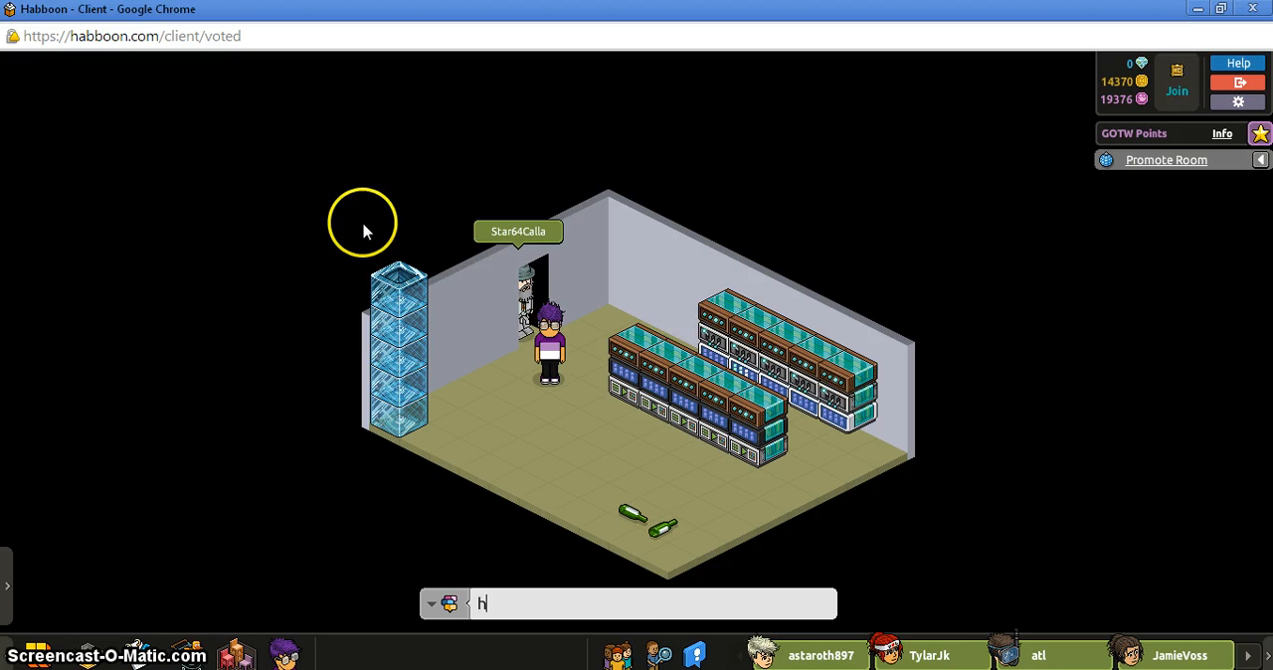
text(ey ur in a video)
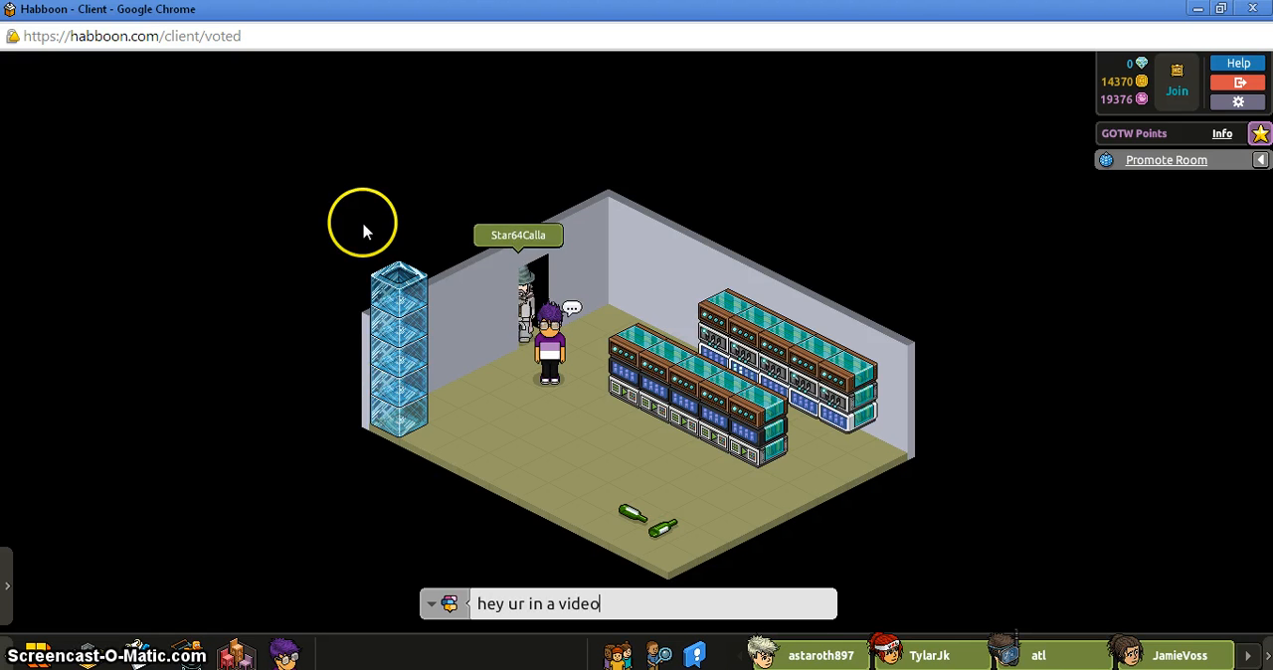
key(Return)
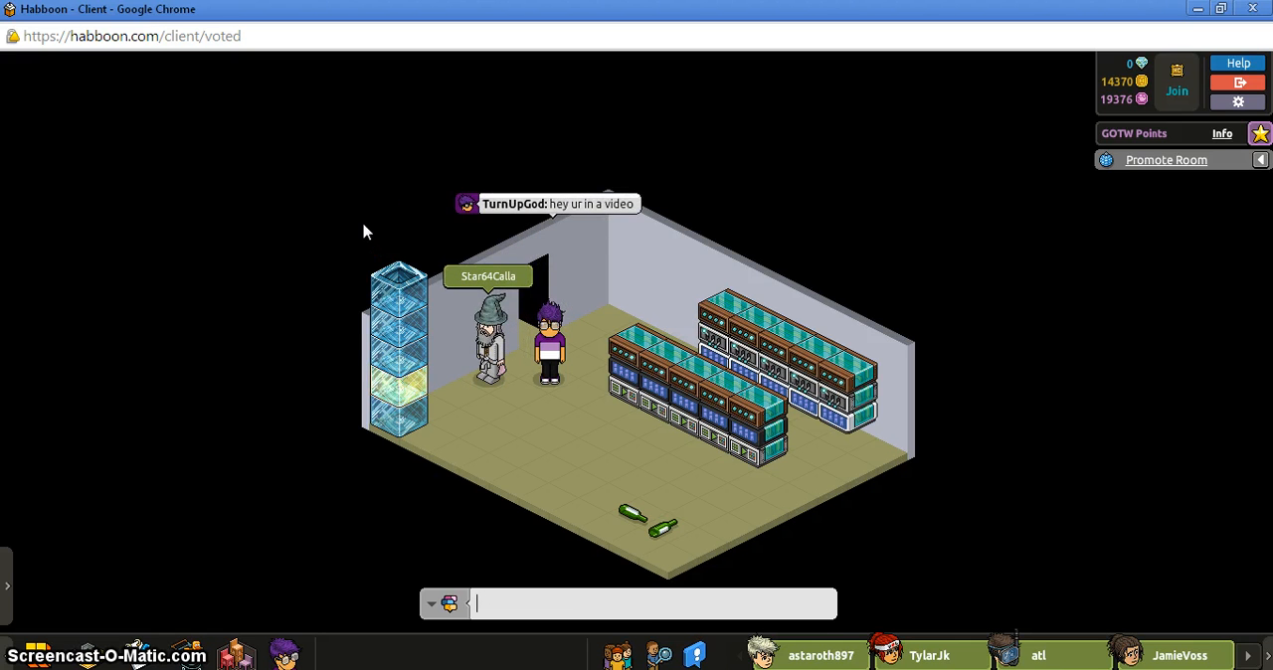
Send a follow-up chat message beginning 'say hi'
text(say hi)
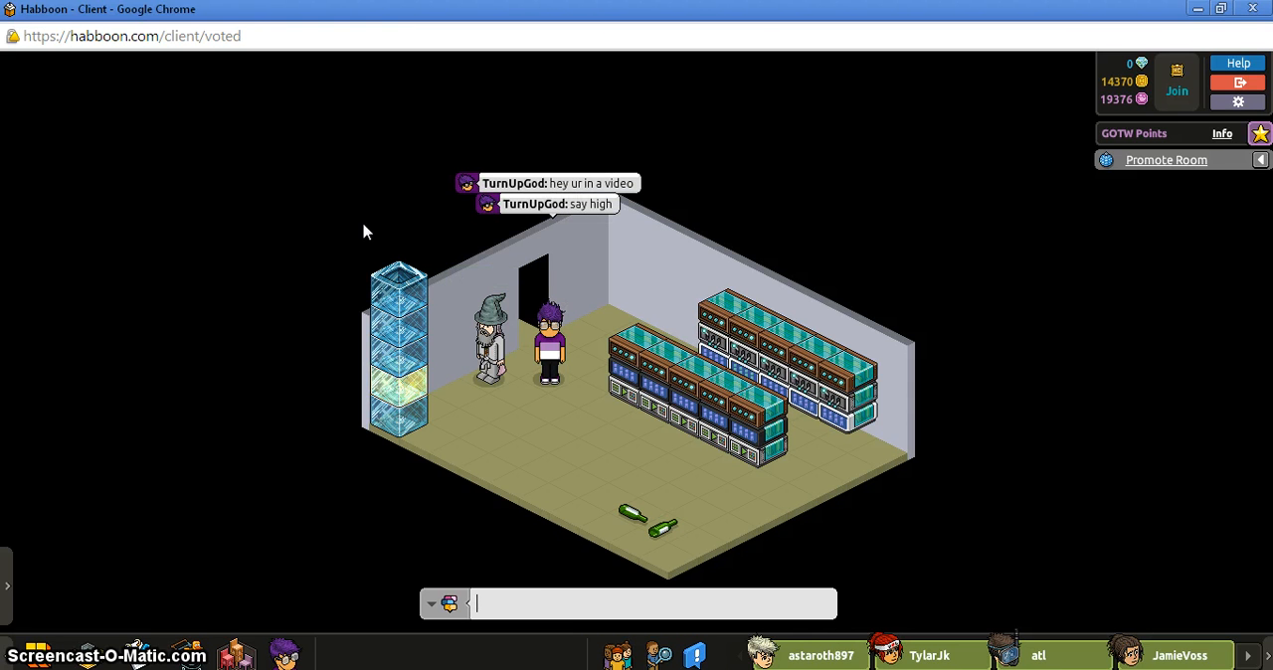
text(i cre)
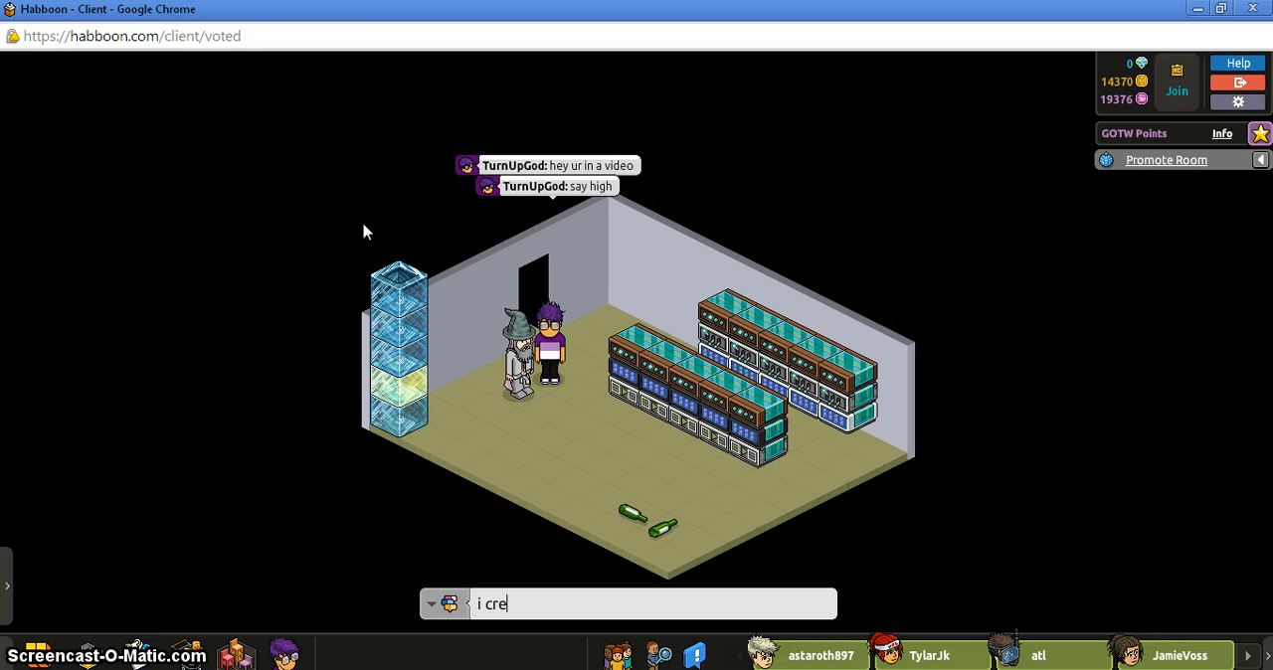
key(Return)
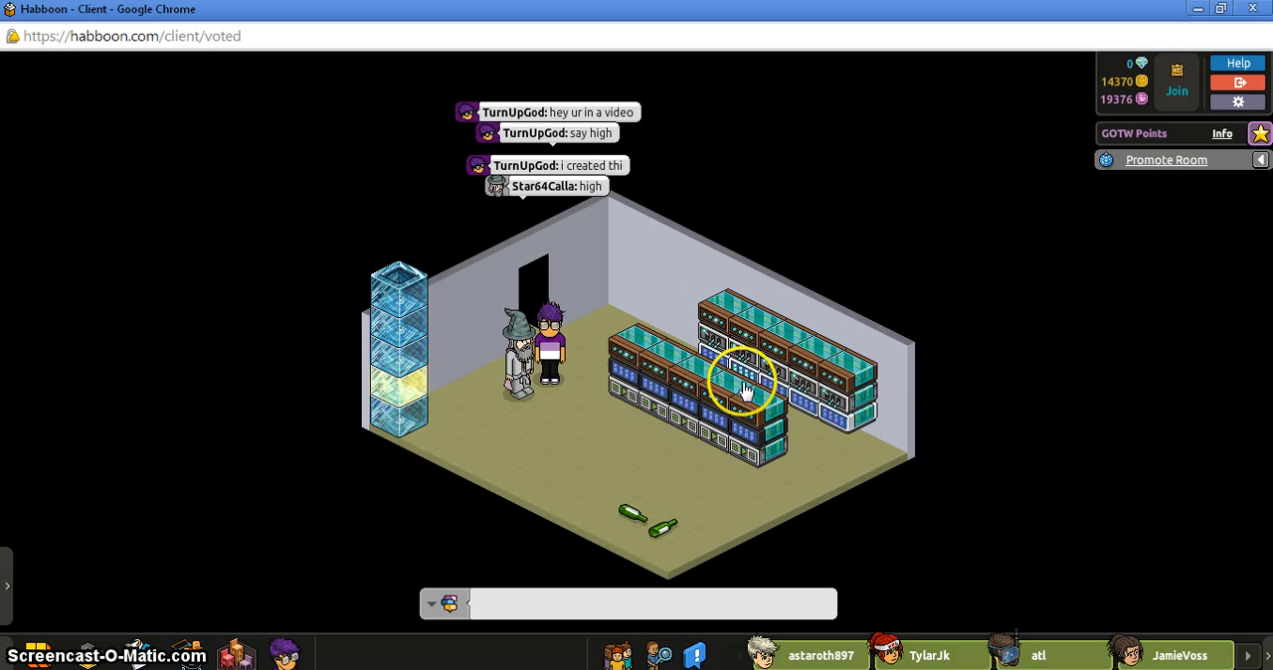
Type 'its a tutorial video and u just showed them how this works', then inspect a Toggle Furni State block
click(741, 383)
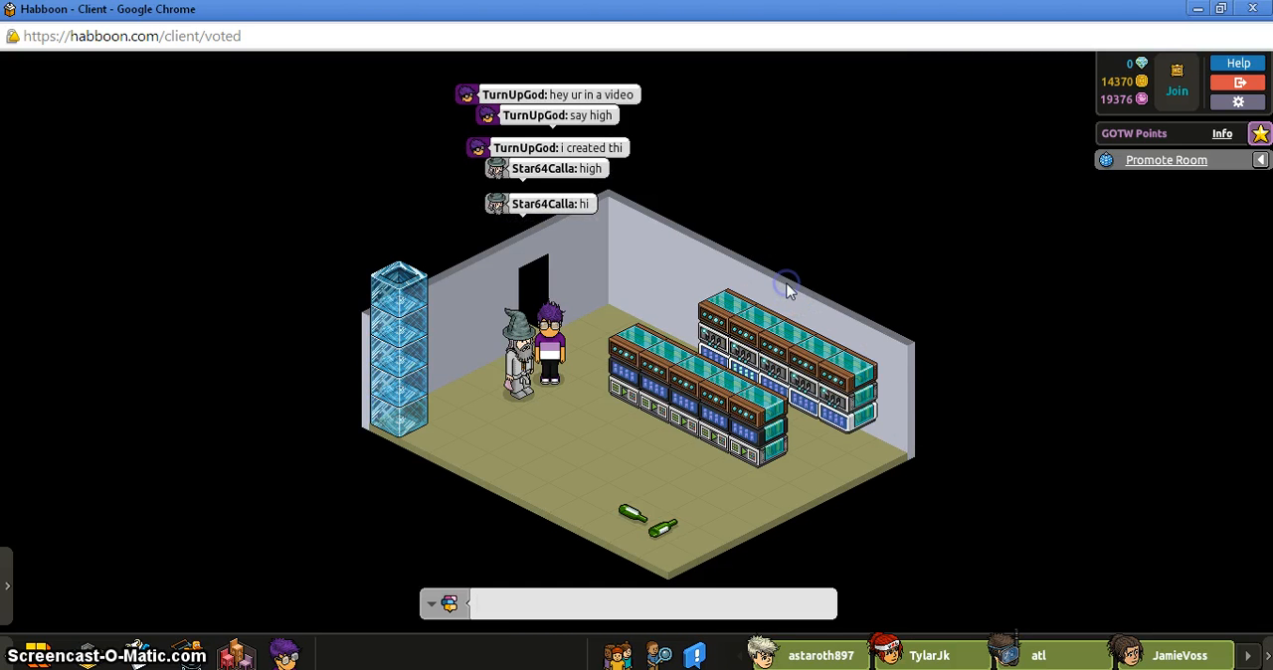
click(786, 283)
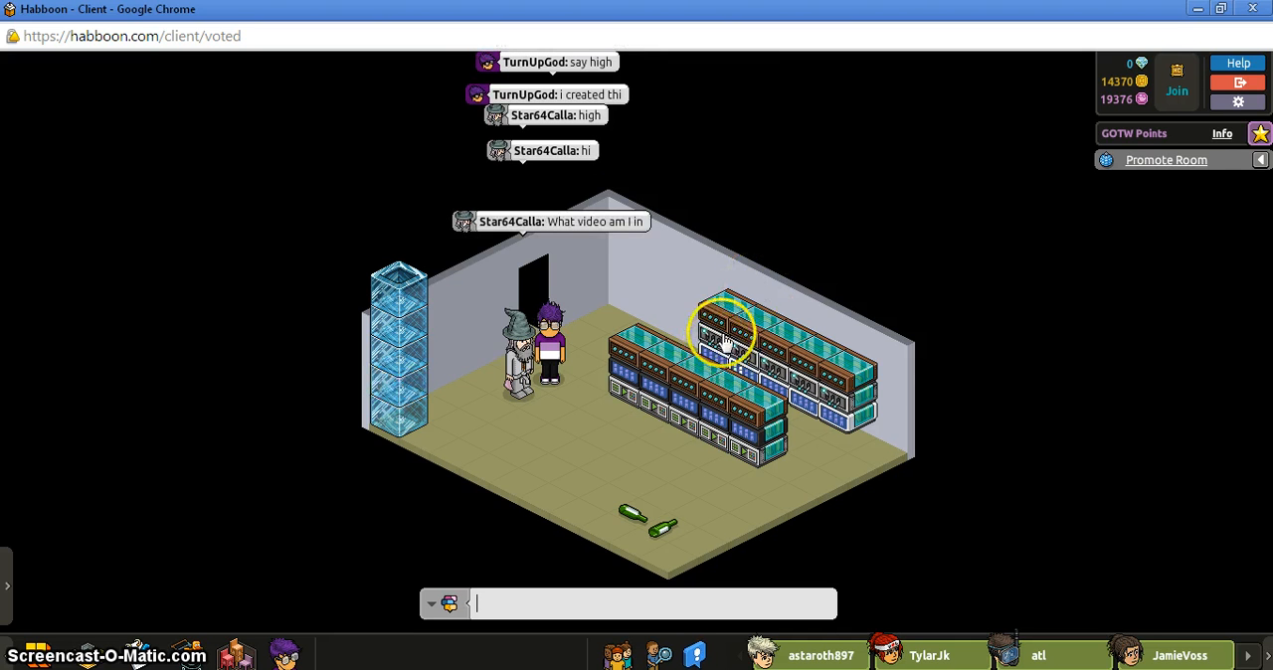
text(its)
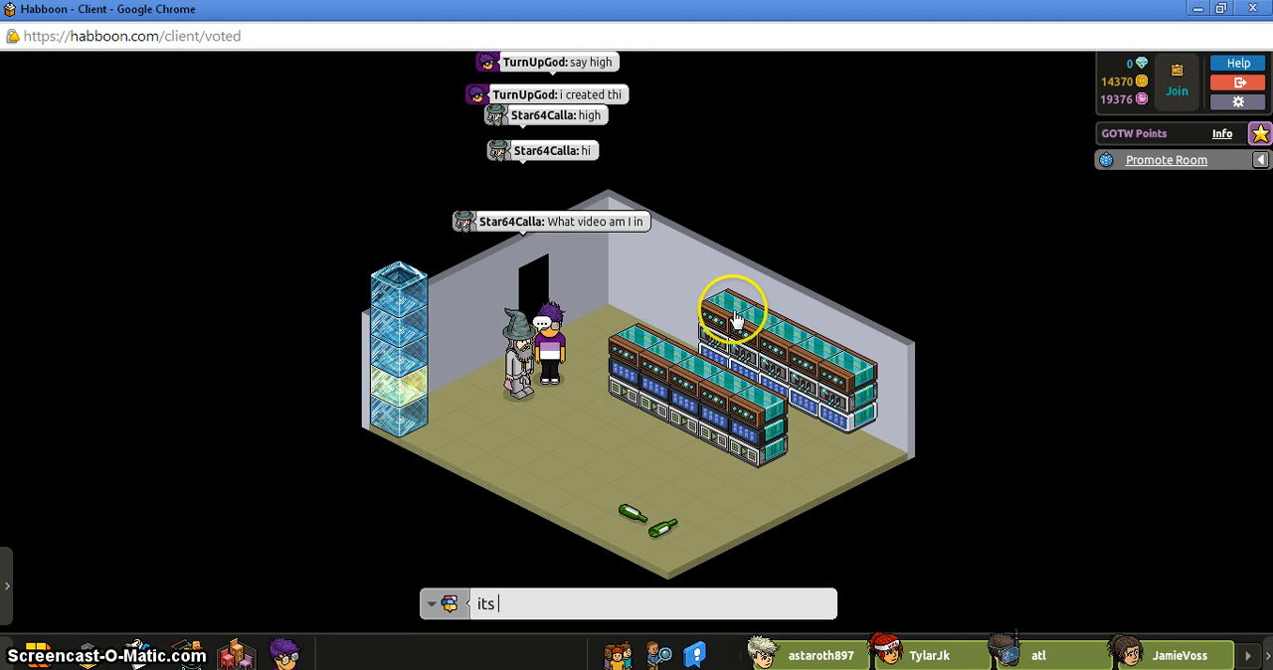
text(a tu)
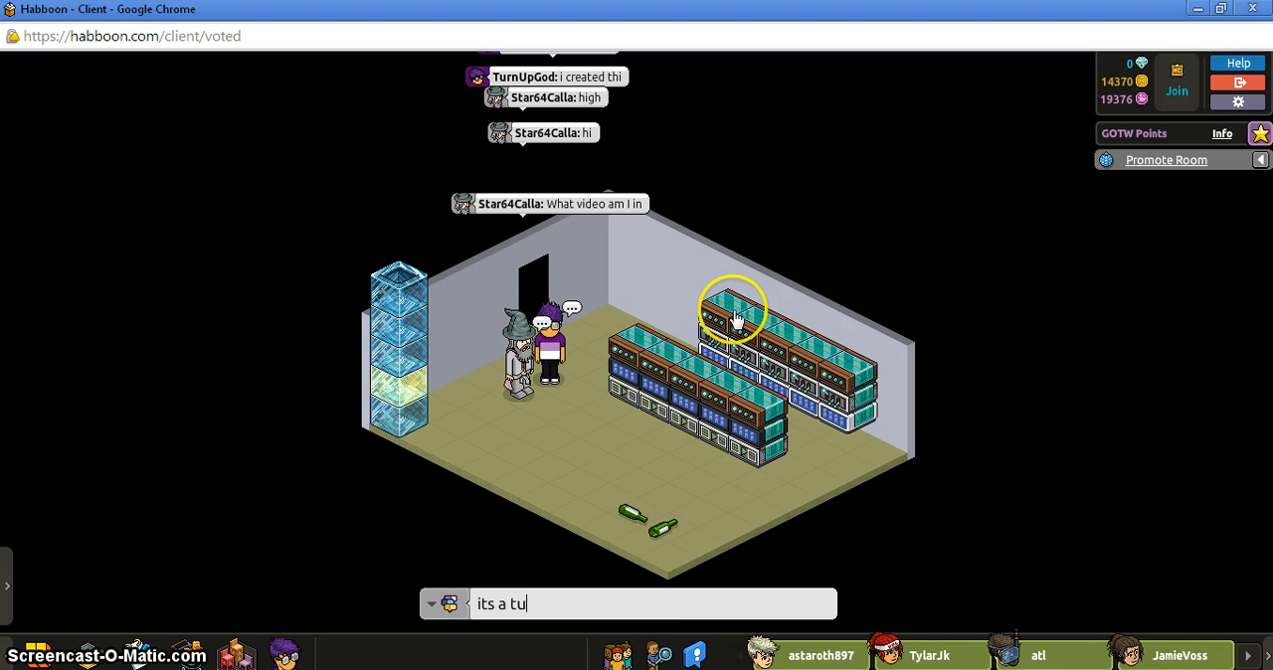
text(torial vid)
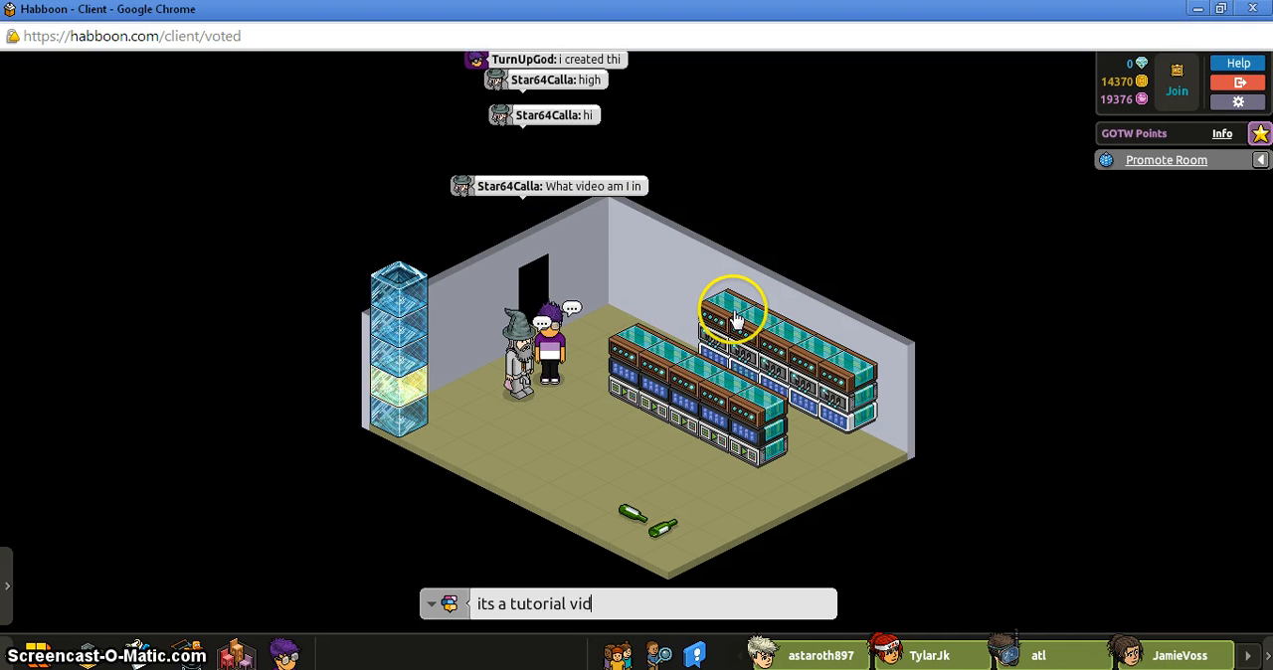
text(eo and u just)
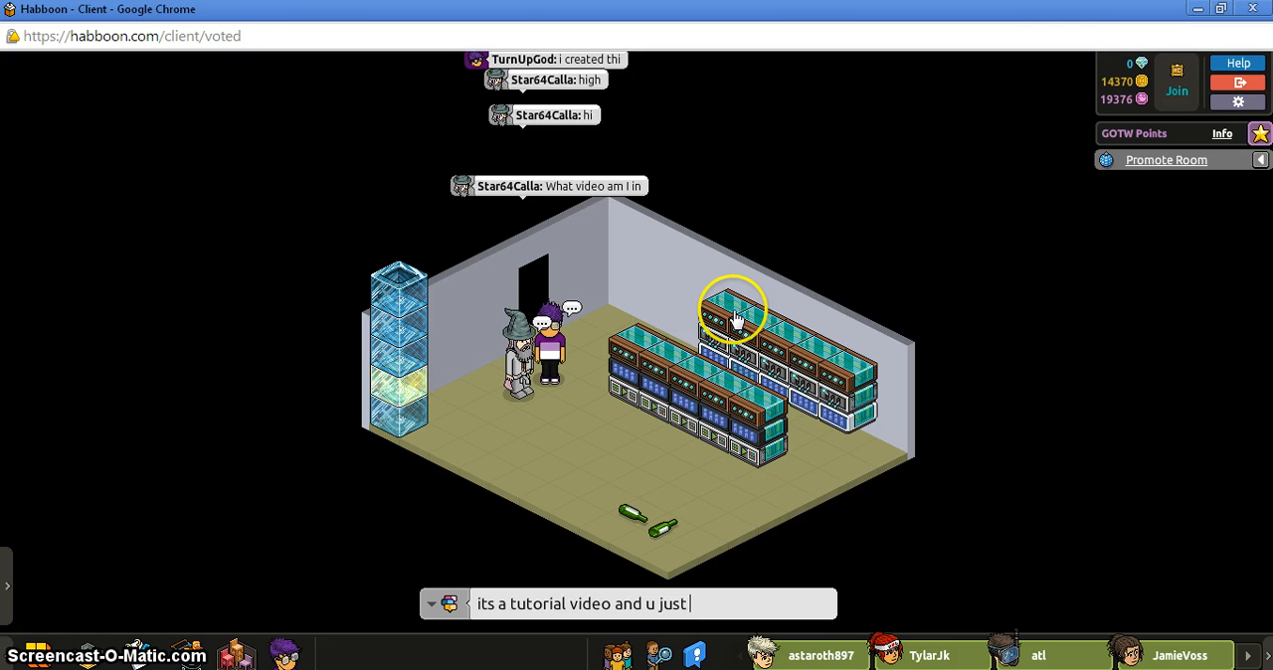
text(showed them)
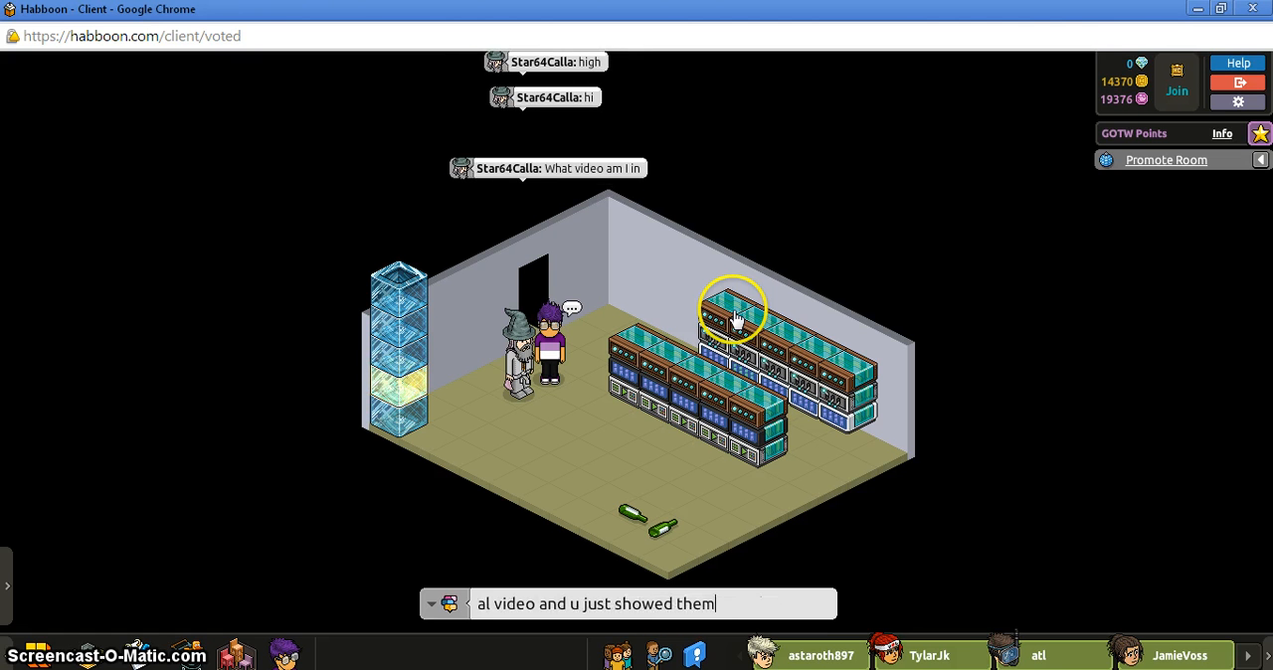
text(how this wor)
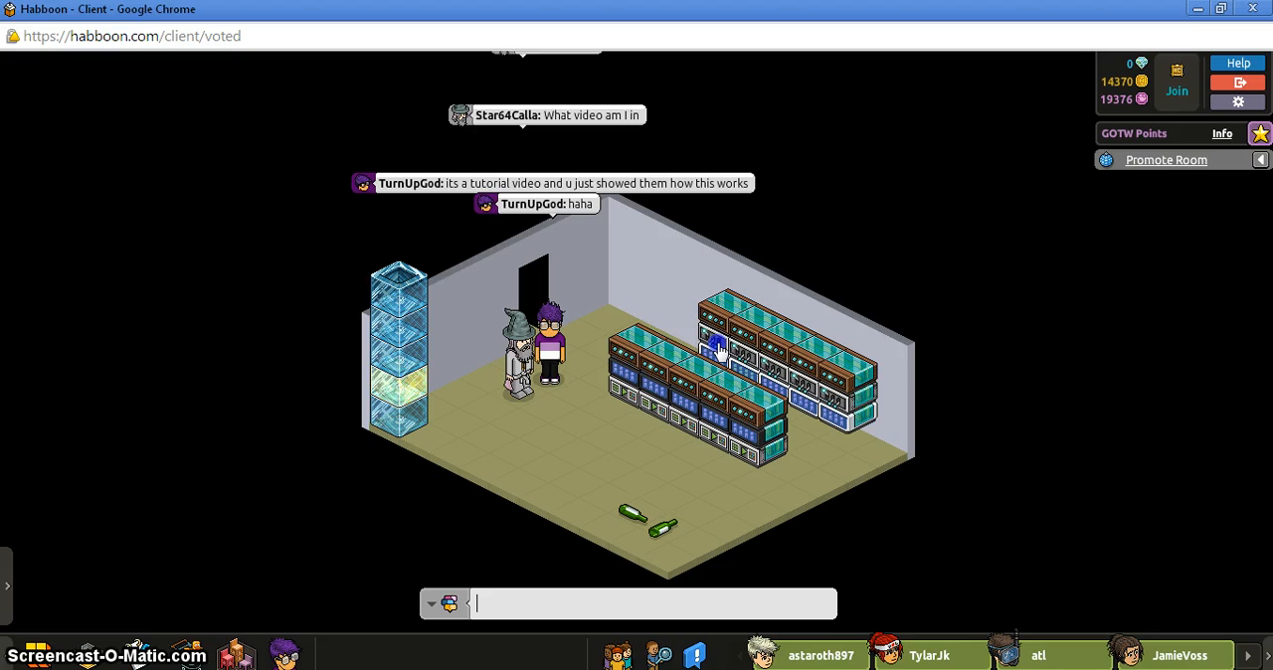
click(413, 422)
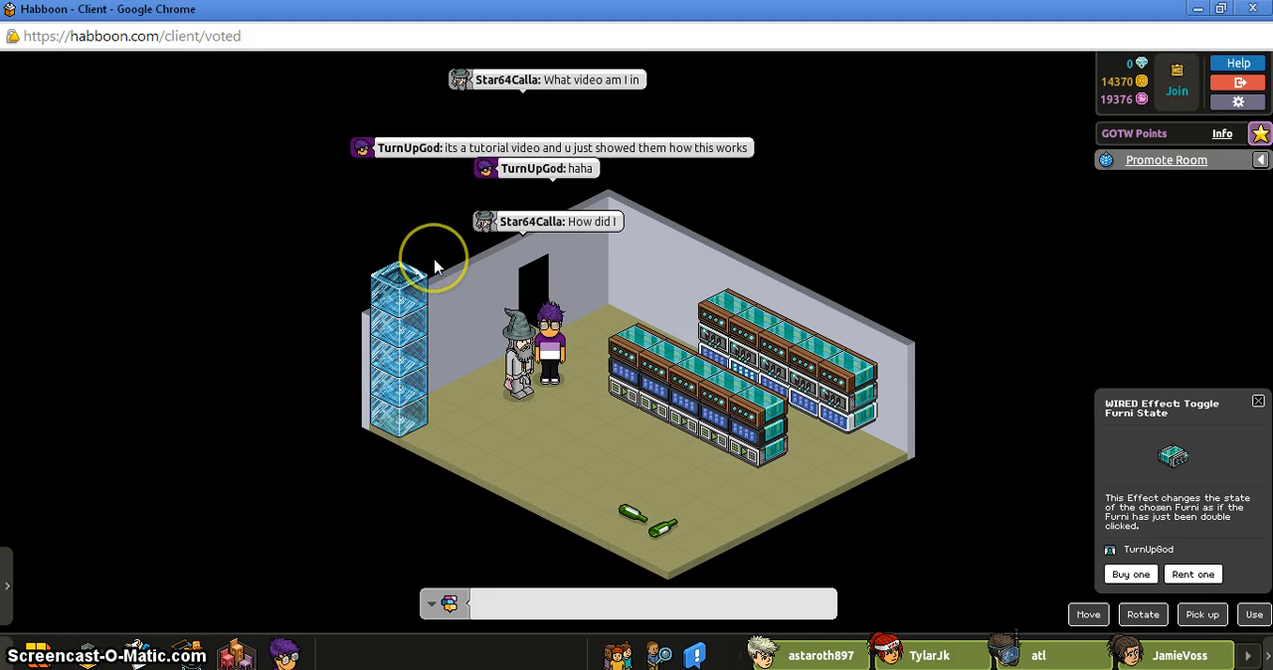
Type 'its a room count' in chat, fixing a typo, and begin a follow-up
text(its a)
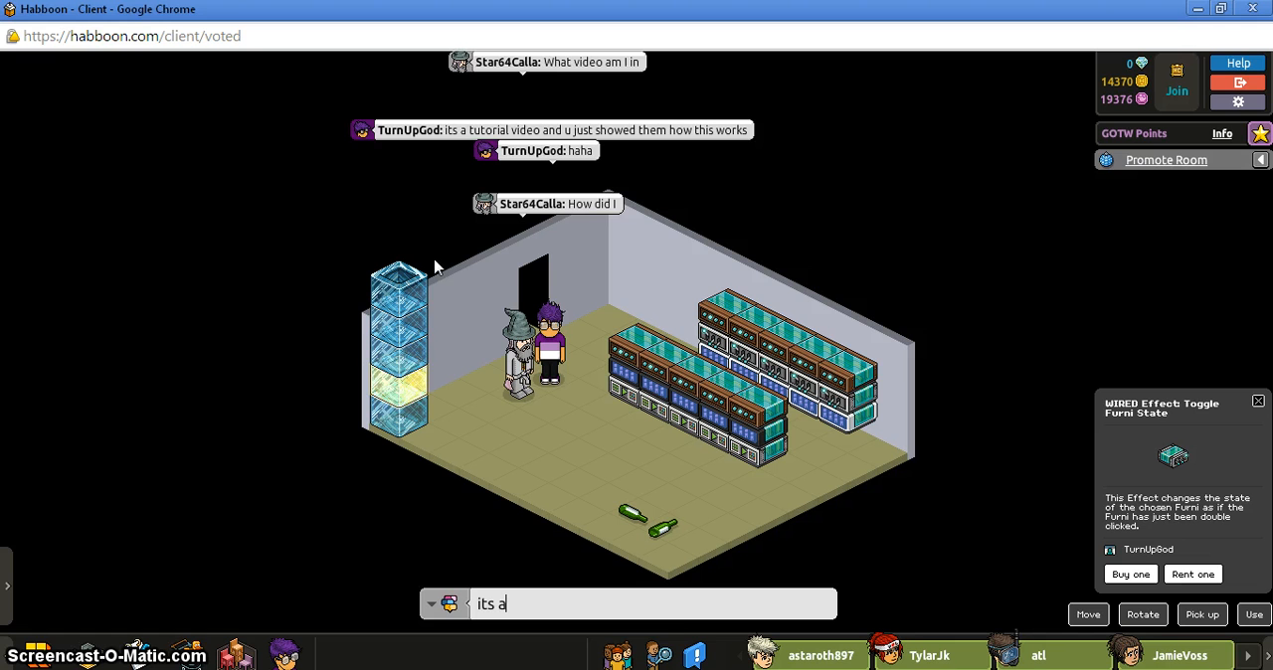
text(roo)
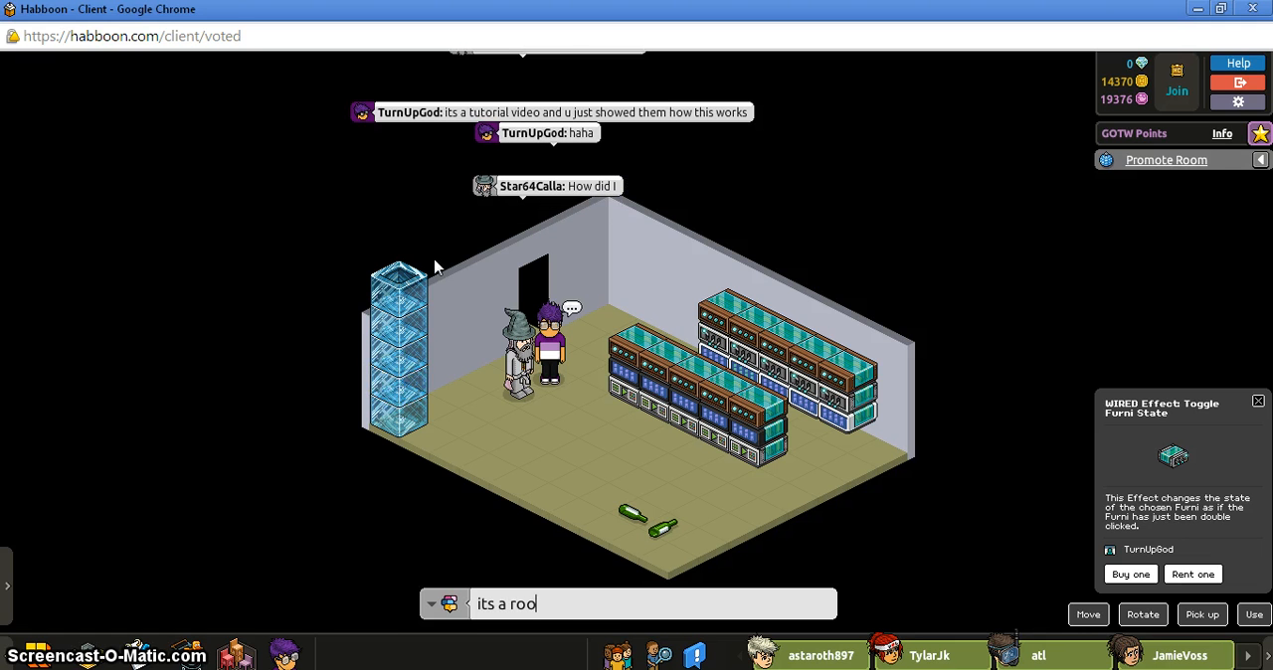
key(BackSpace)
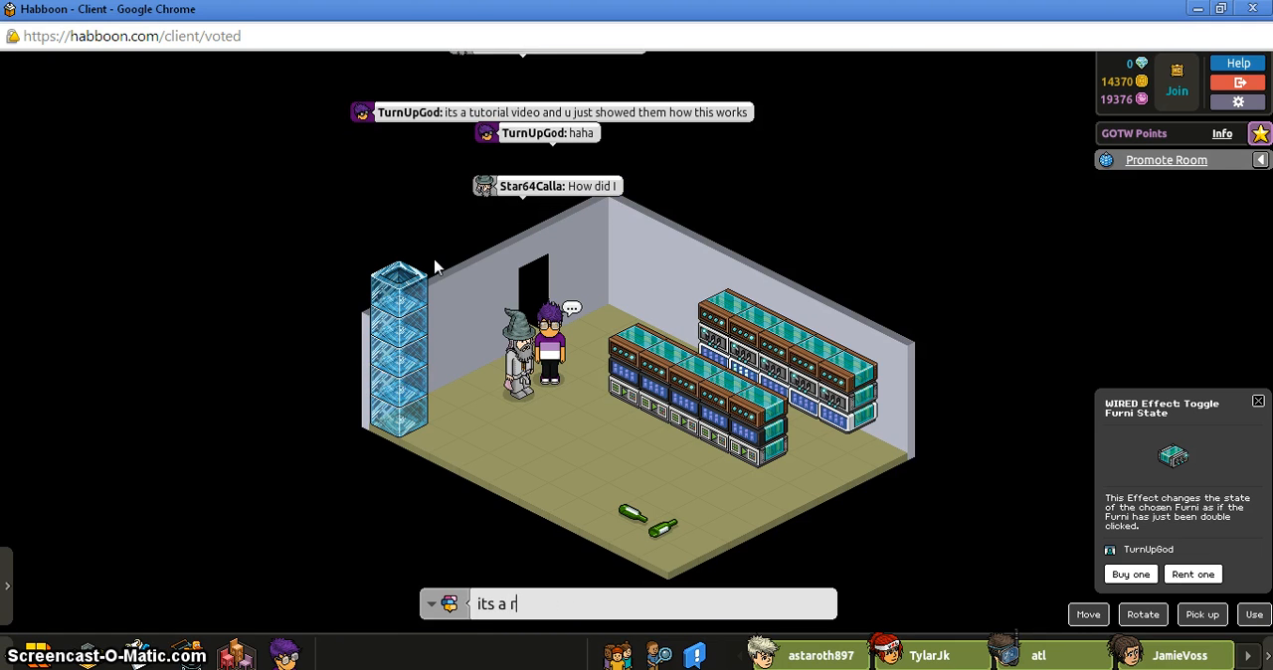
text(oom)
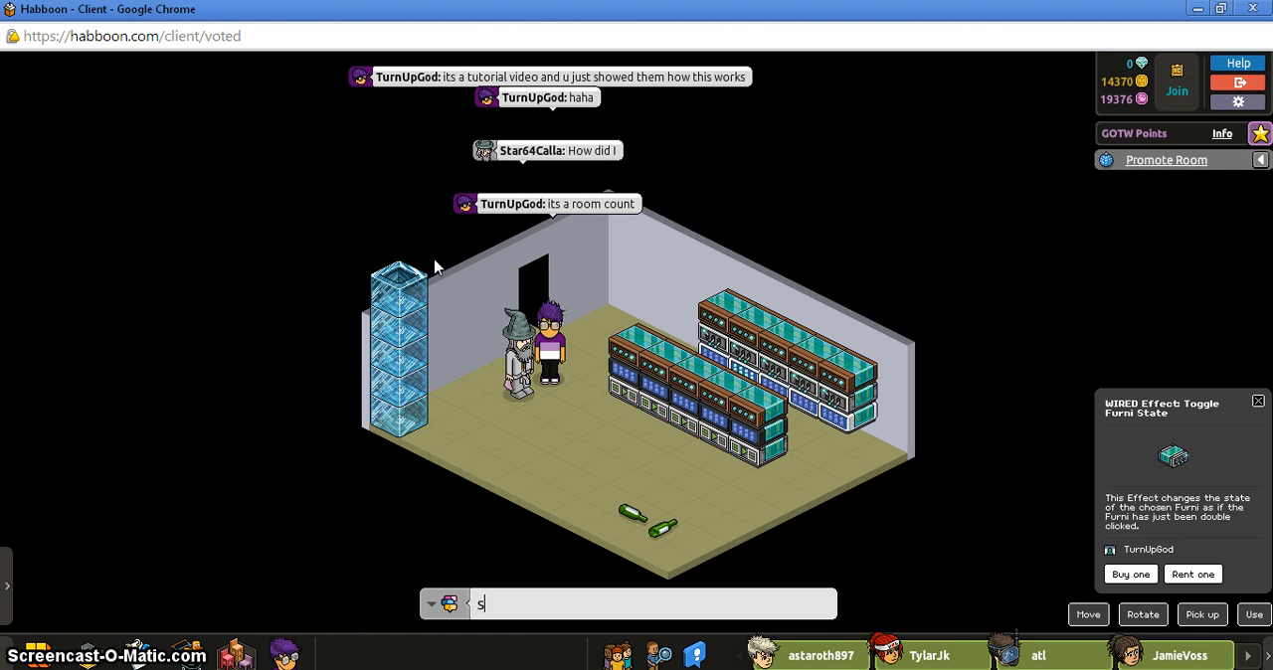
text(o when)
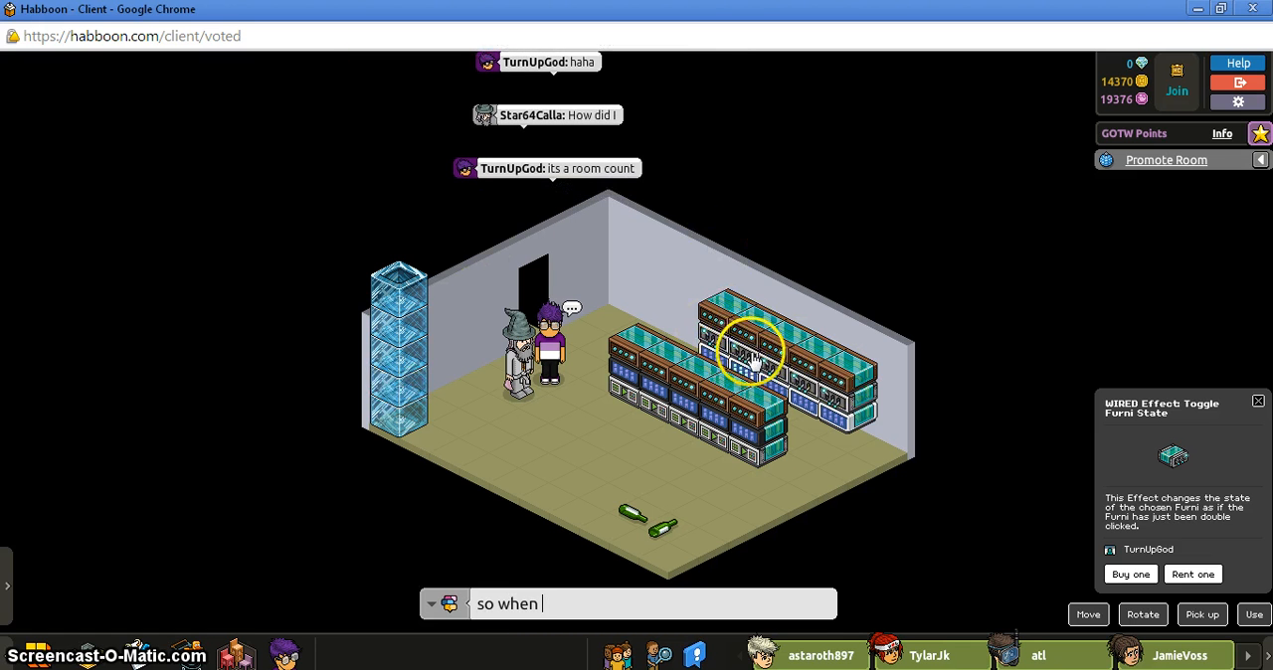
Inspect both user-count condition blocks, then send that the counter showed 2 on entry
click(751, 374)
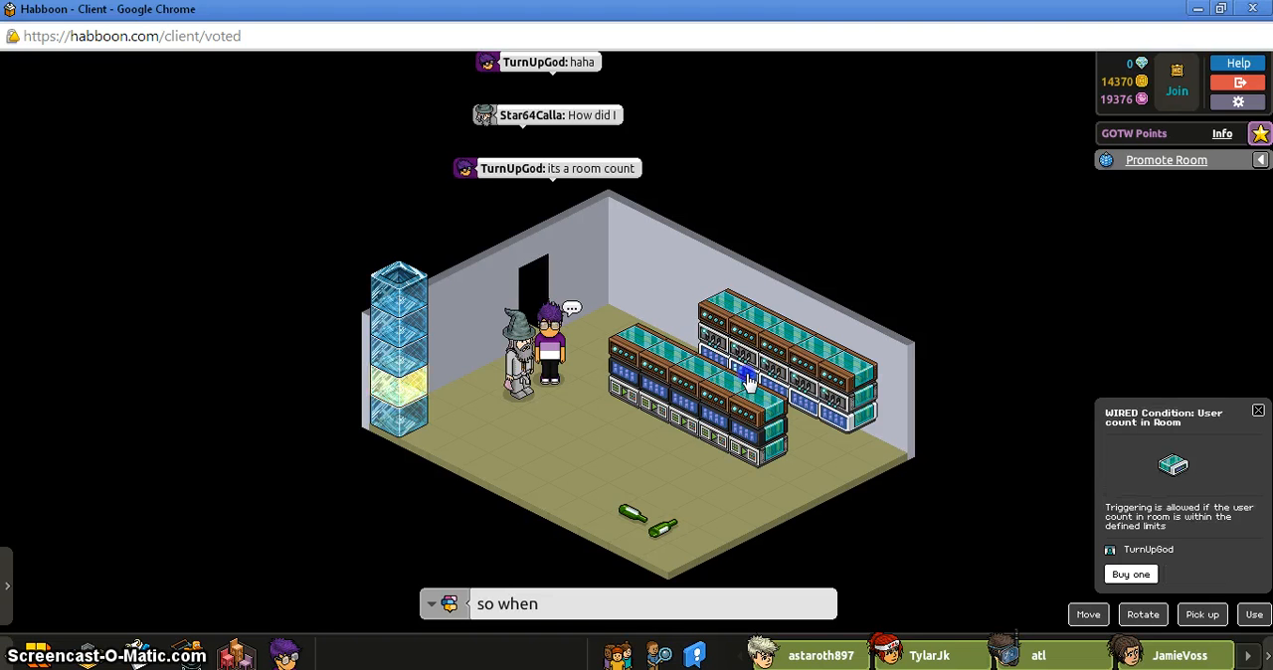
click(417, 388)
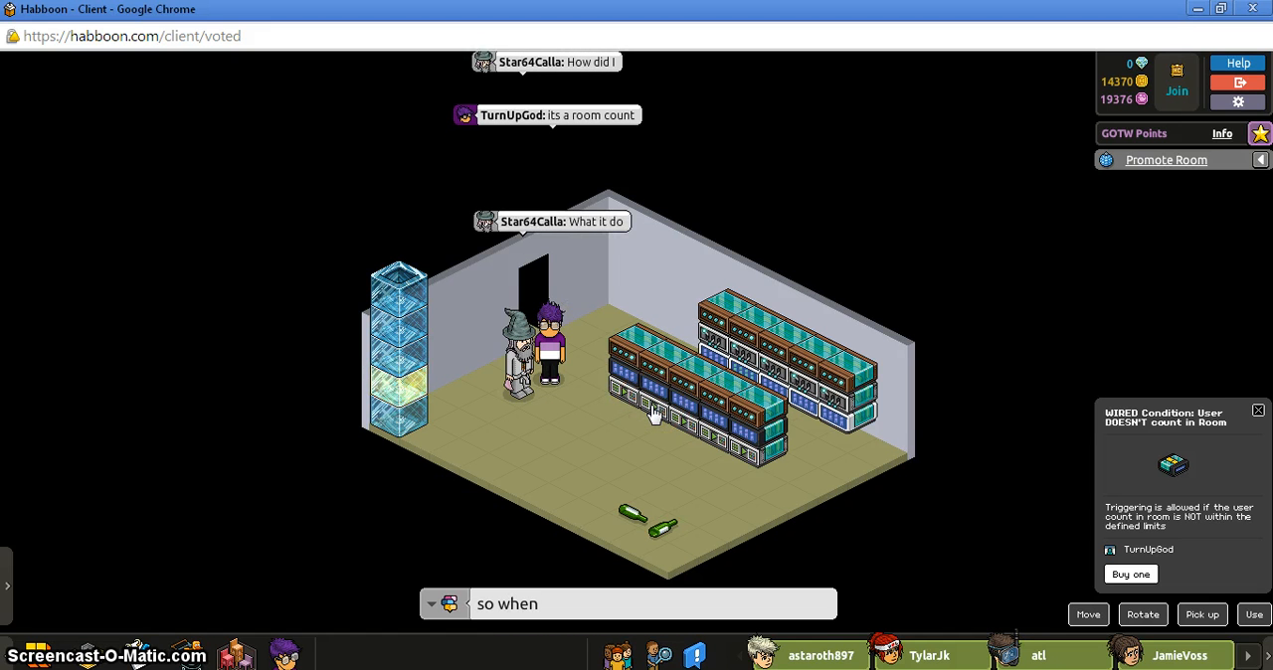
text(u e)
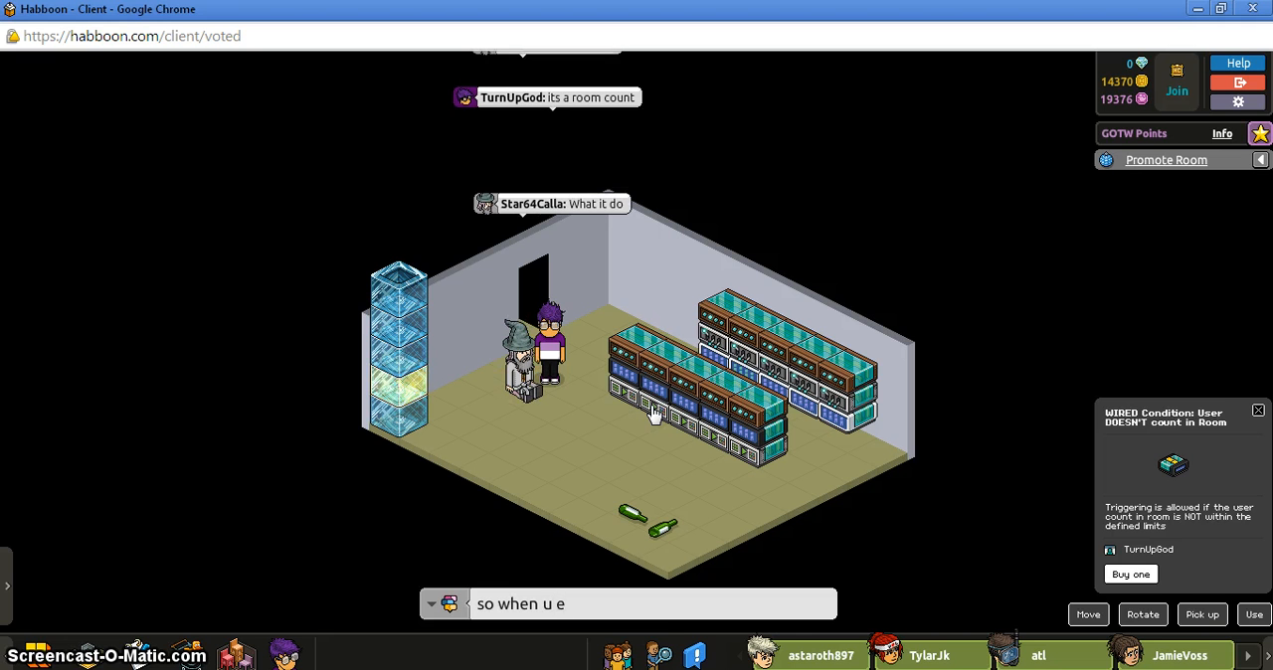
text(btered)
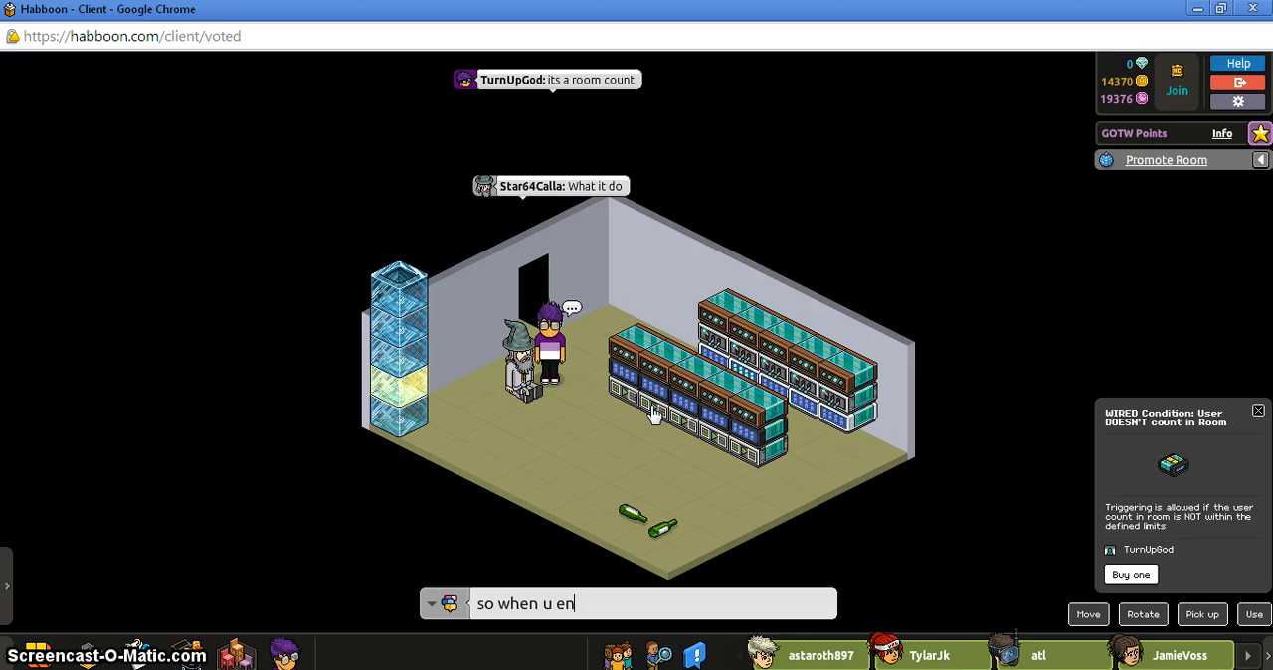
text(tered)
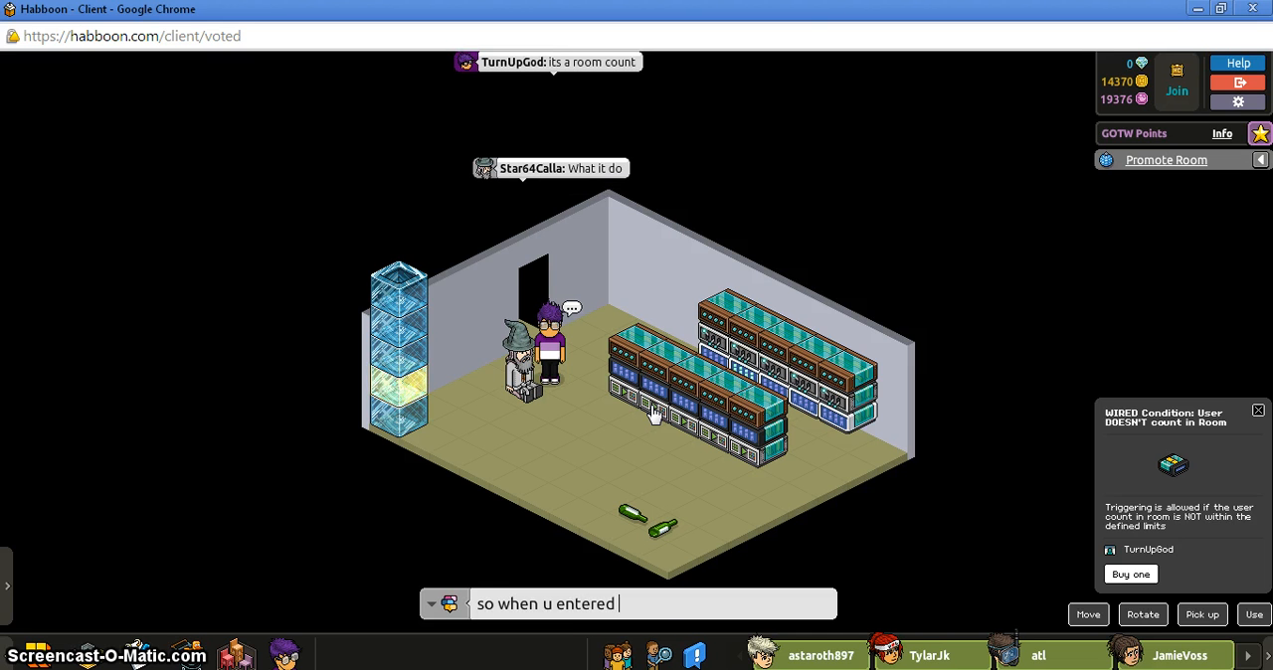
text(the room the wo)
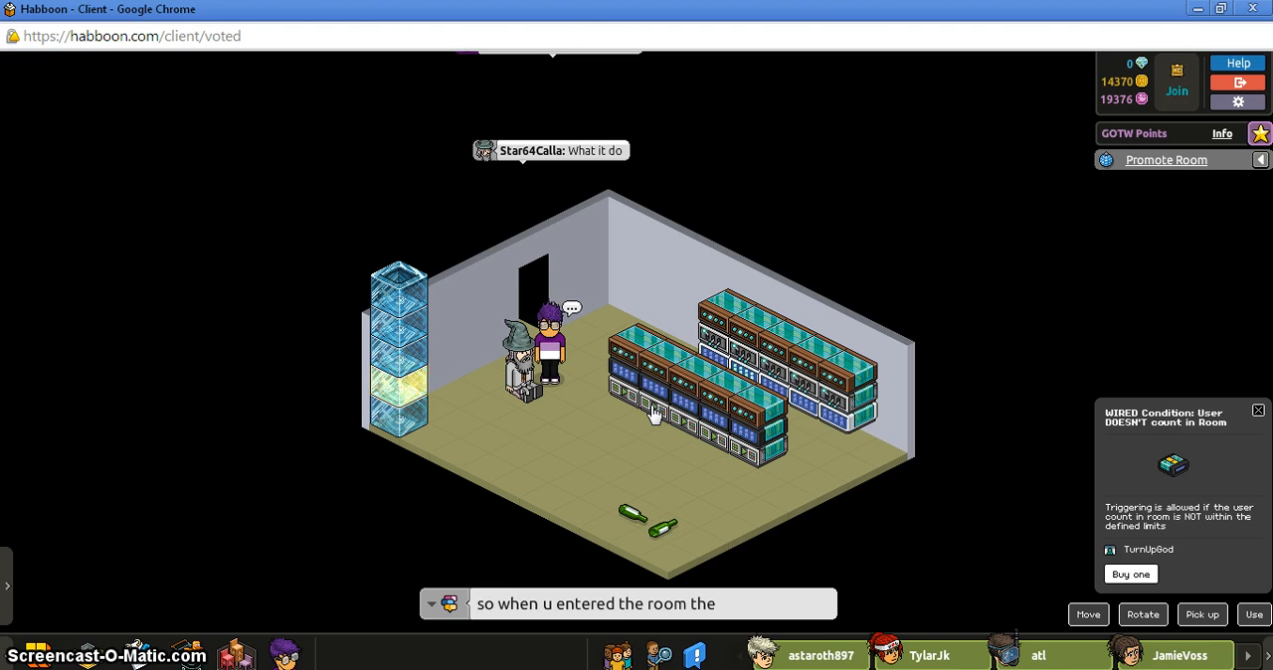
text(repeat wired shoe)
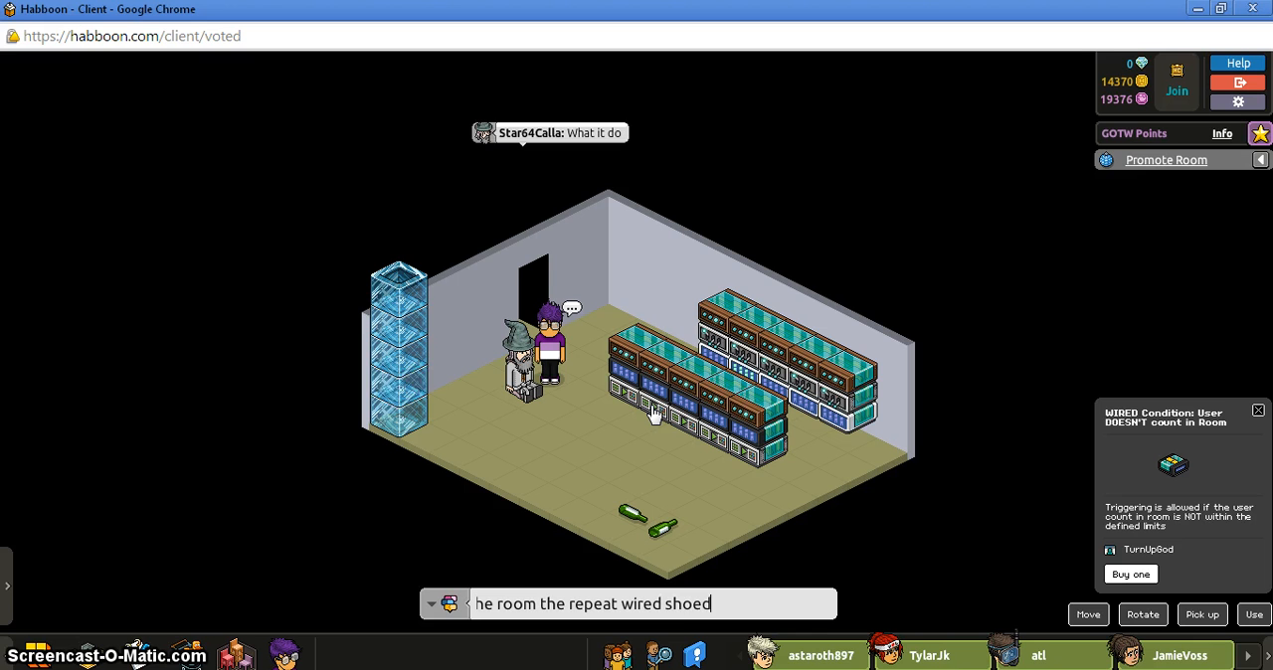
text(d)
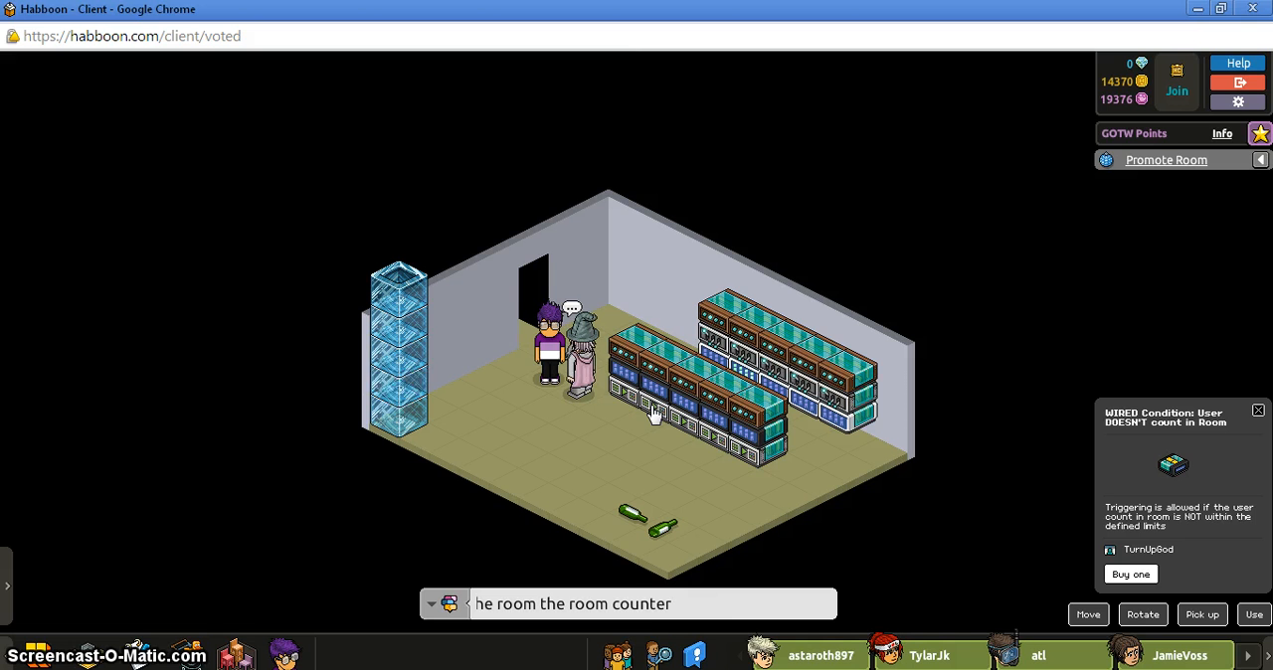
text(showed there wer)
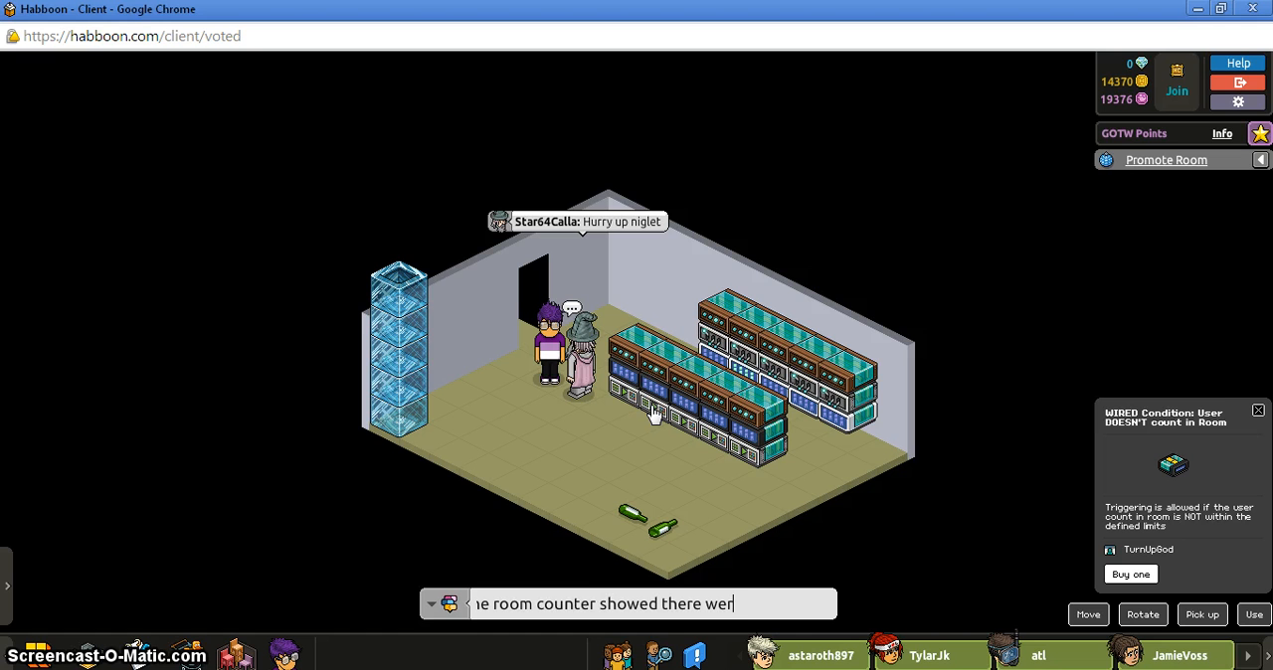
text(e 2 people in th)
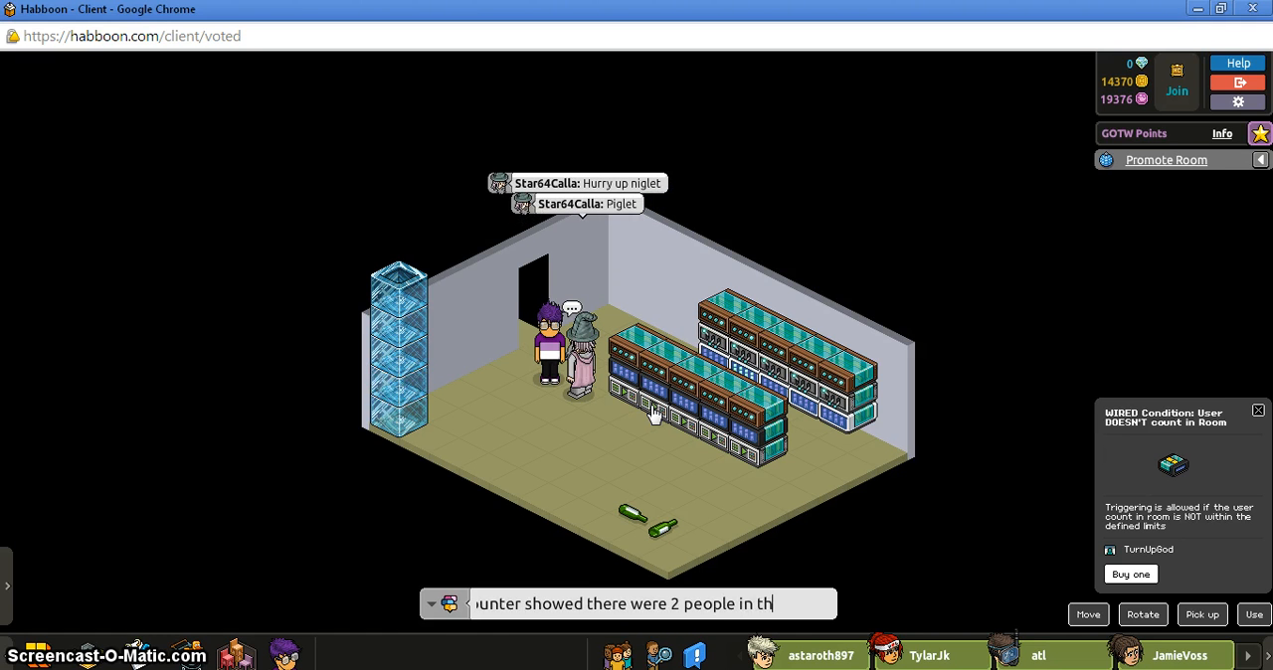
key(Return)
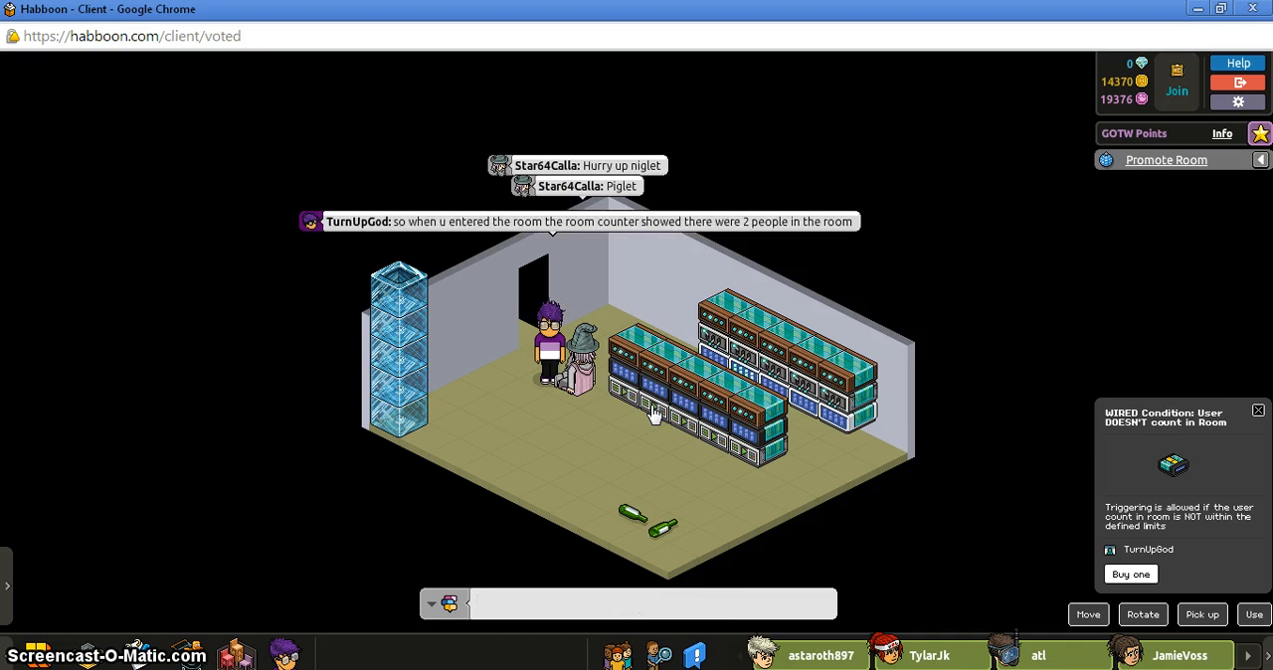
Send a chat message explaining the repeat trigger keeps the light blinking
text(then the repea)
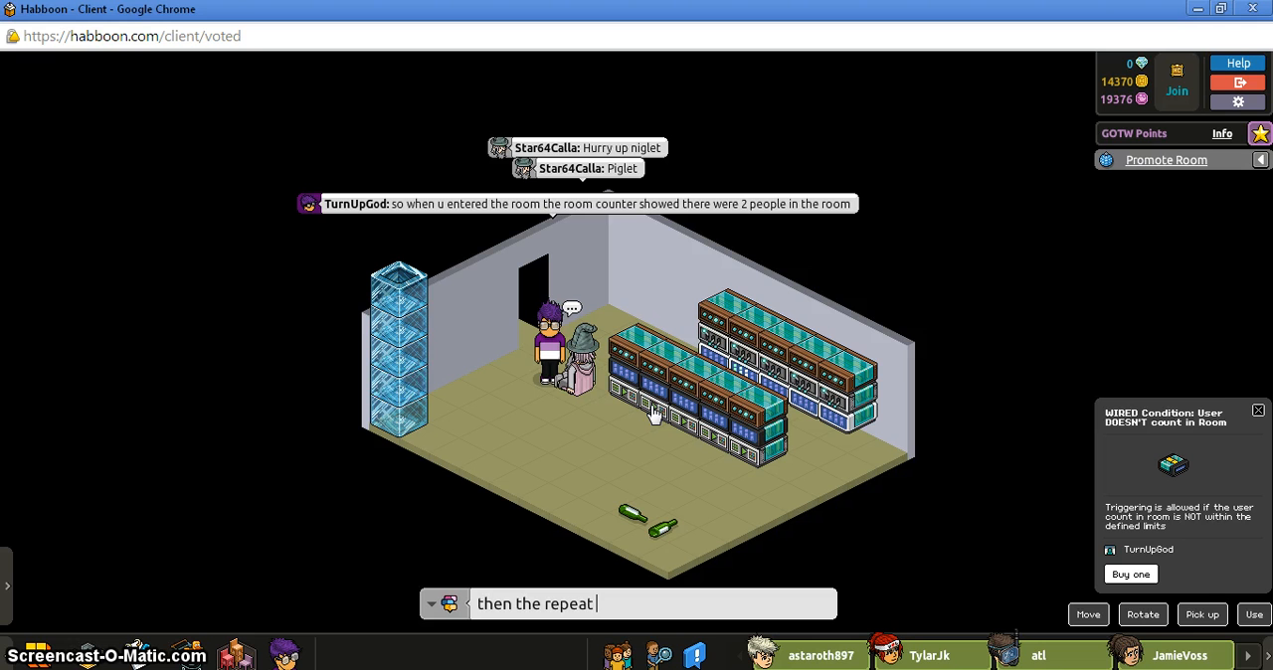
text(tri)
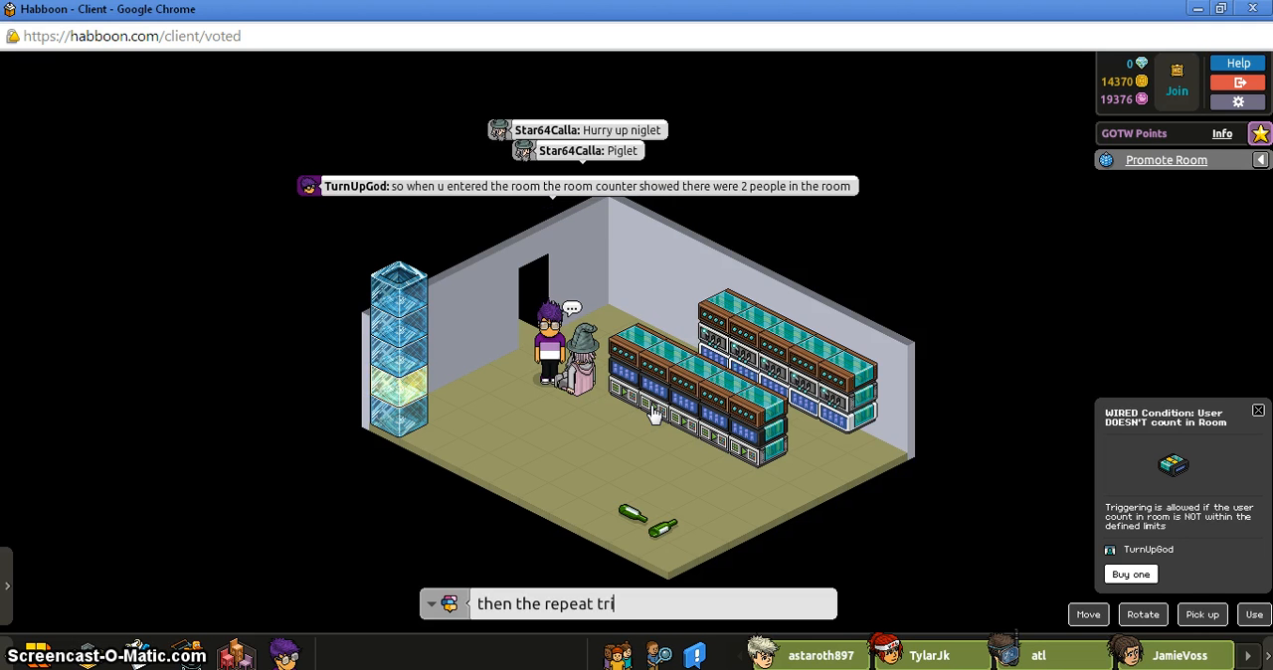
text(gger repea)
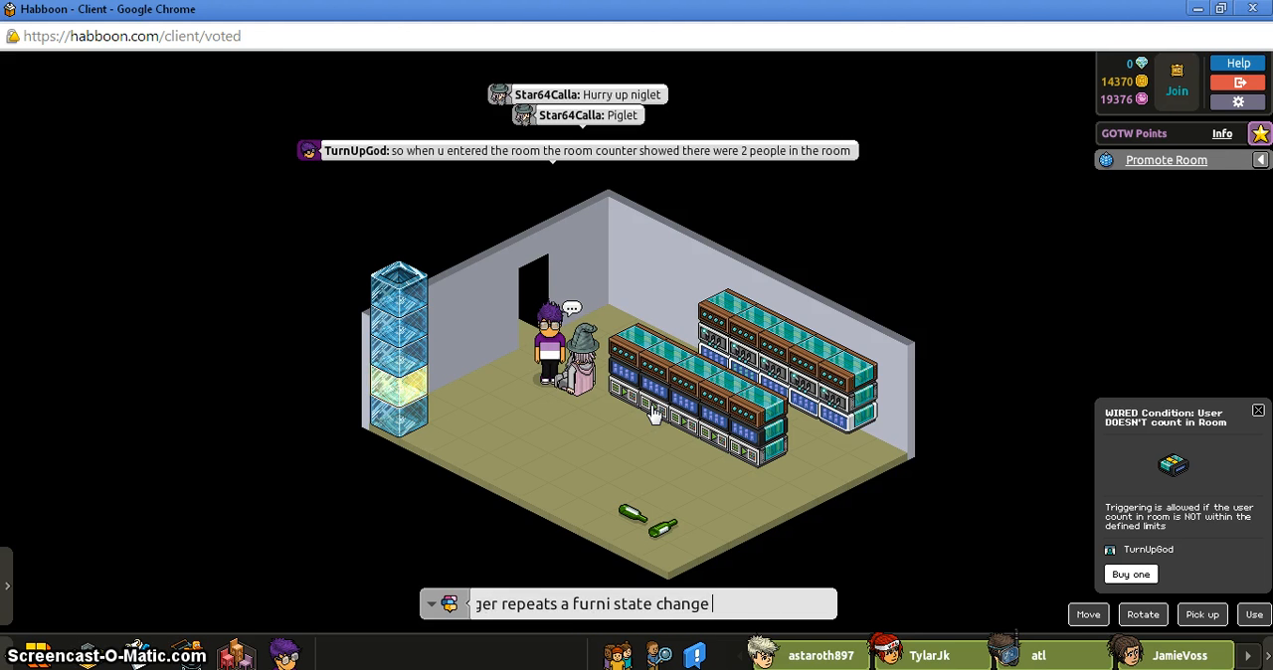
text(keepign the li)
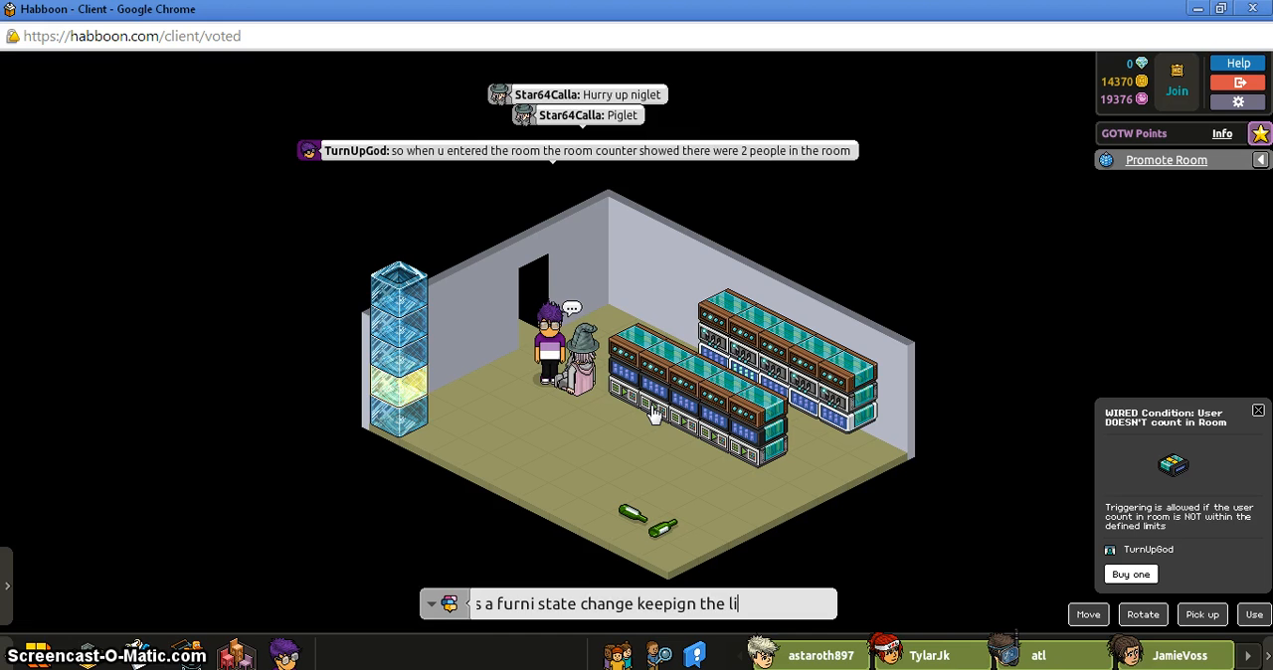
key(Return)
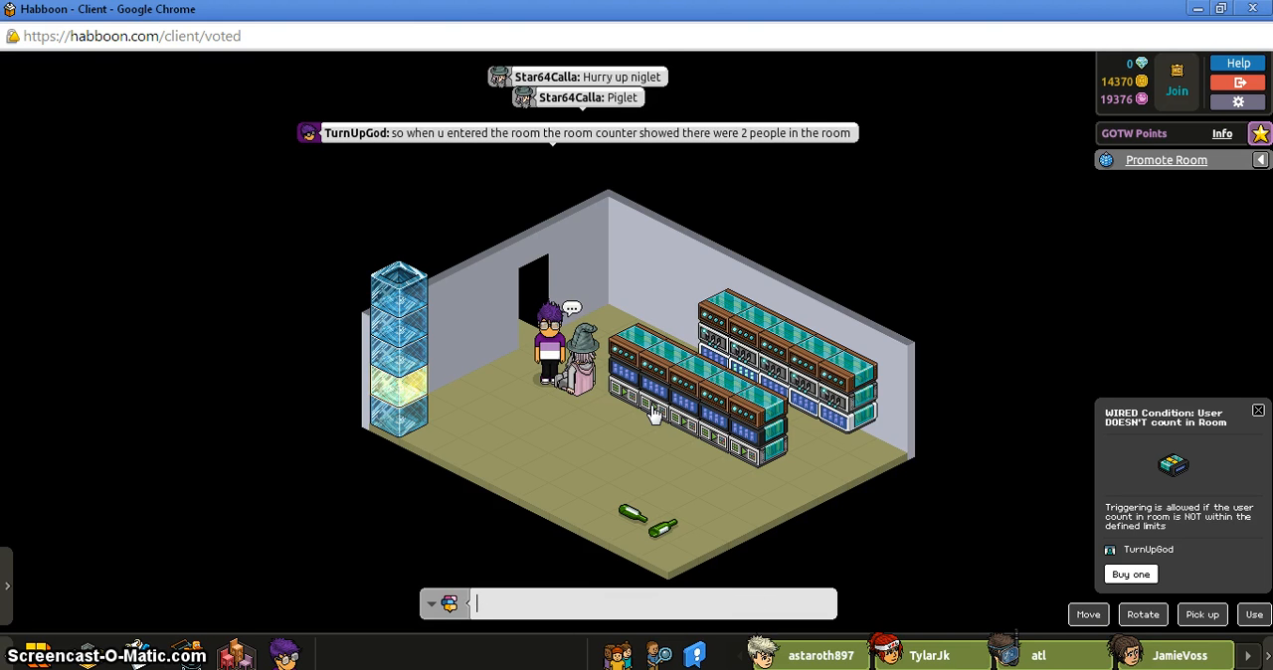
Send the user-not-count normal-state explanation ('so when u leave'), then start typing 'watch this'
text(the)
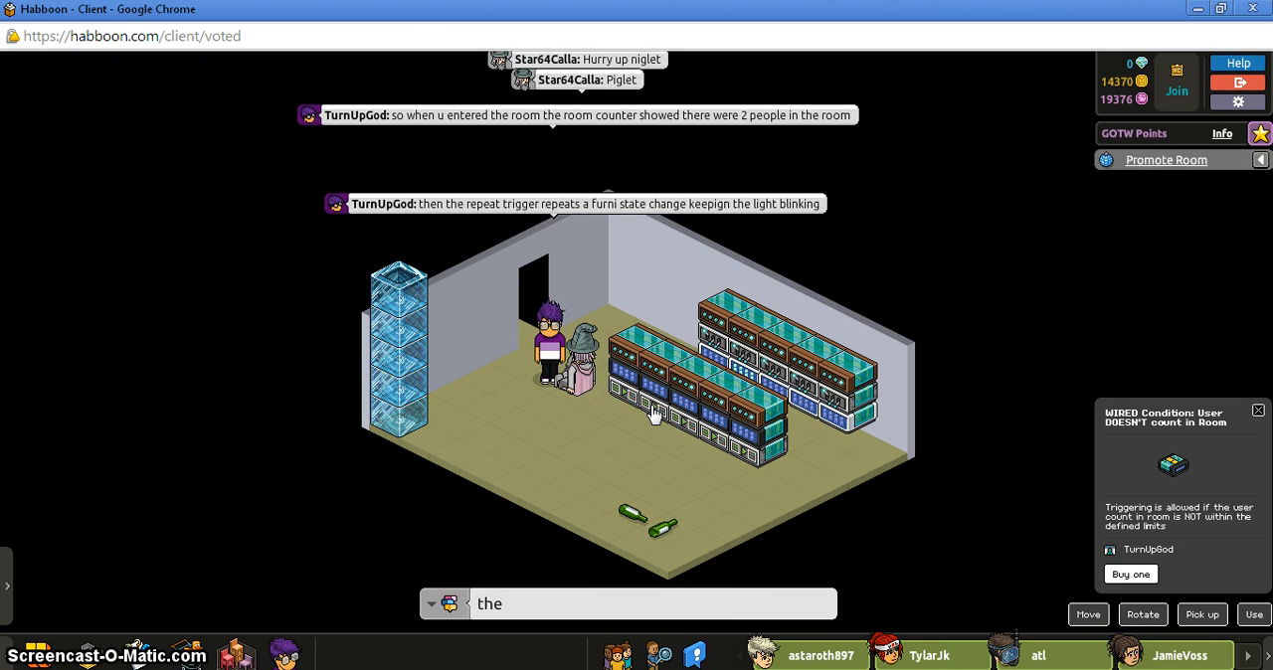
text(user n)
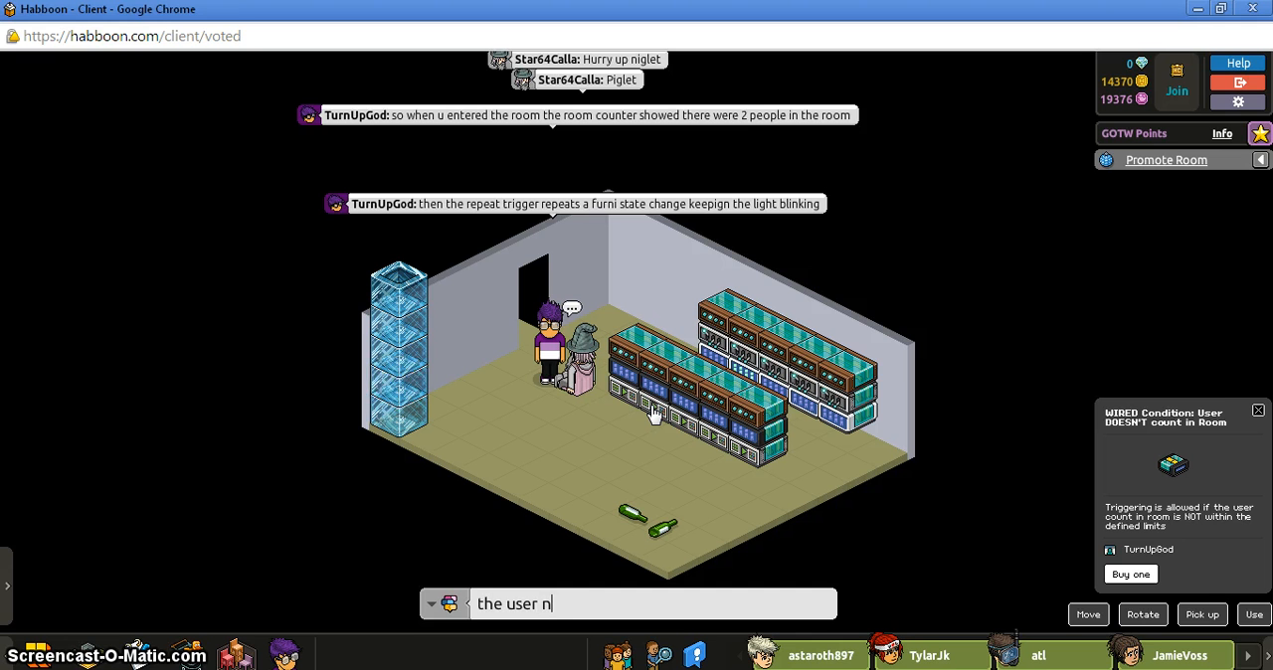
text(ot)
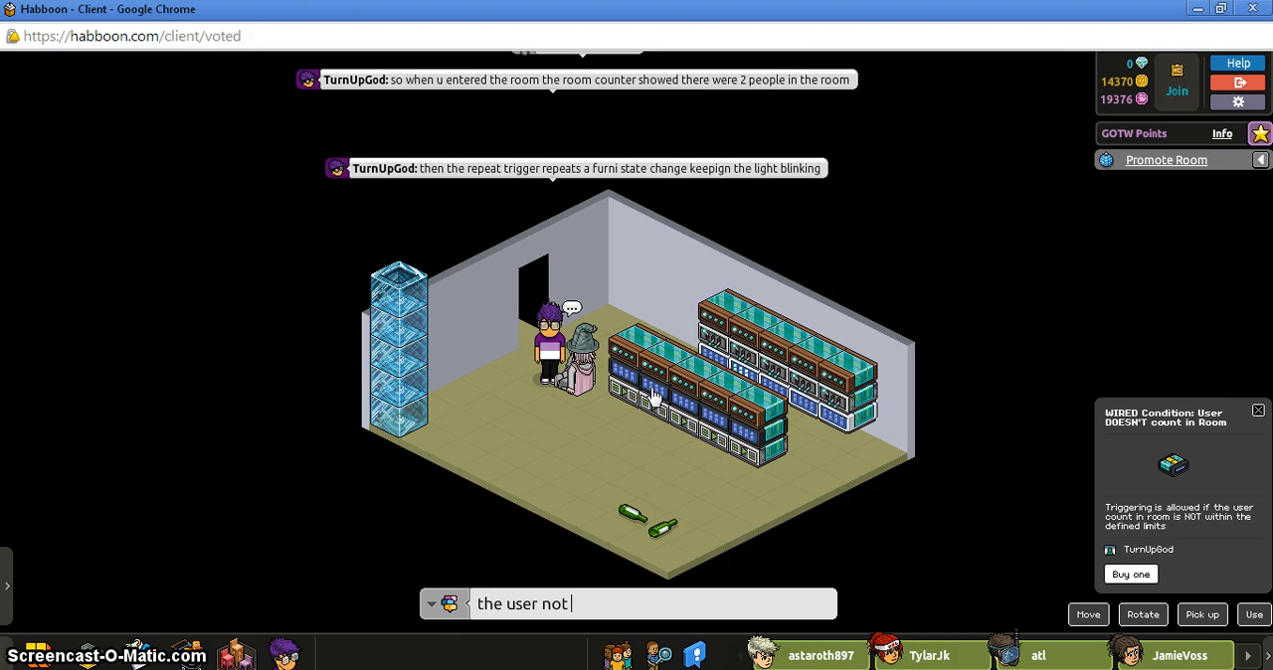
text(co)
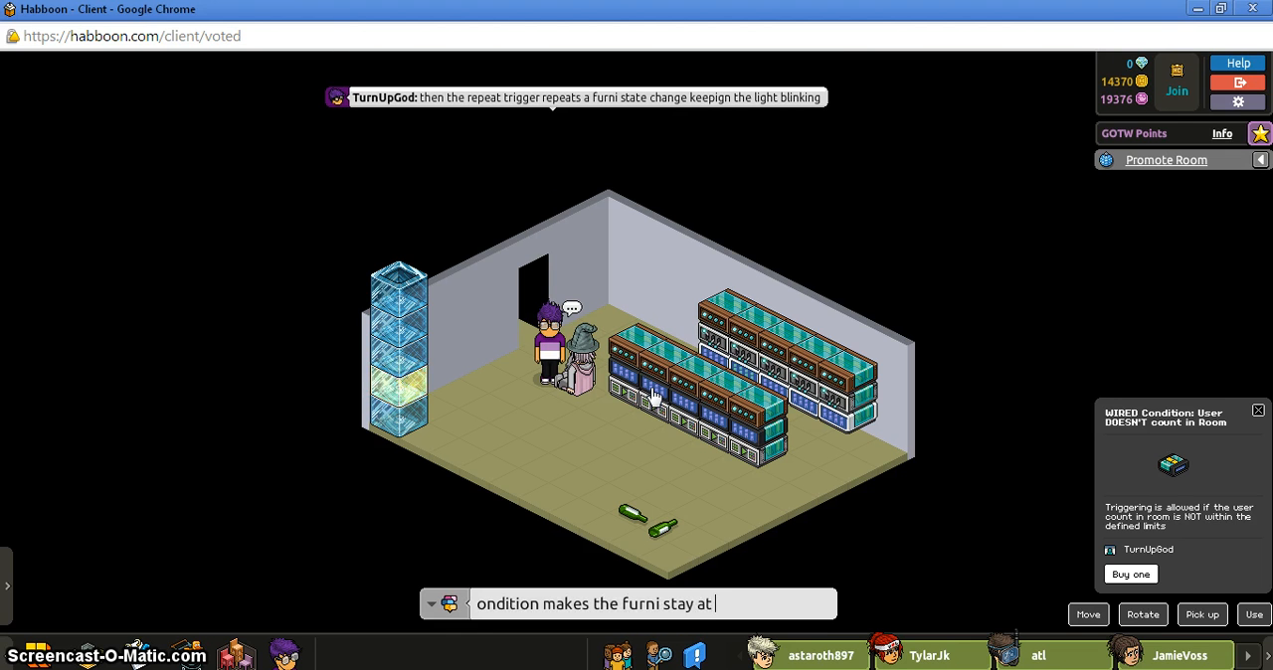
text(normal state whe)
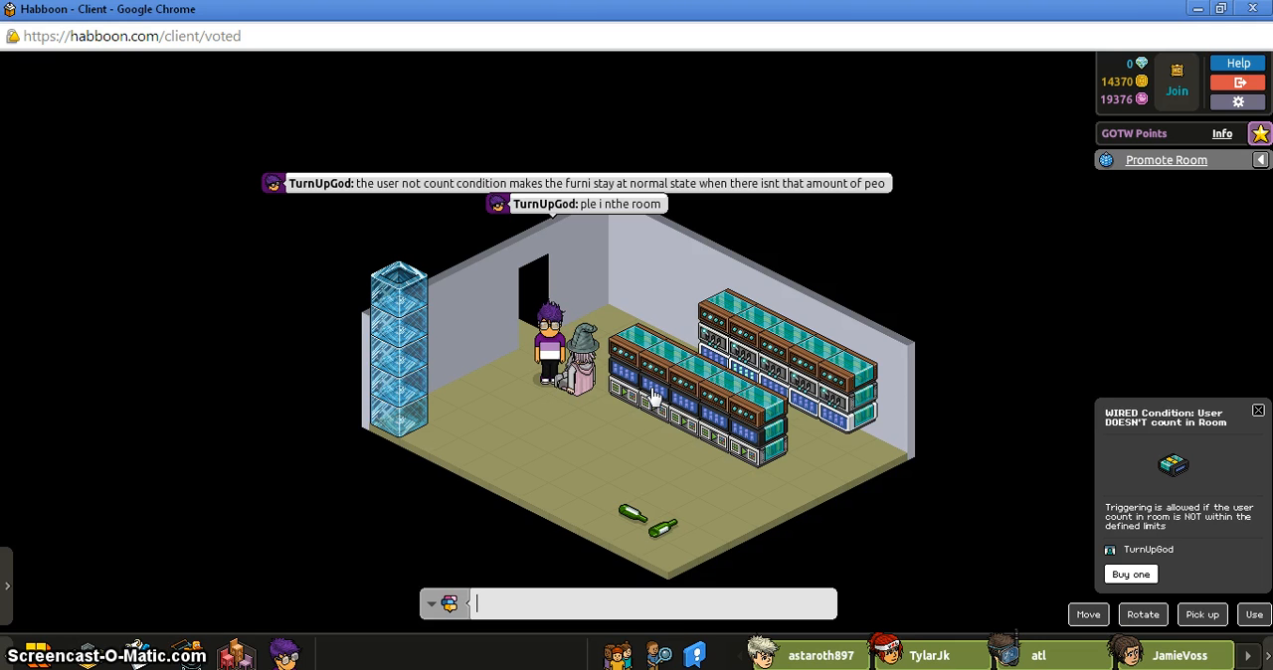
text(so)
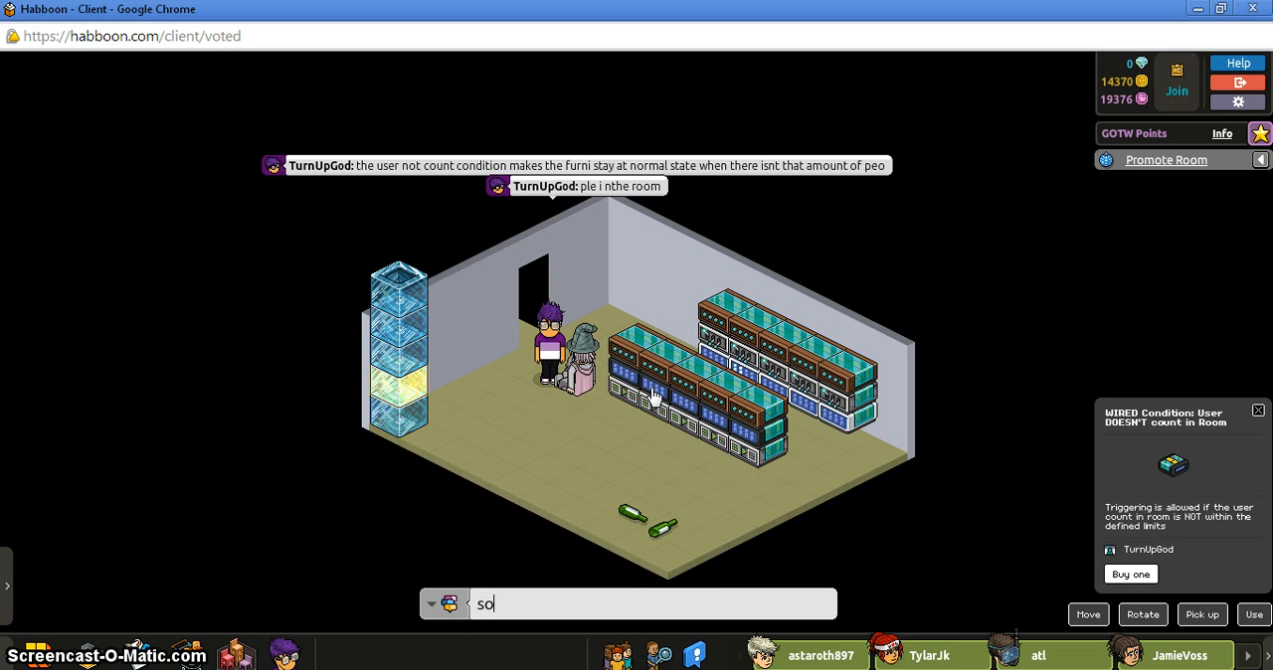
text(when u leave)
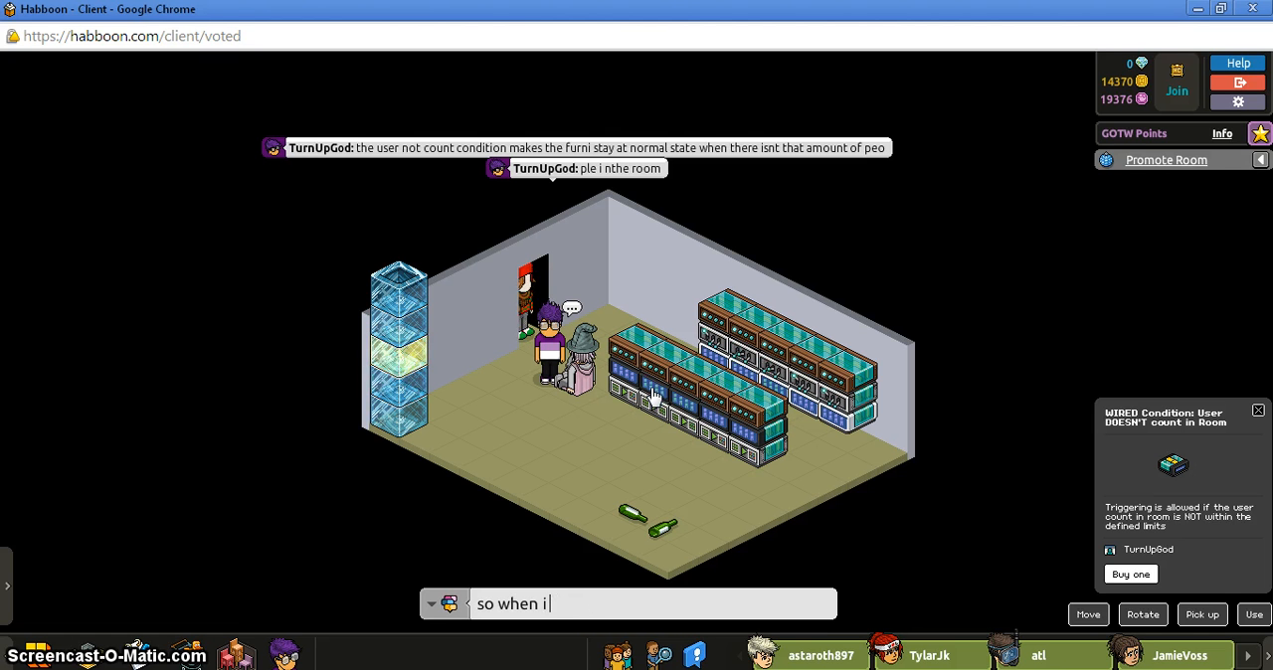
text(eav)
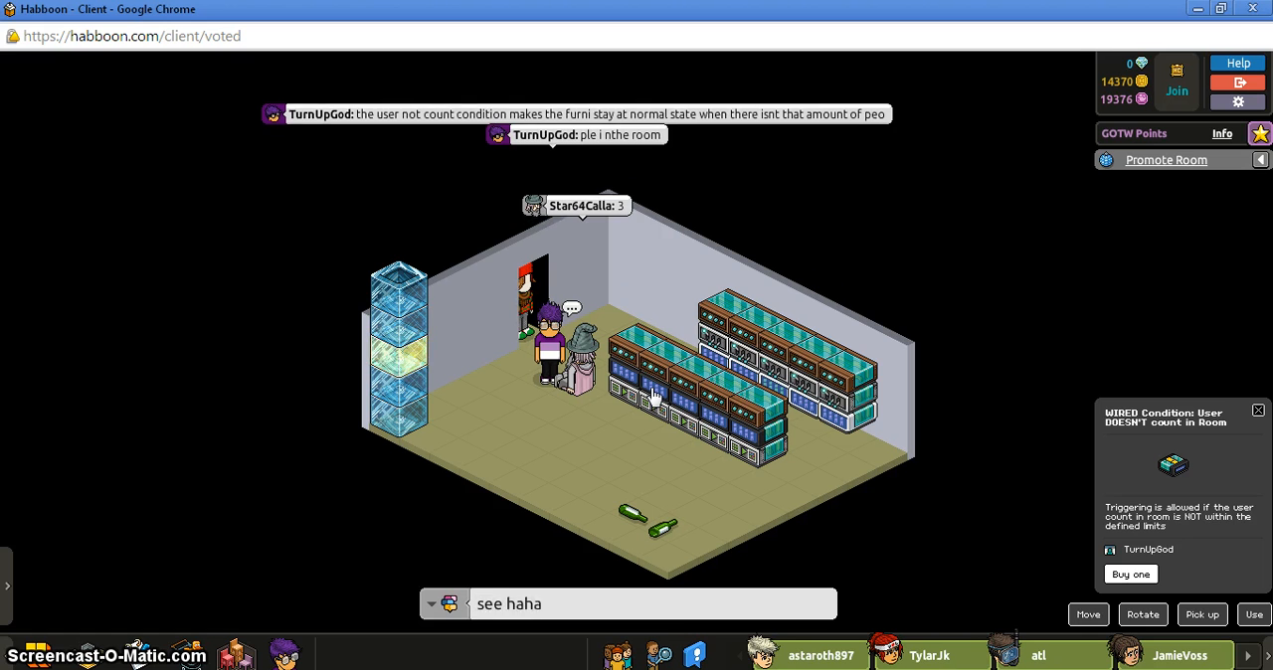
key(Return)
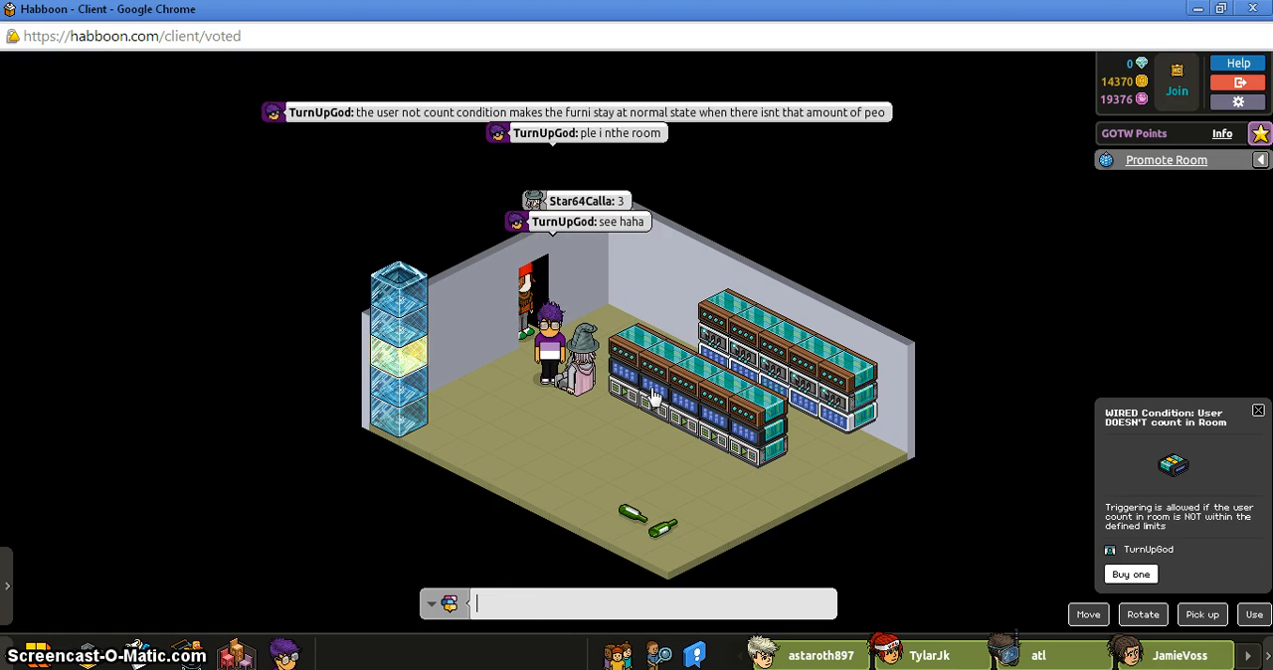
text(watch)
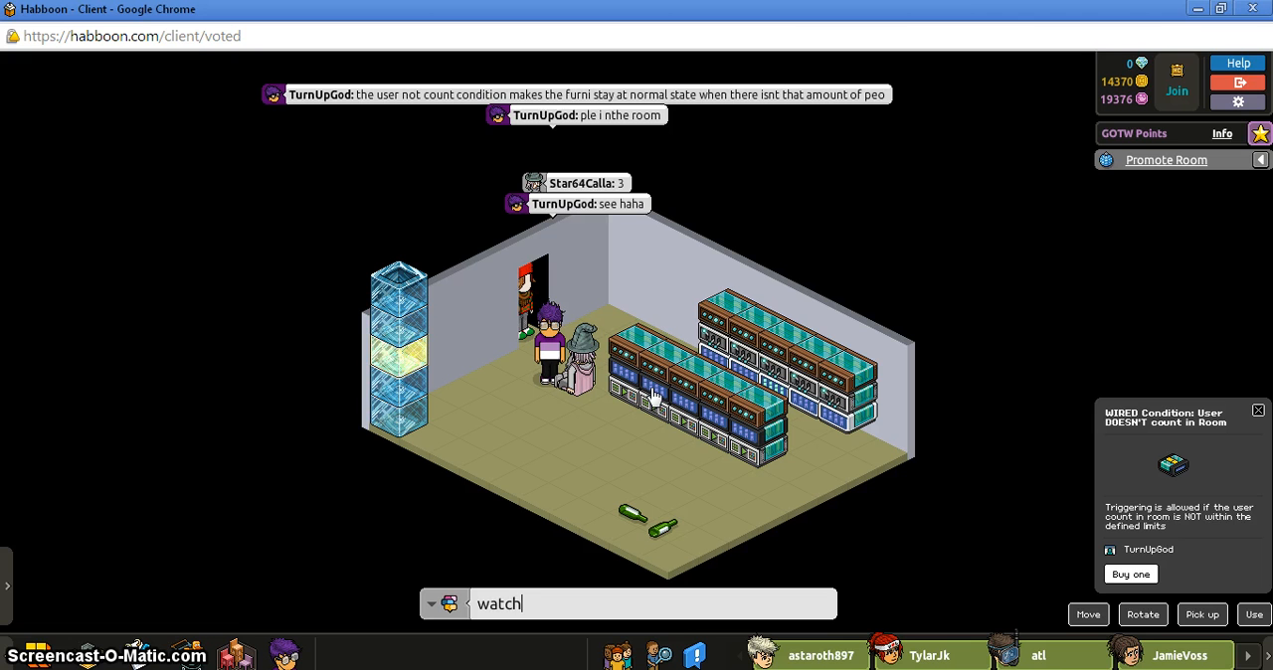
text(this)
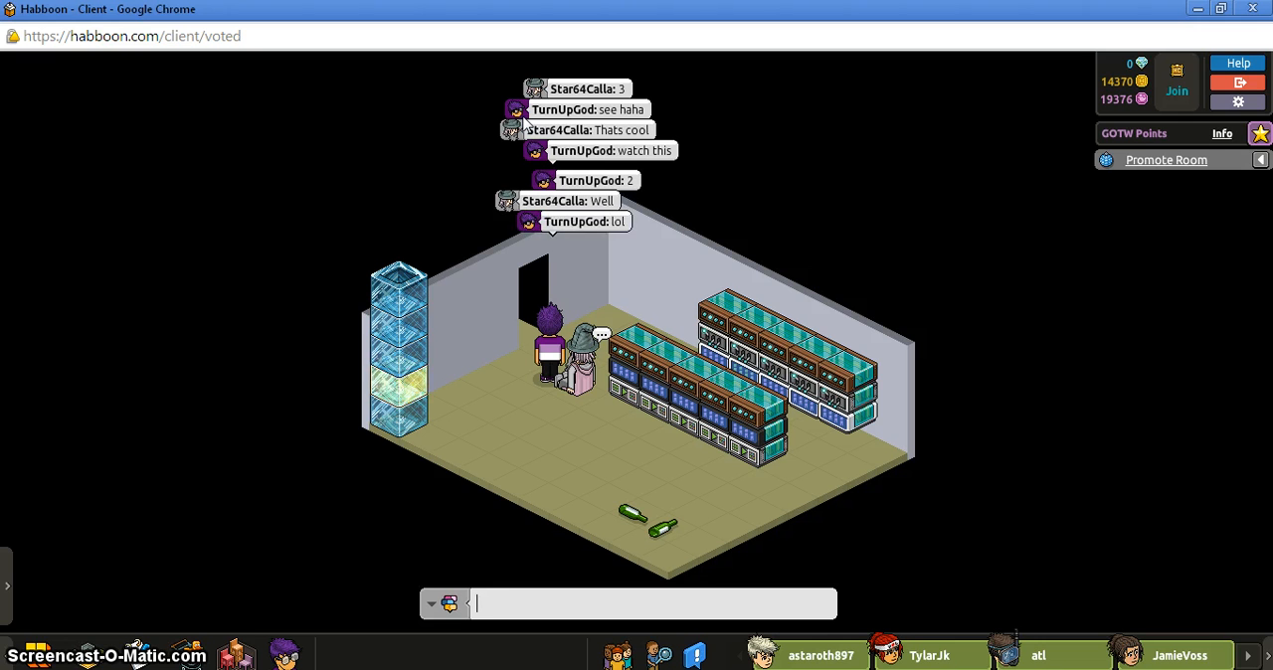
Inspect the back-row Repeat Effect trigger, reply 'lo' in chat, and open Toggle Furni State settings
click(736, 292)
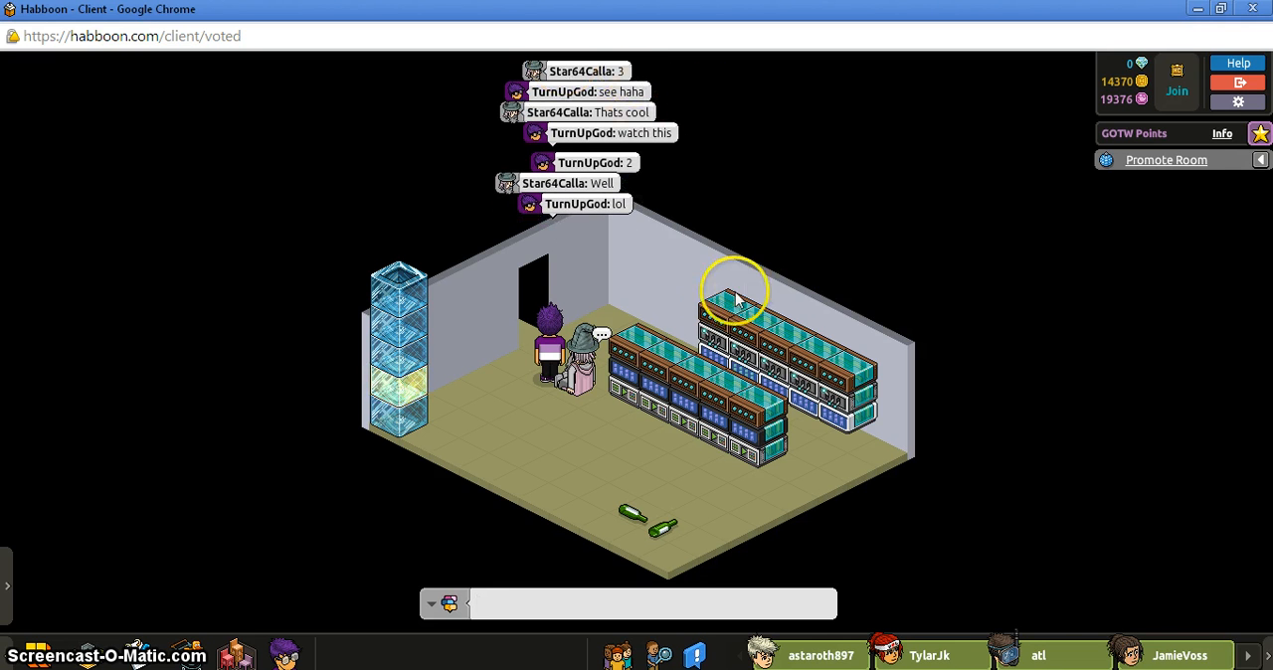
click(796, 349)
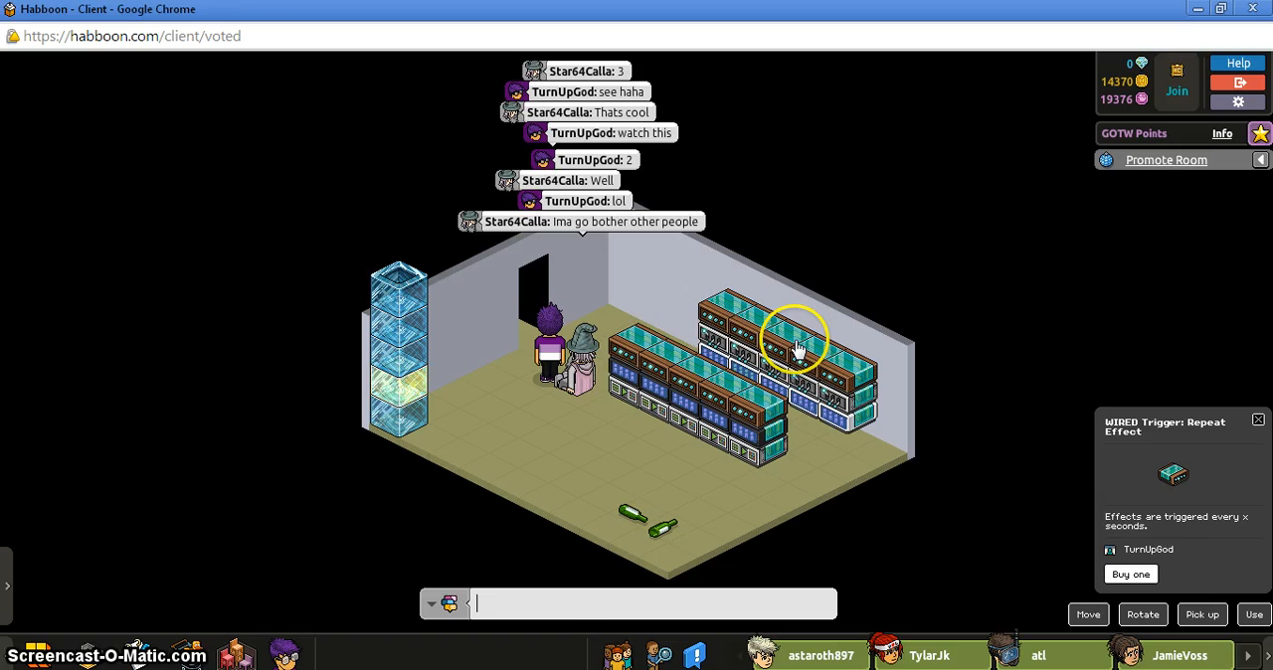
text(lo)
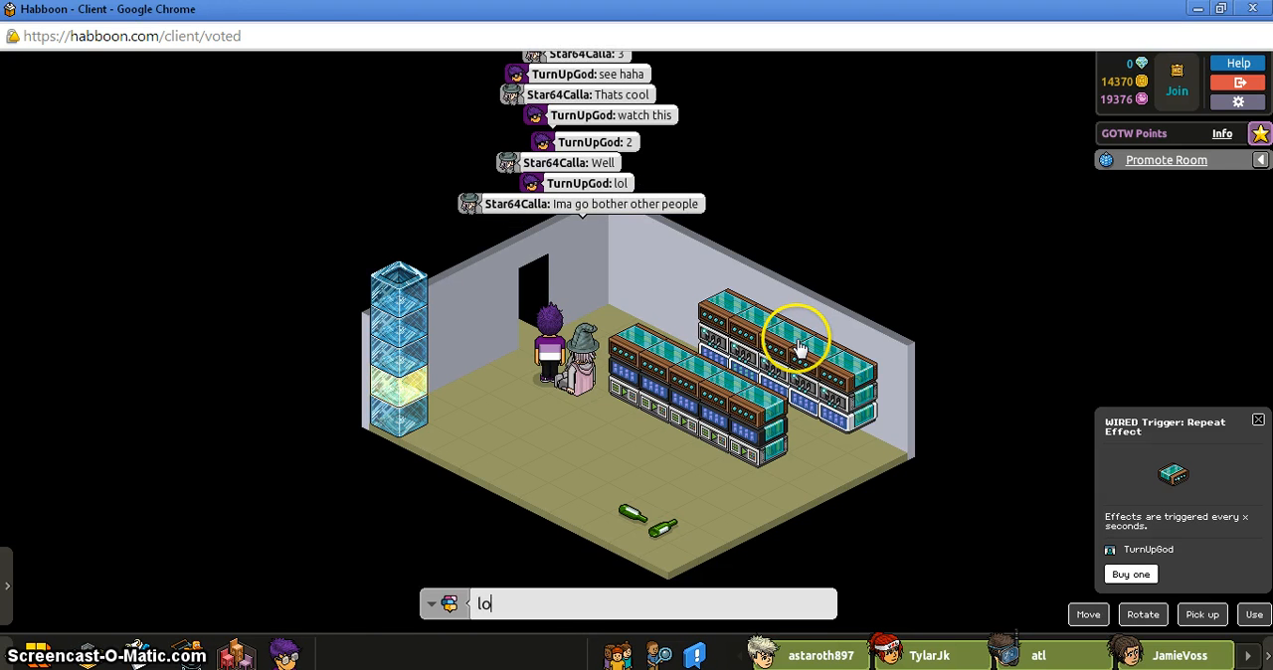
key(Return)
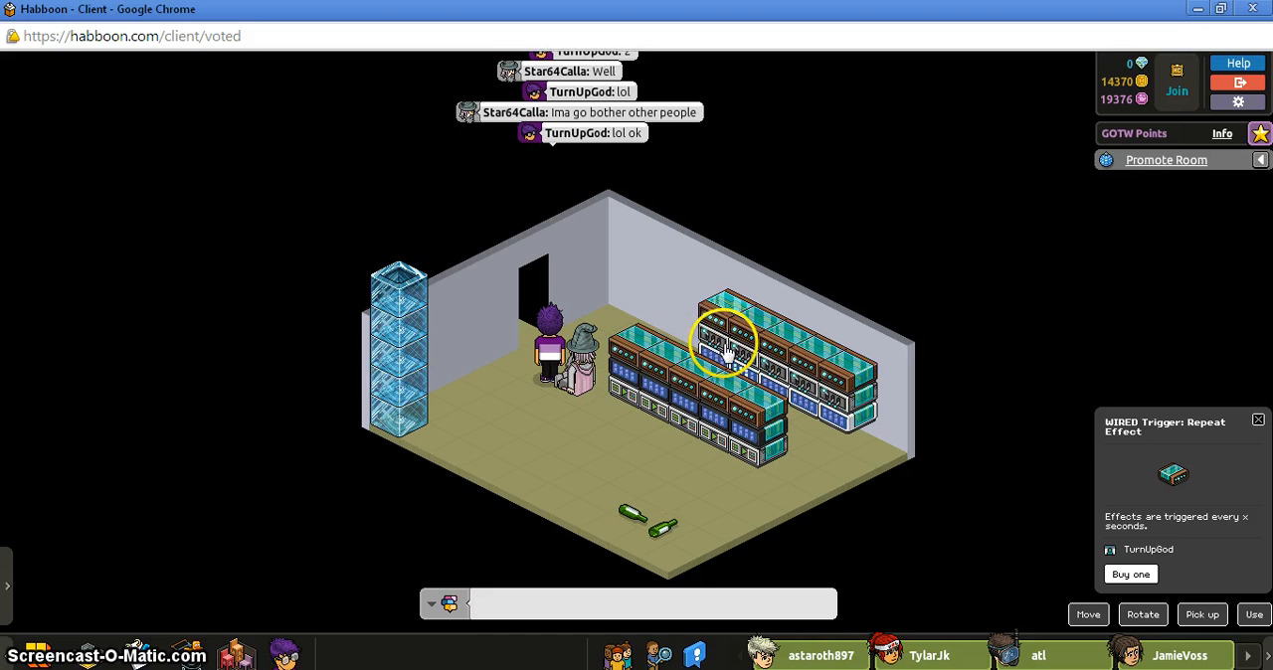
click(724, 343)
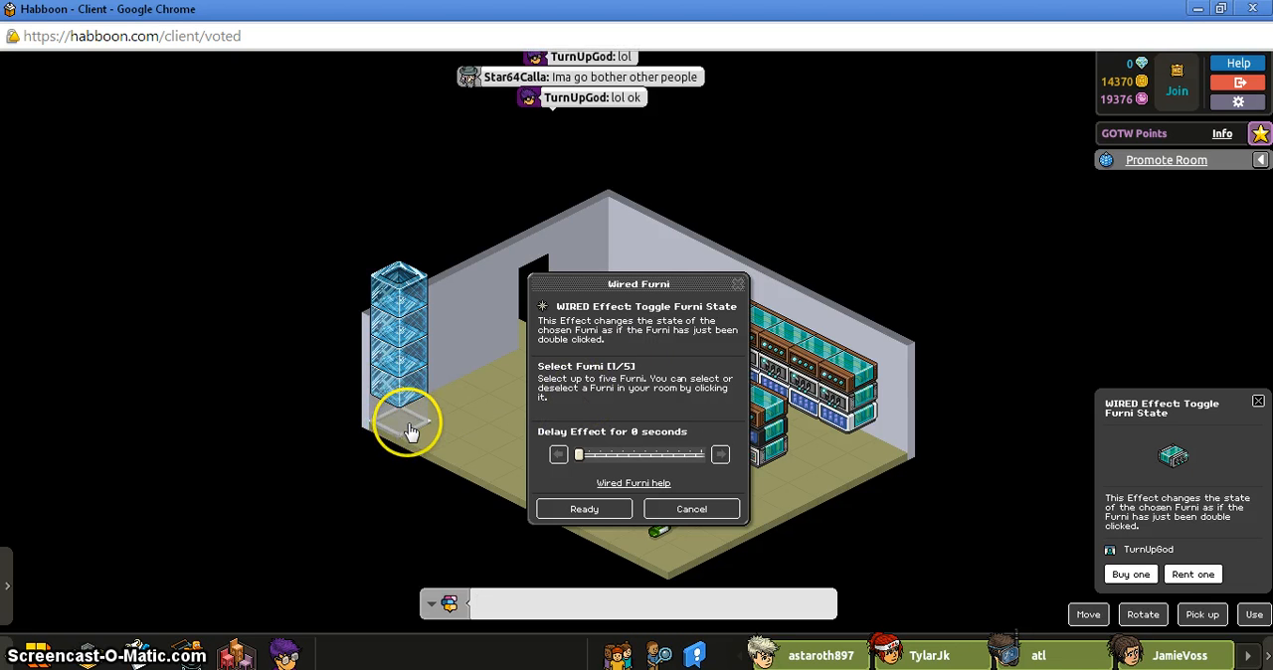
Open and close the user-count condition settings unchanged, then reply 'oh' in chat
click(692, 510)
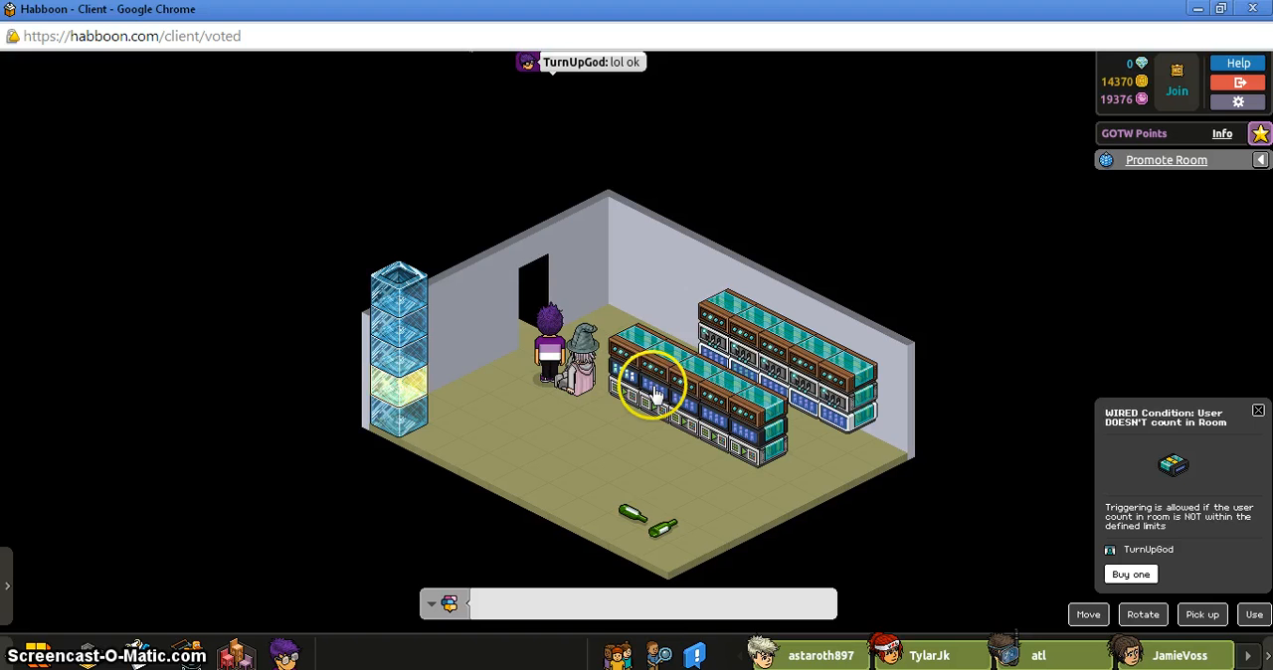
double_click(652, 388)
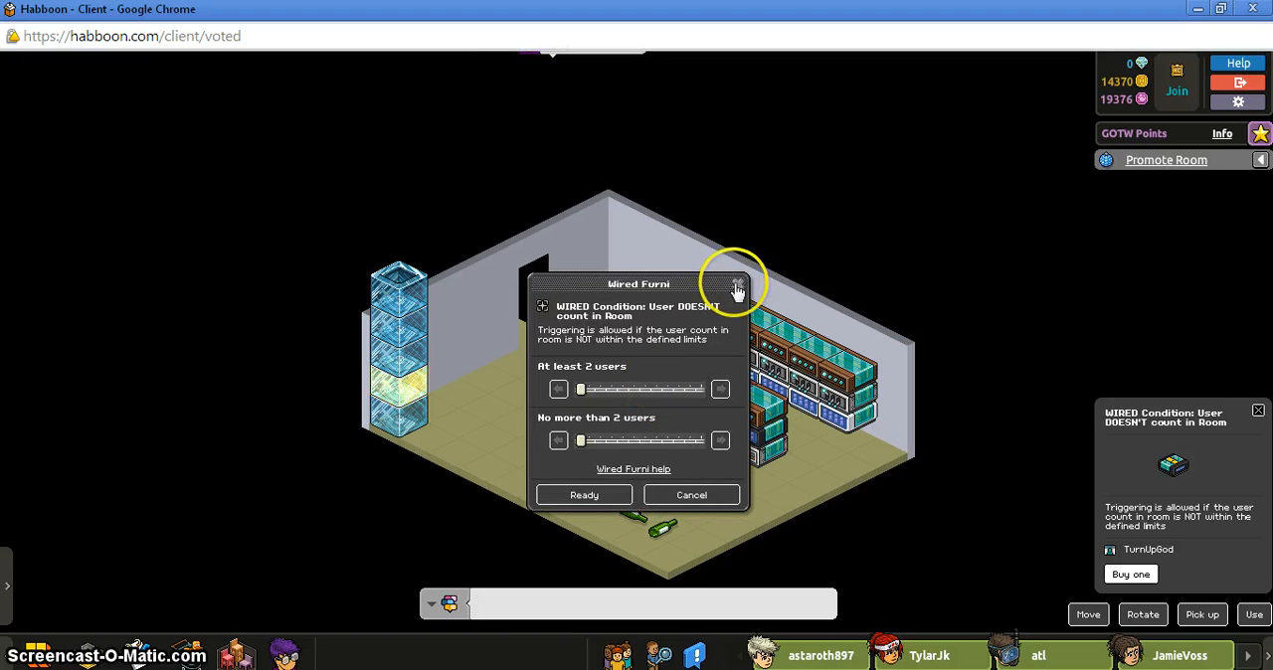
click(734, 285)
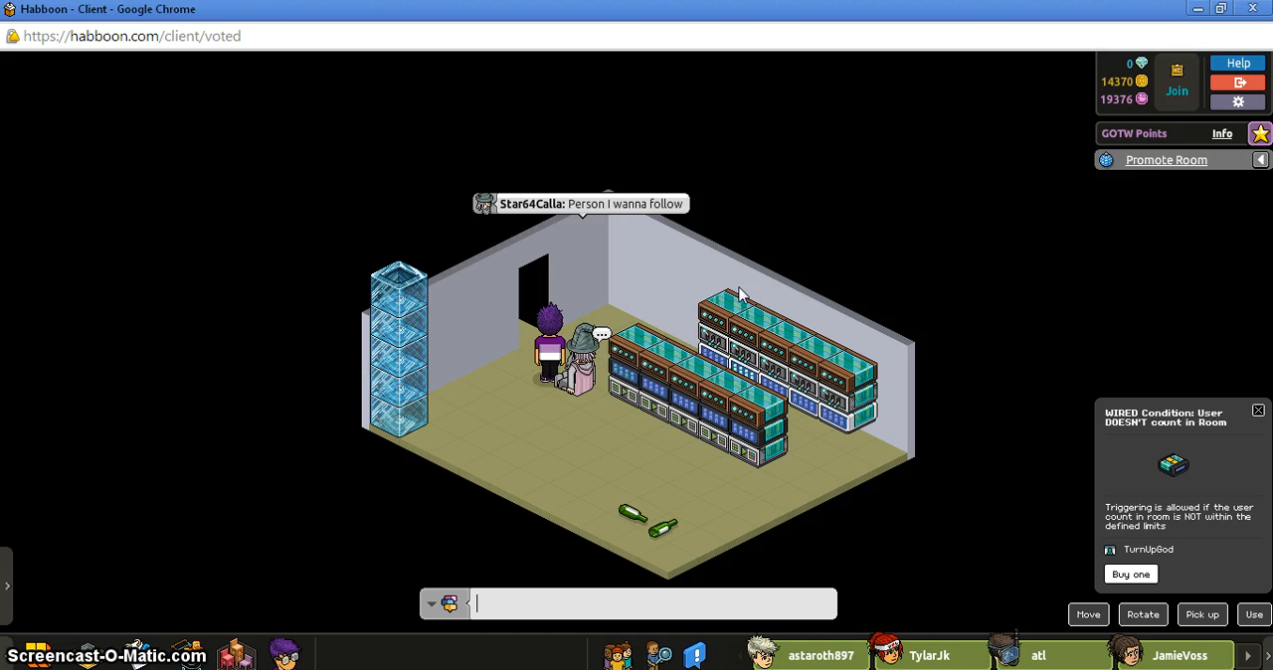
text(oh)
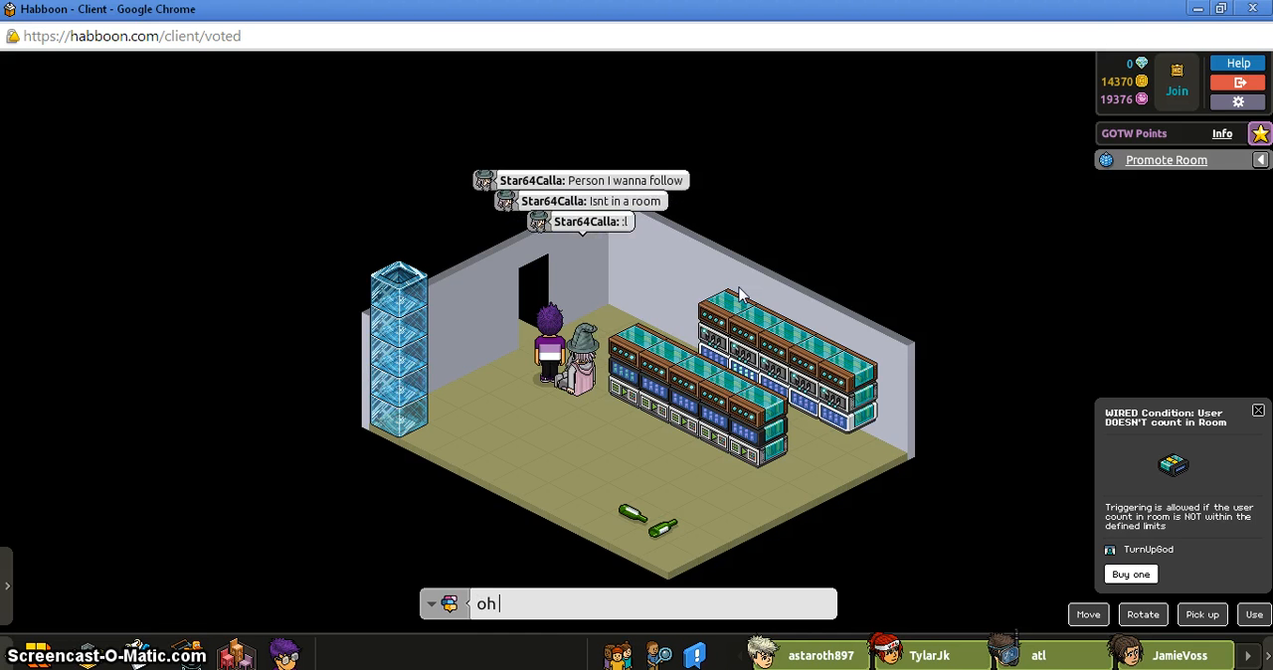
key(Return)
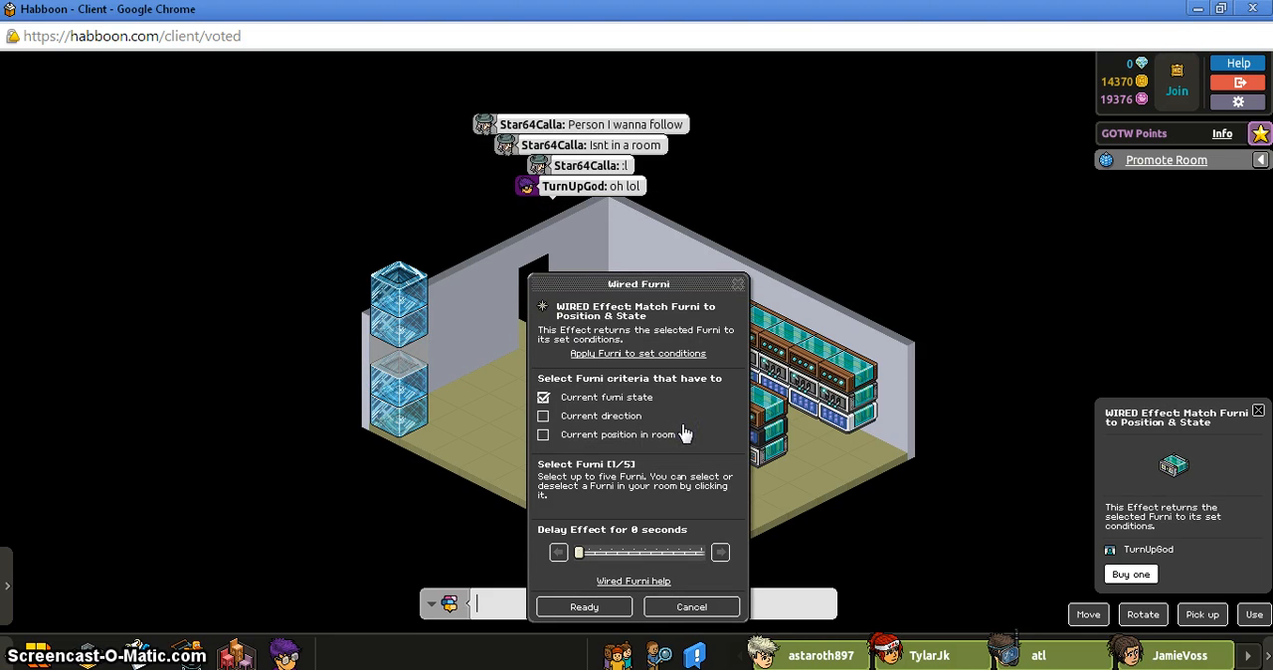
Confirm the Match Furni effect with 'Current furni state' checked and close it
click(406, 388)
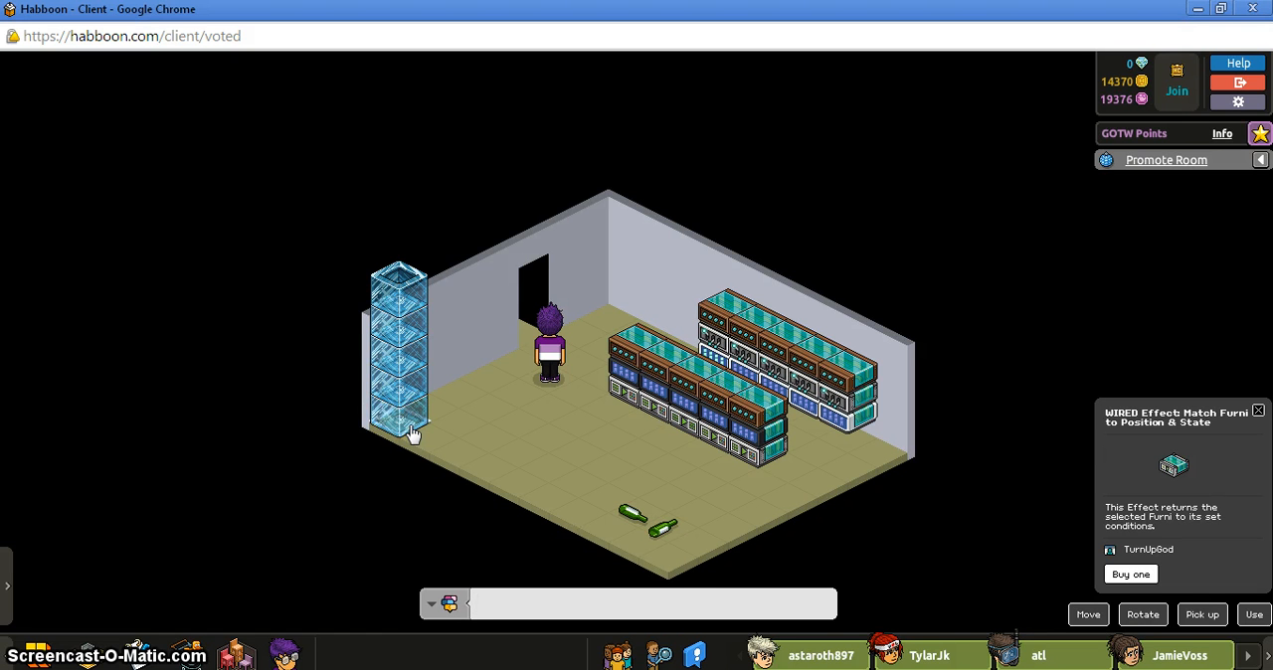
Toggle the glass tower blocks repeatedly until the bottom block lights up
click(413, 418)
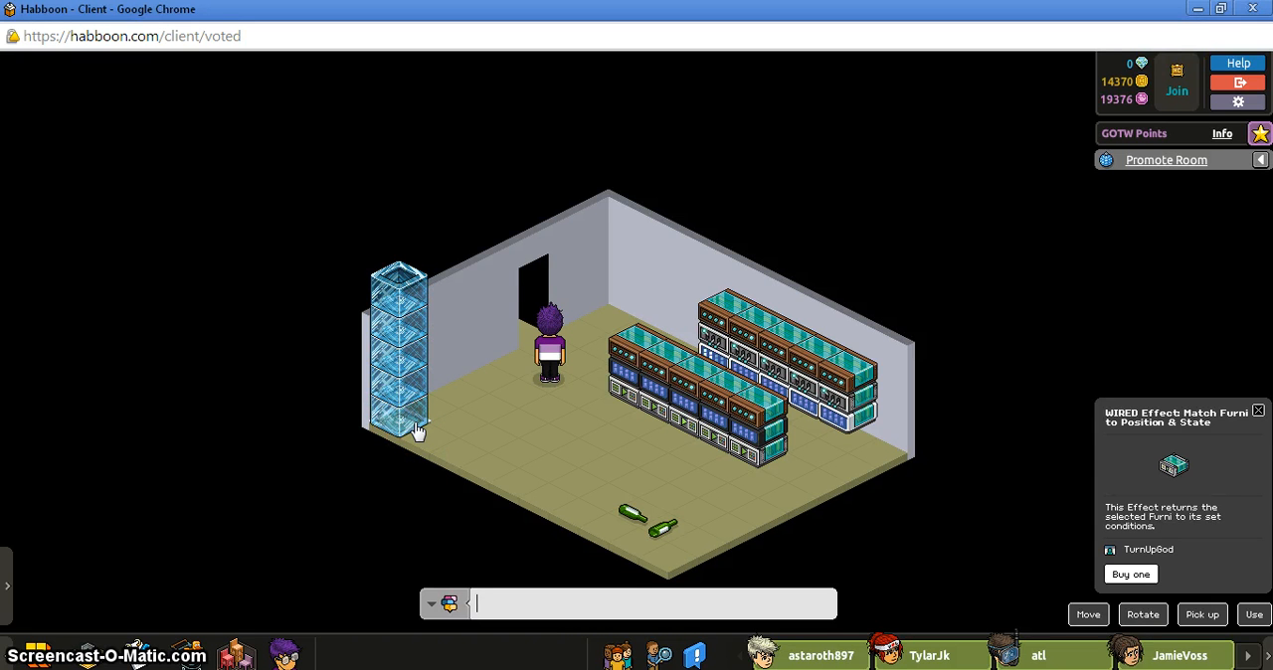
click(398, 408)
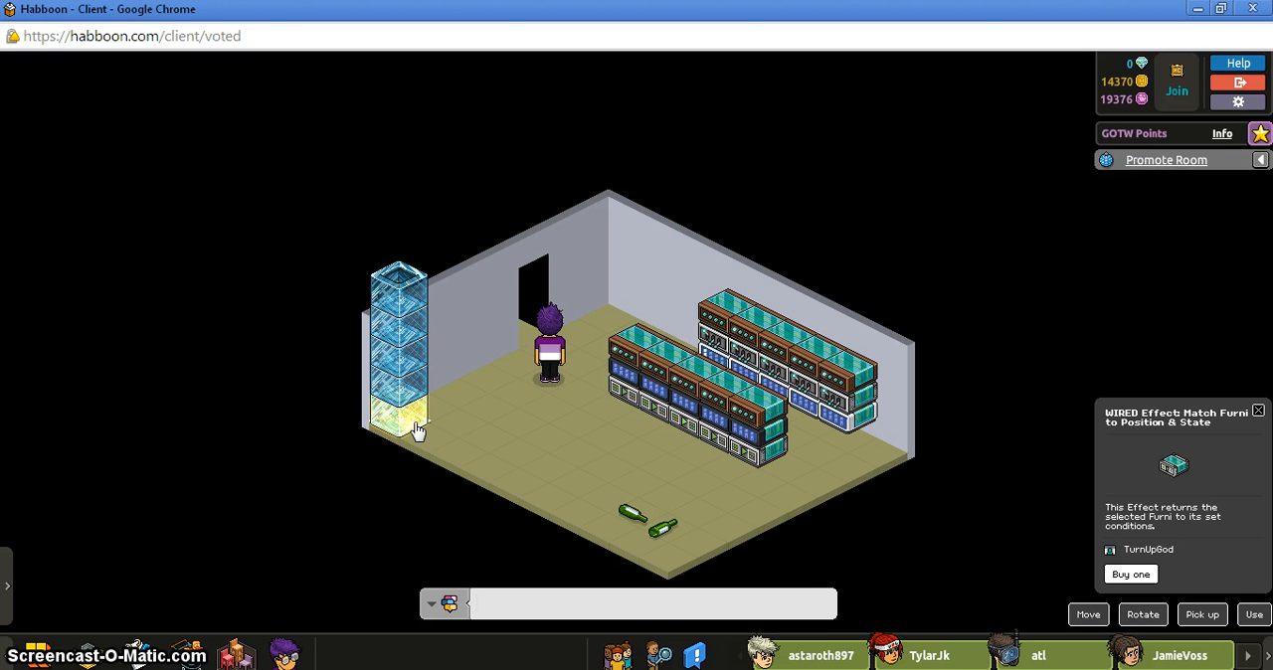
click(654, 604)
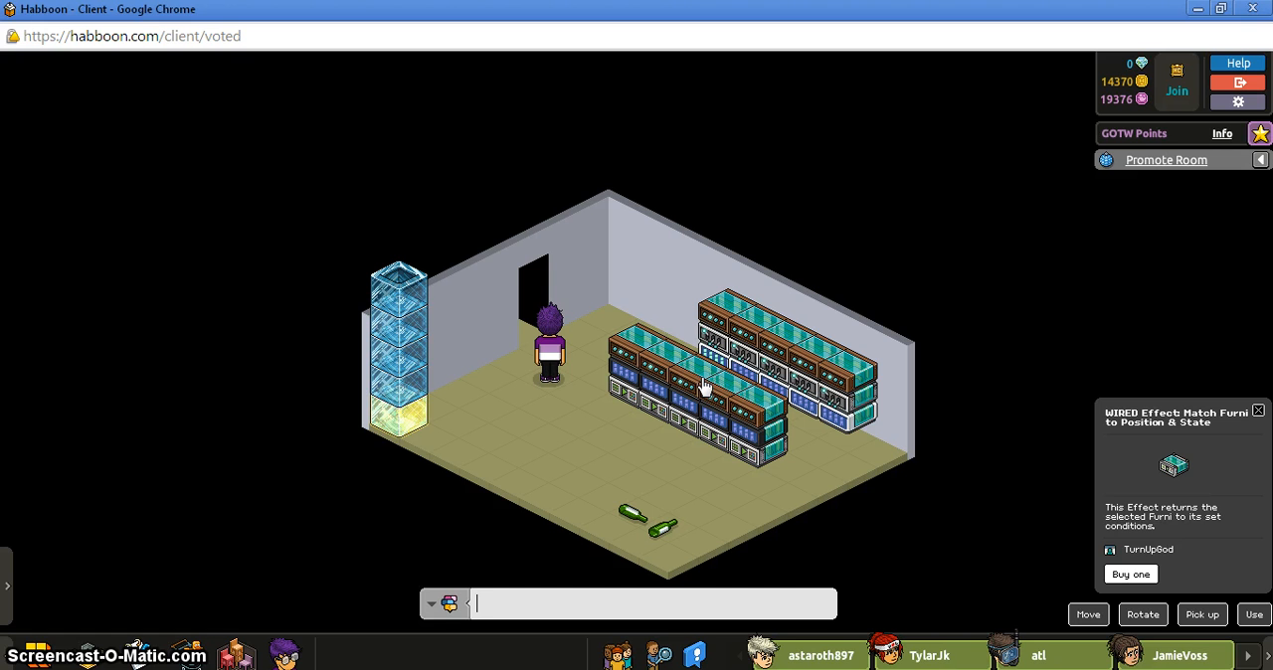
click(567, 423)
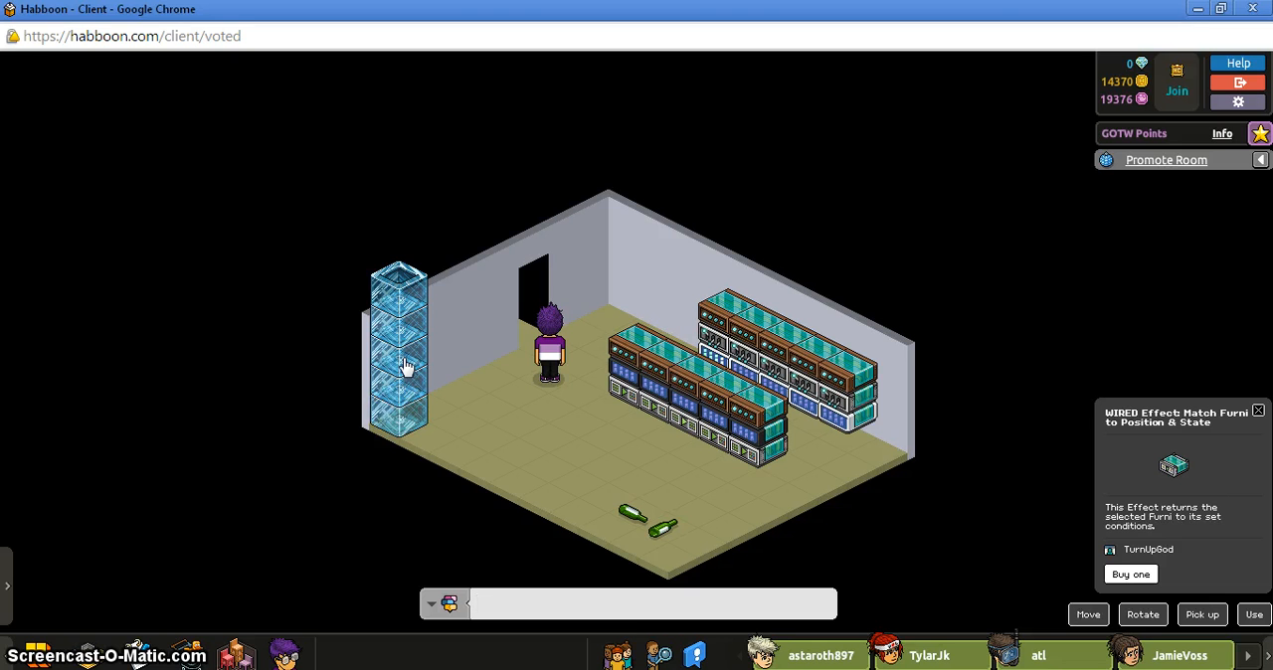
click(652, 604)
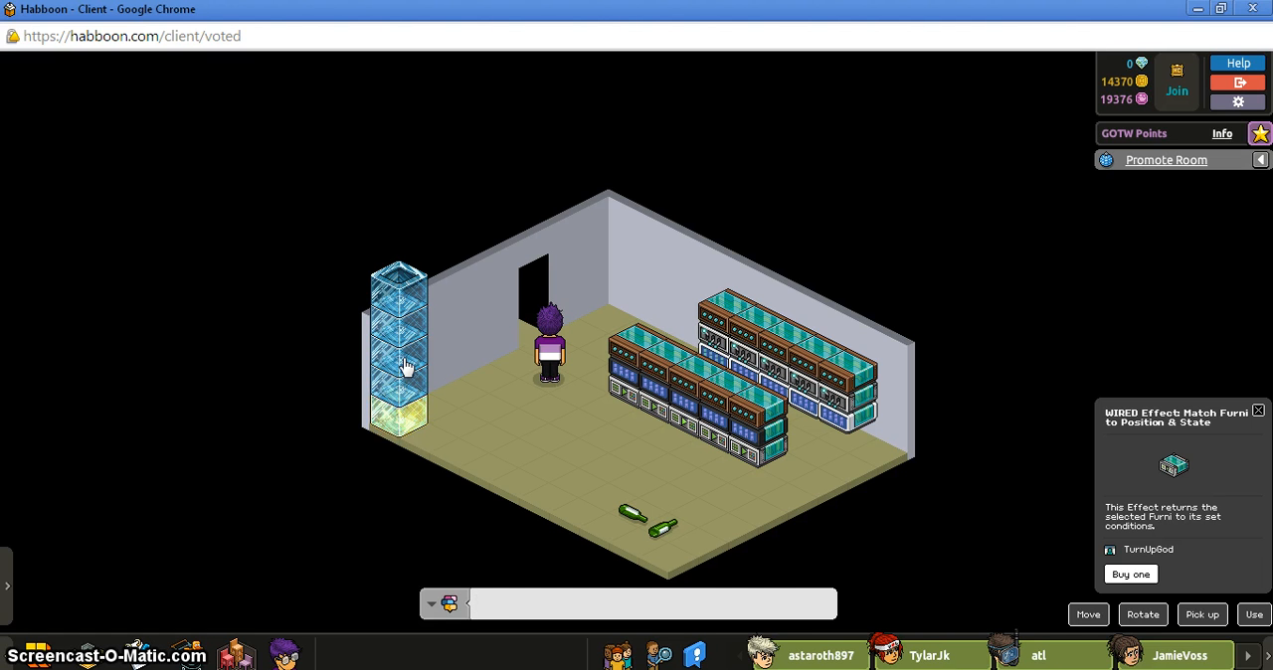
click(402, 363)
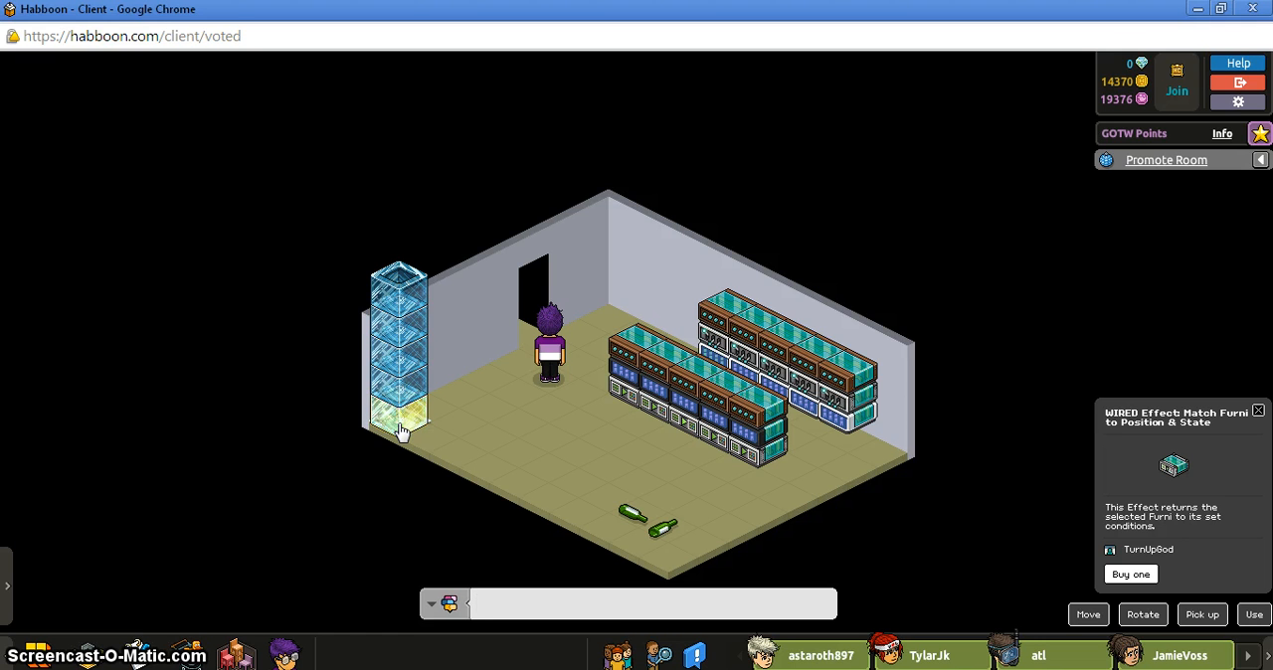
click(398, 338)
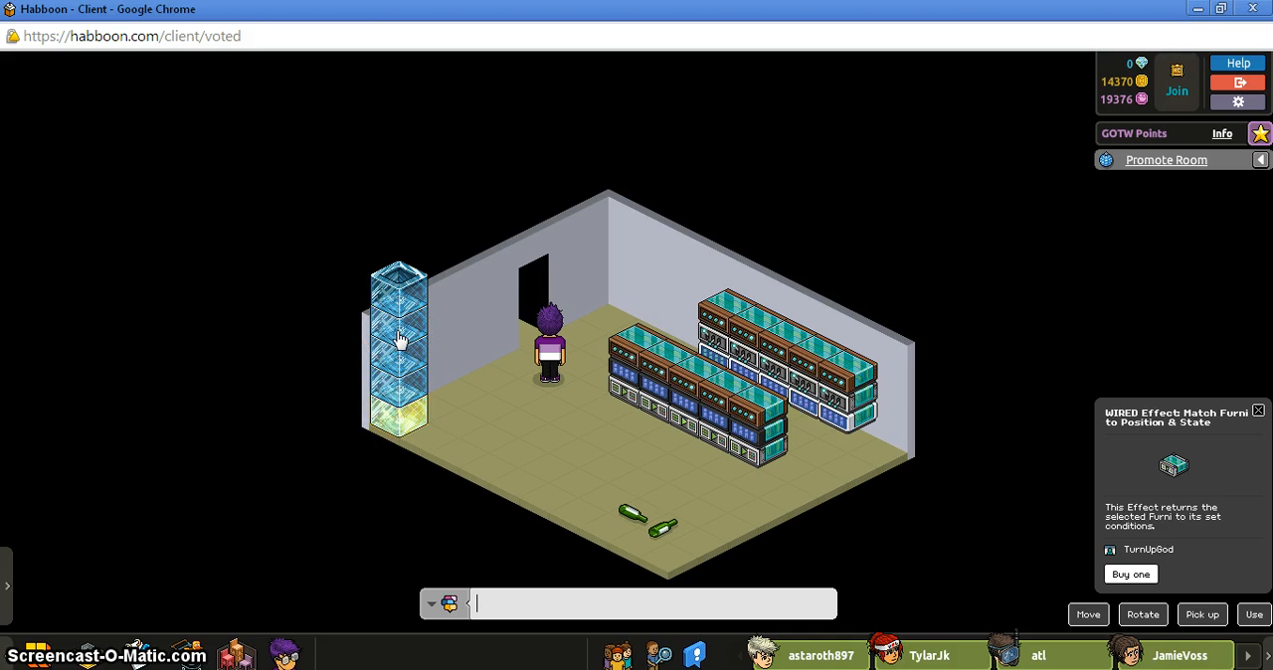
click(398, 388)
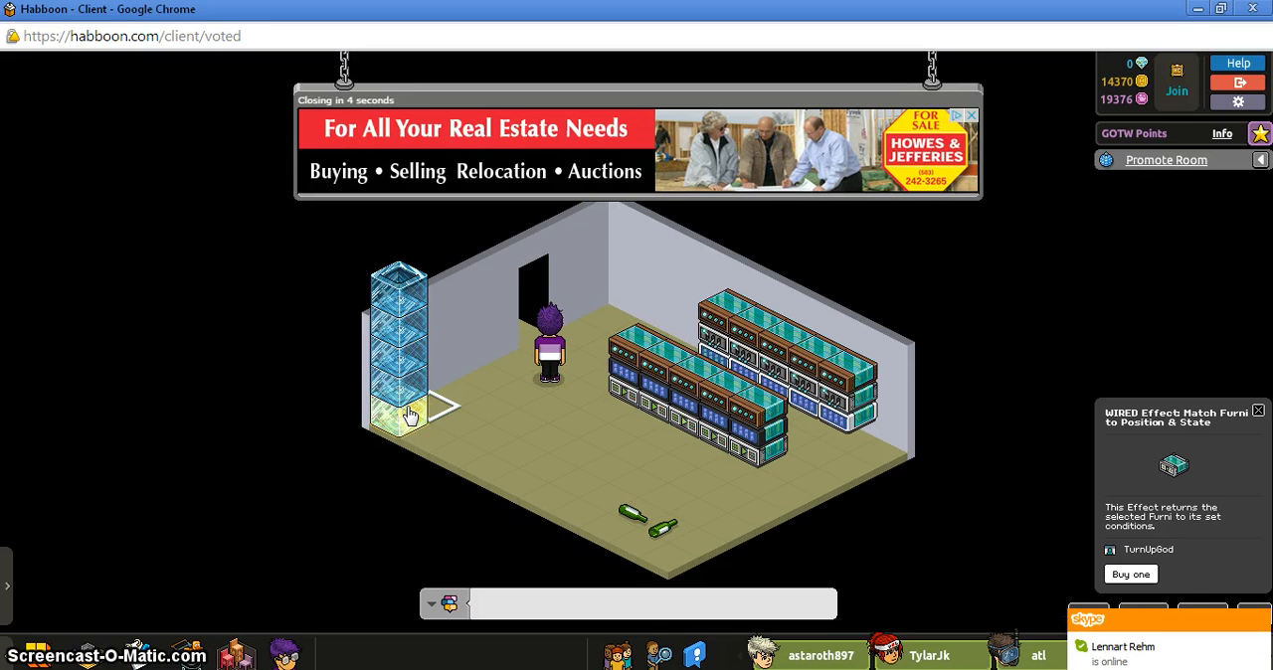
mouse_move(602, 318)
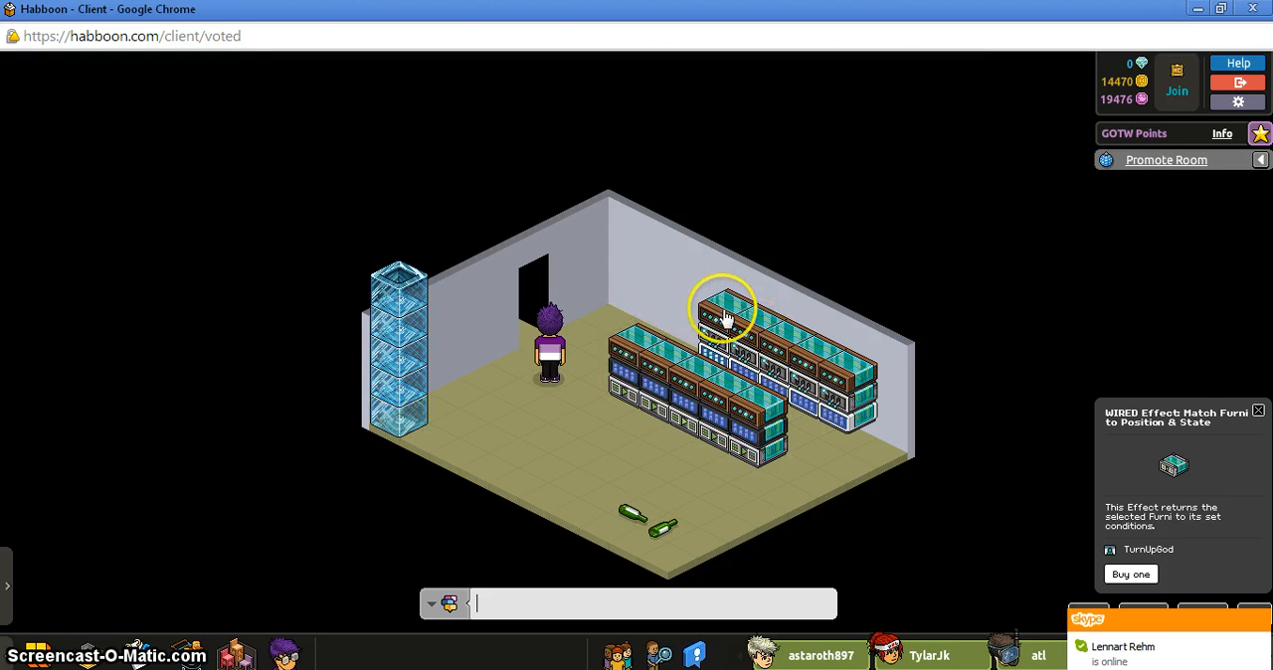
click(723, 308)
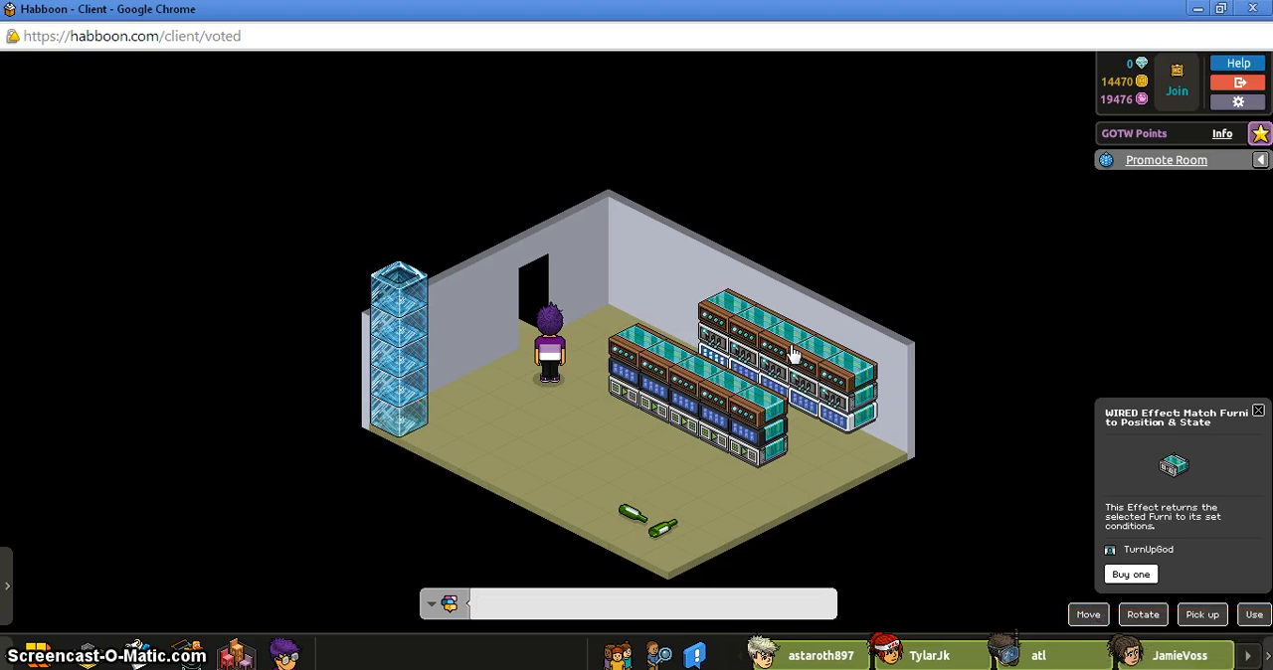
click(652, 604)
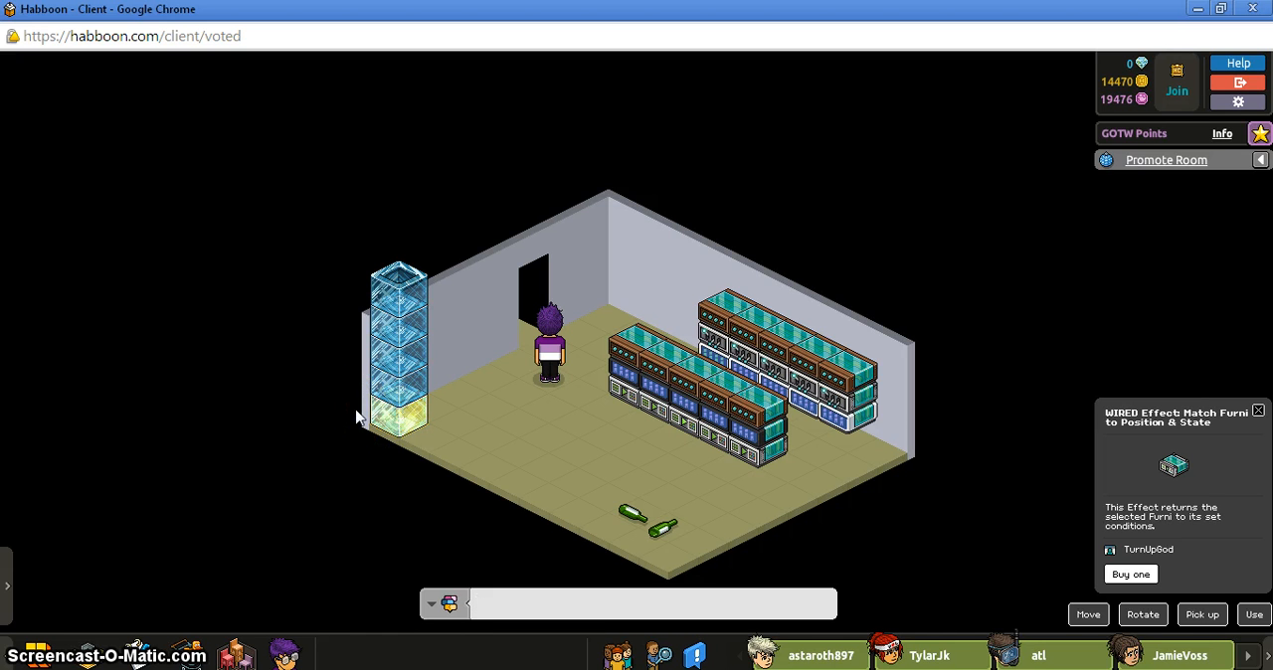
click(652, 604)
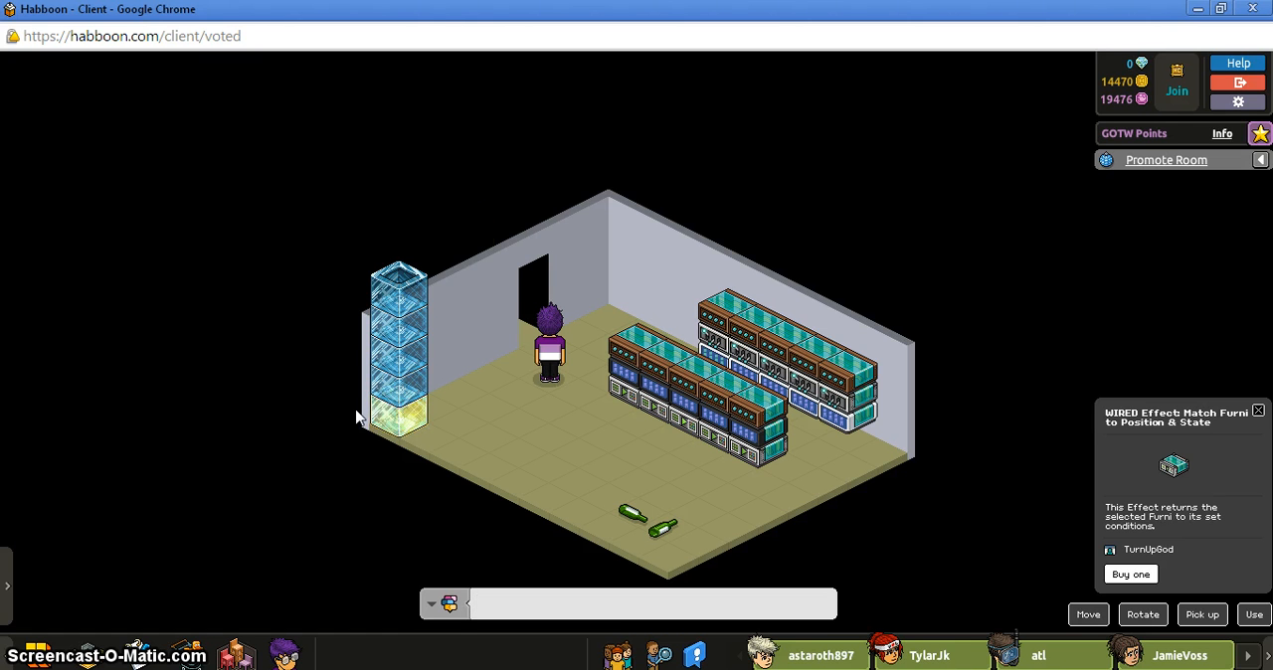
click(403, 416)
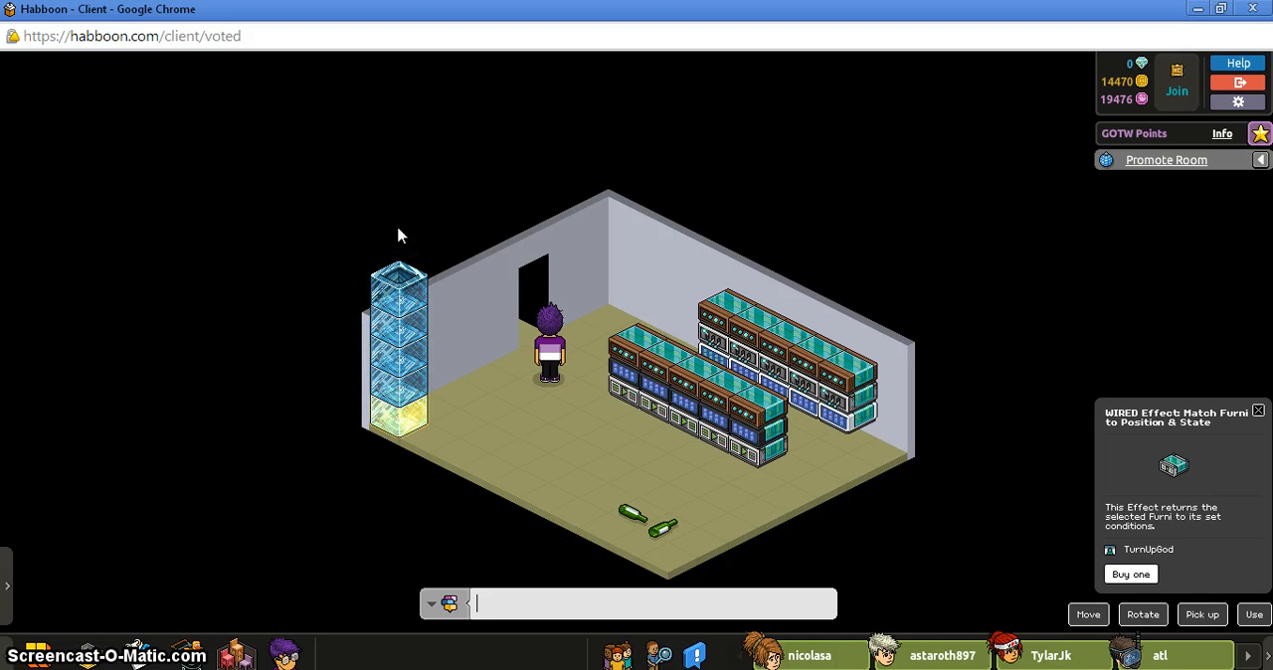
mouse_move(391, 334)
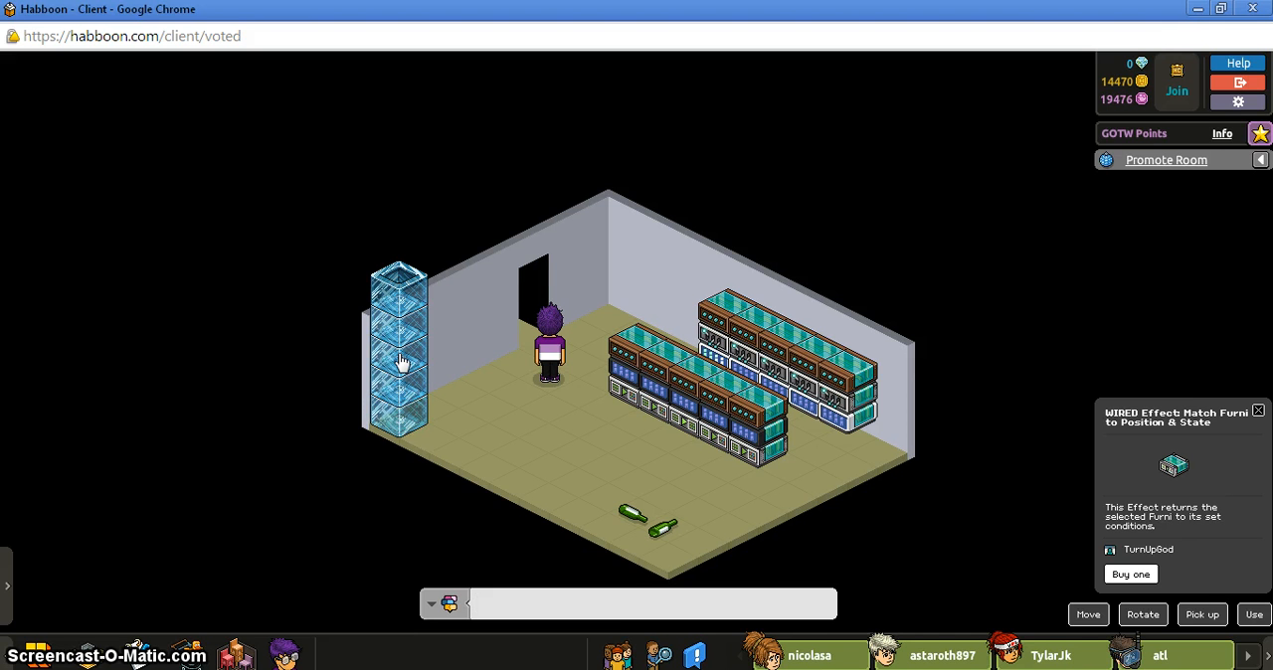
Toggle the glass tower's light repeatedly from the tower and wired shelves until it resets to plain blue
click(652, 604)
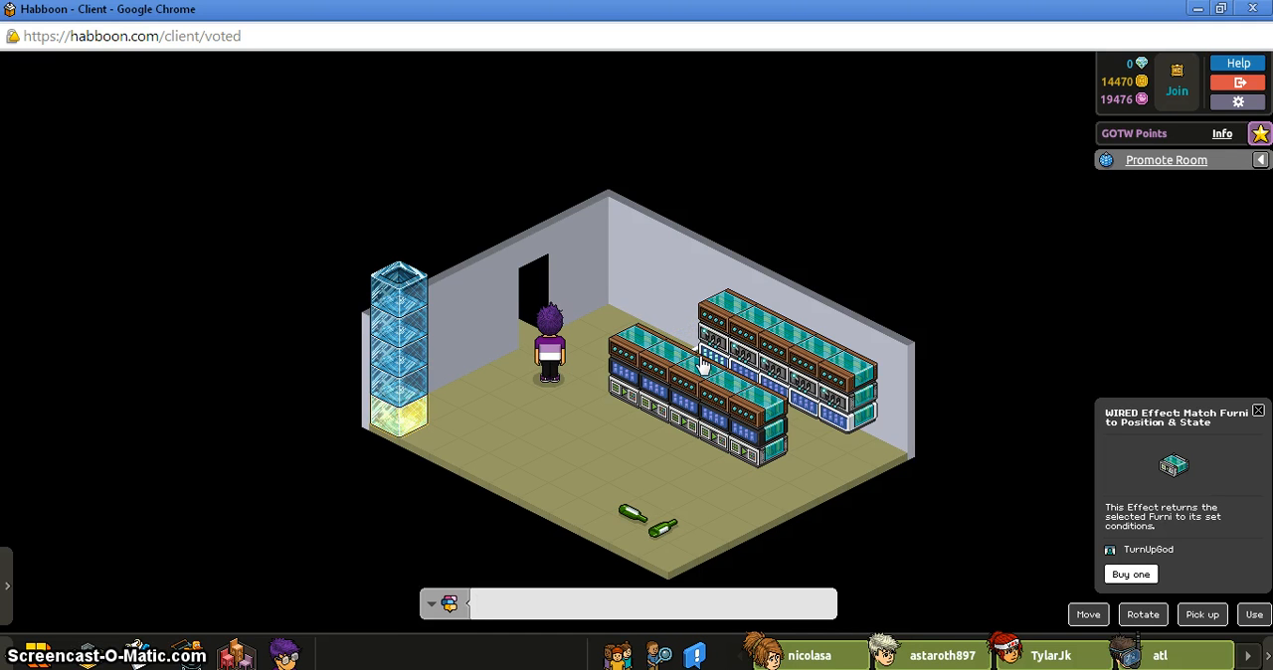
mouse_move(587, 196)
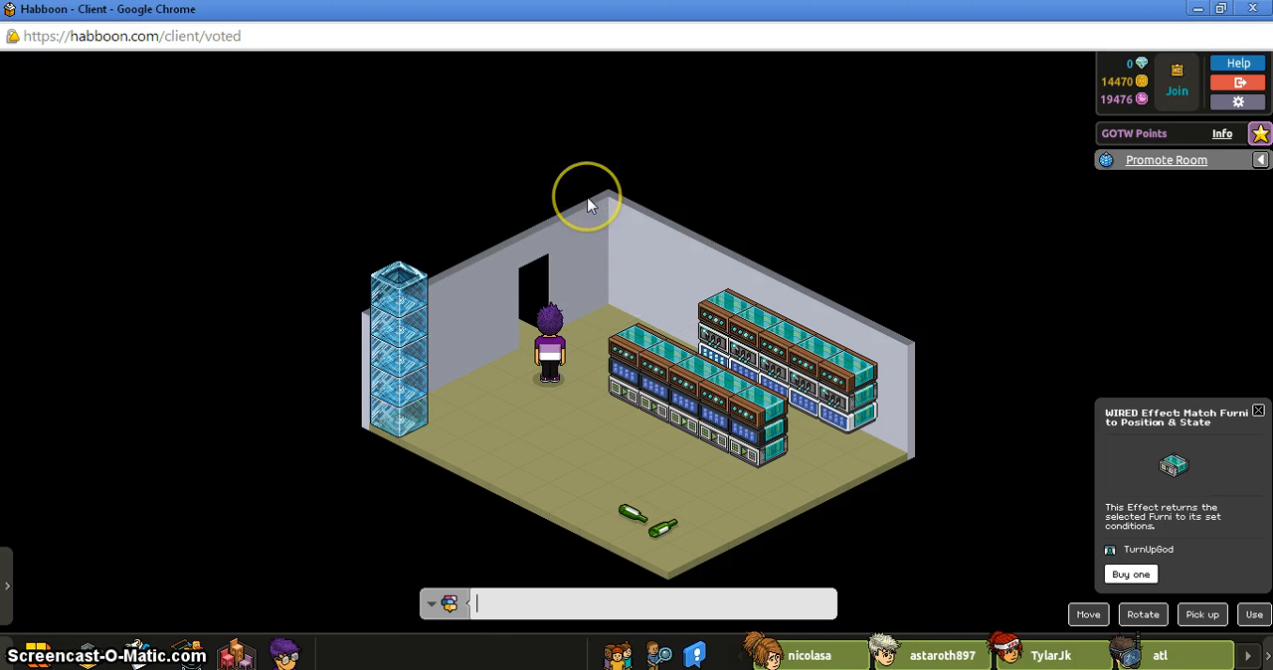
mouse_move(393, 333)
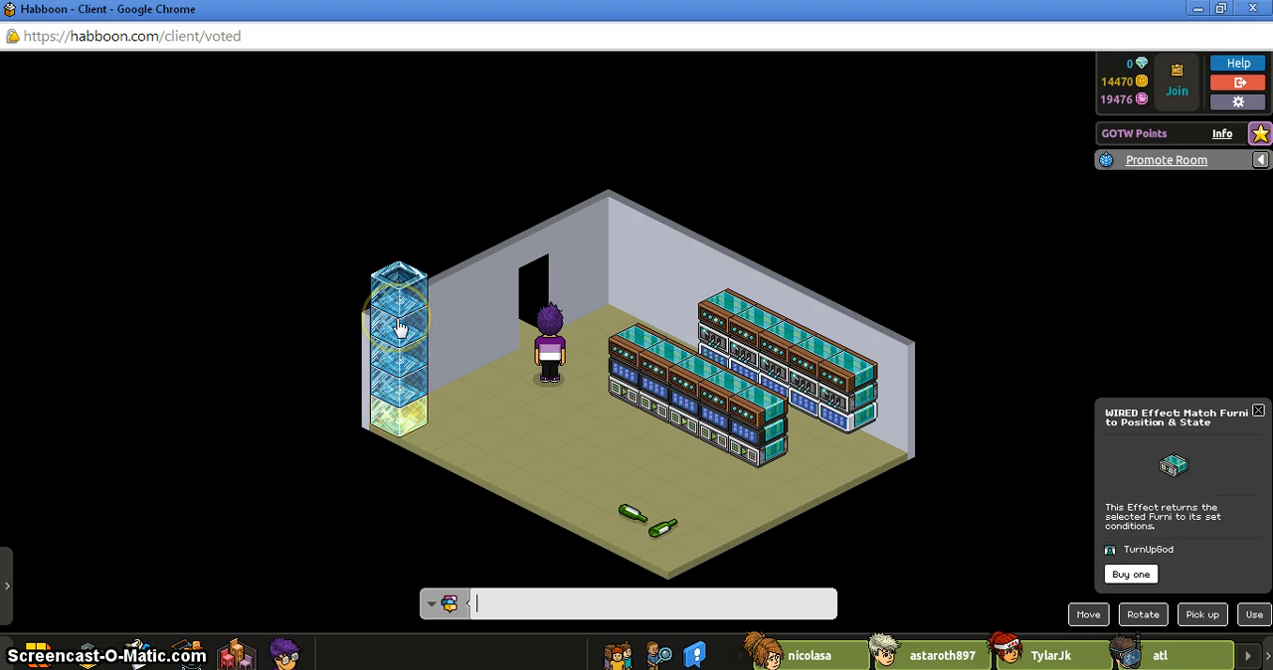
click(417, 413)
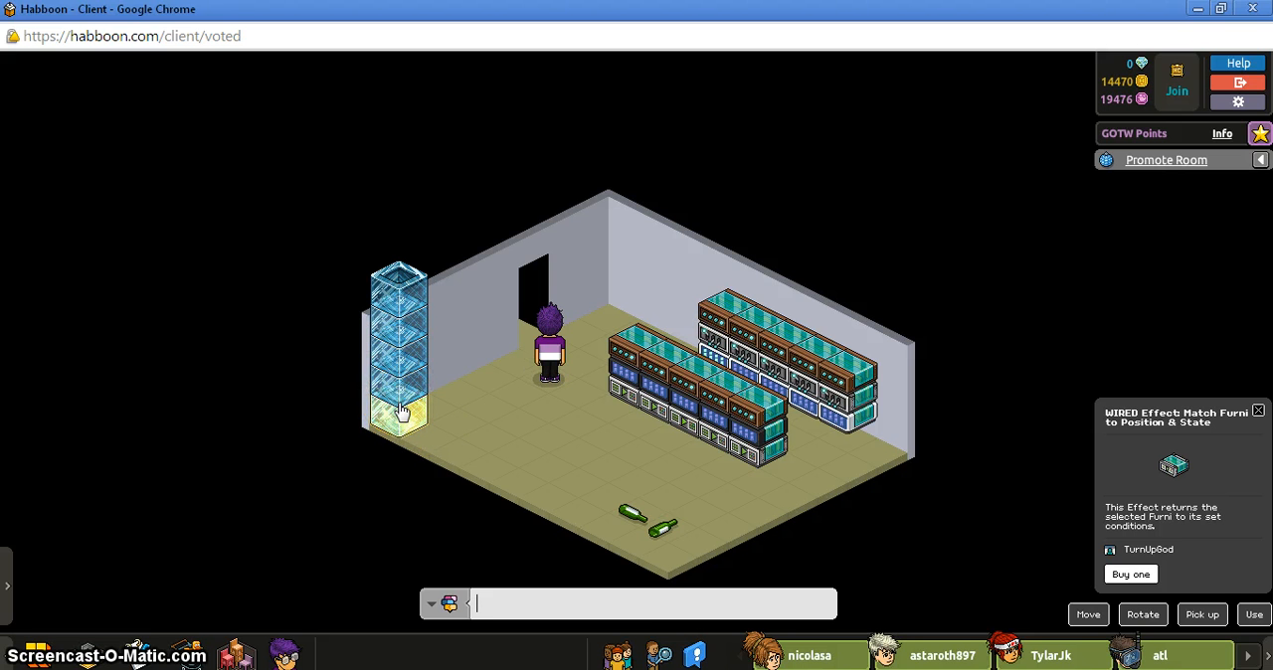
mouse_move(433, 388)
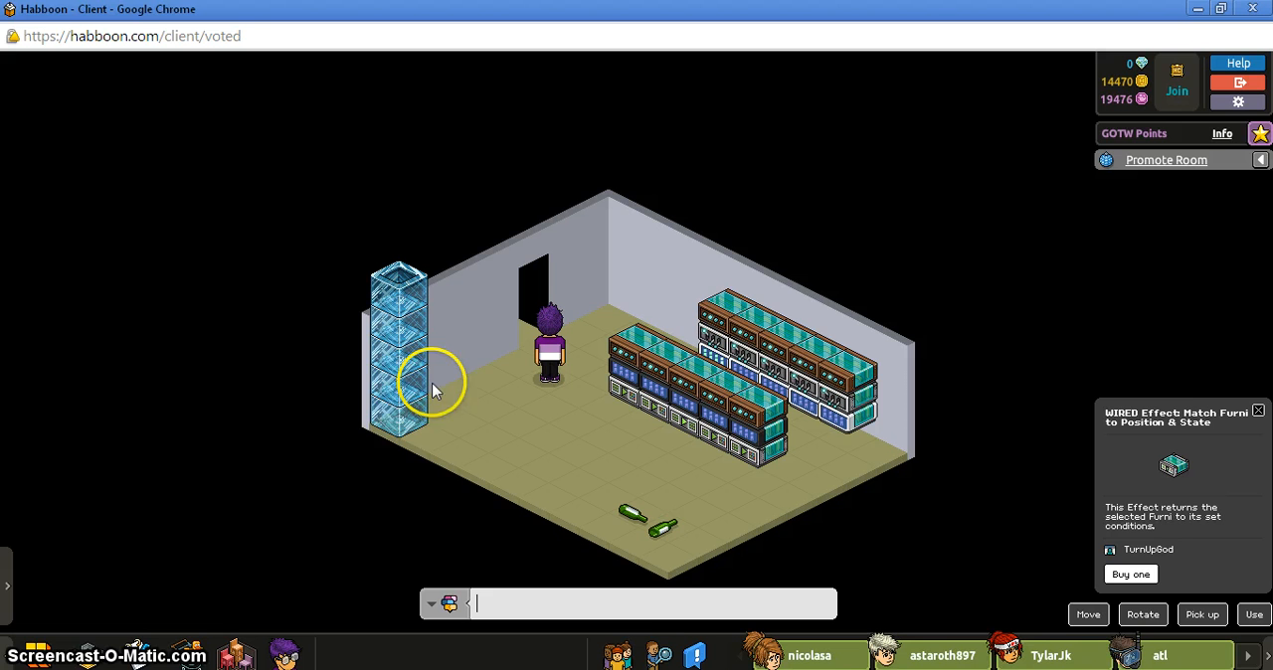
mouse_move(398, 398)
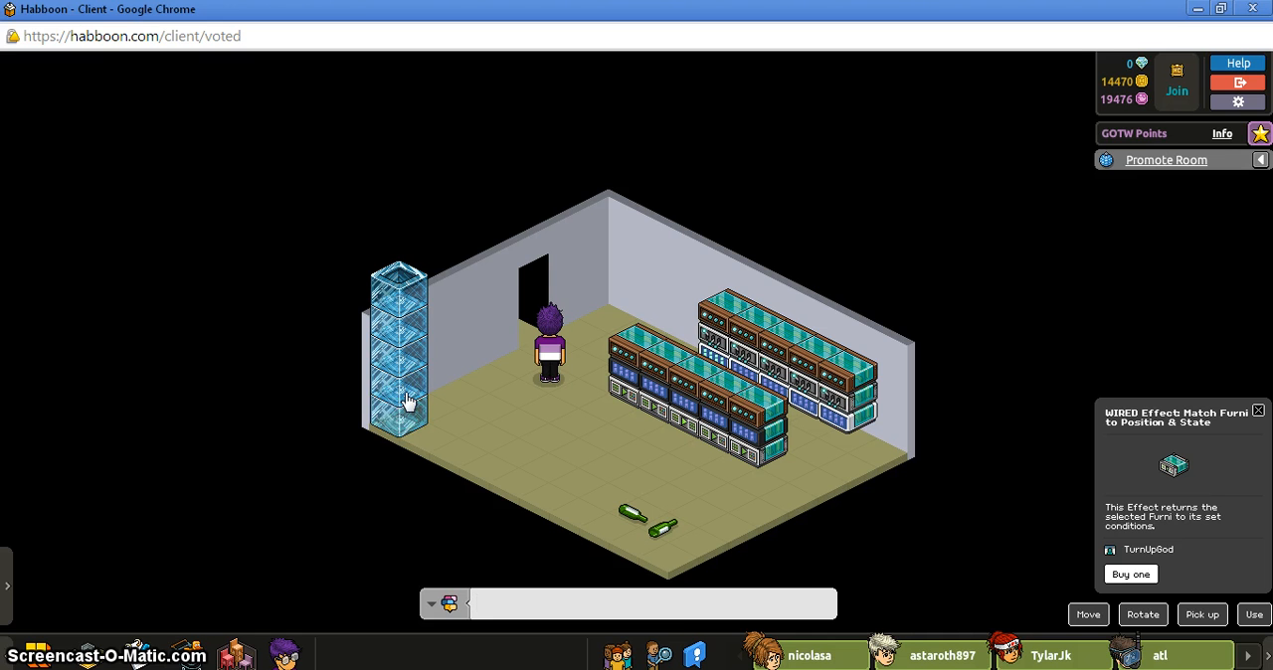
click(646, 604)
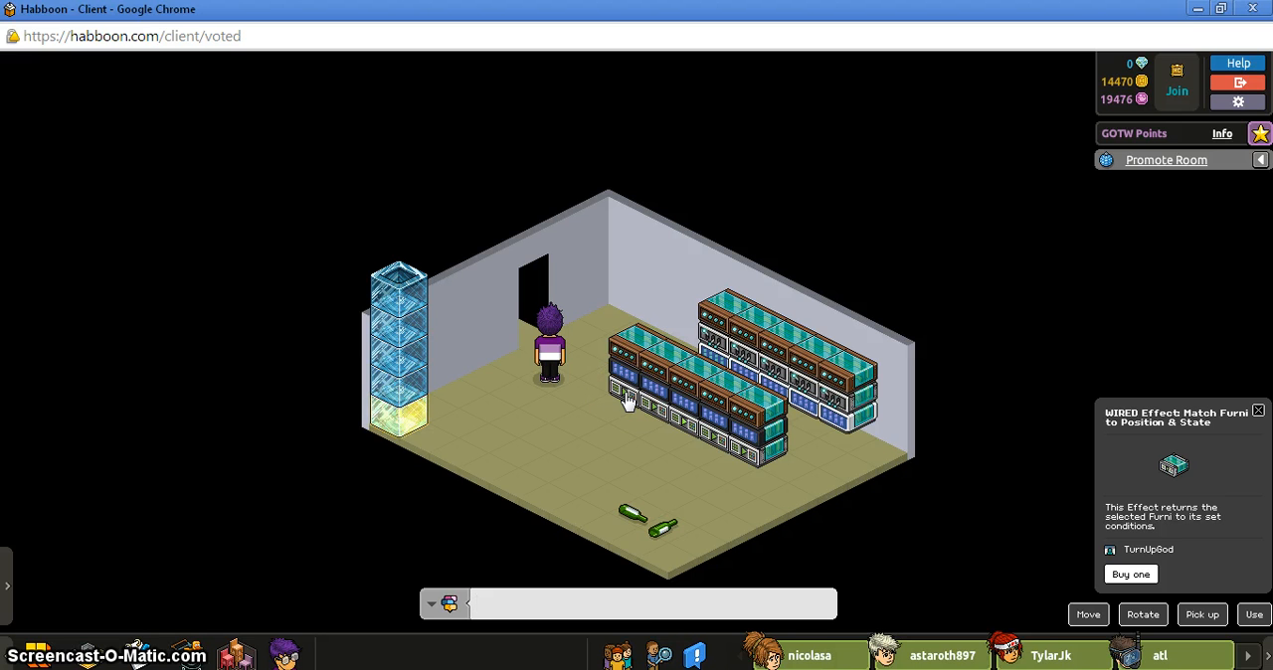
click(647, 604)
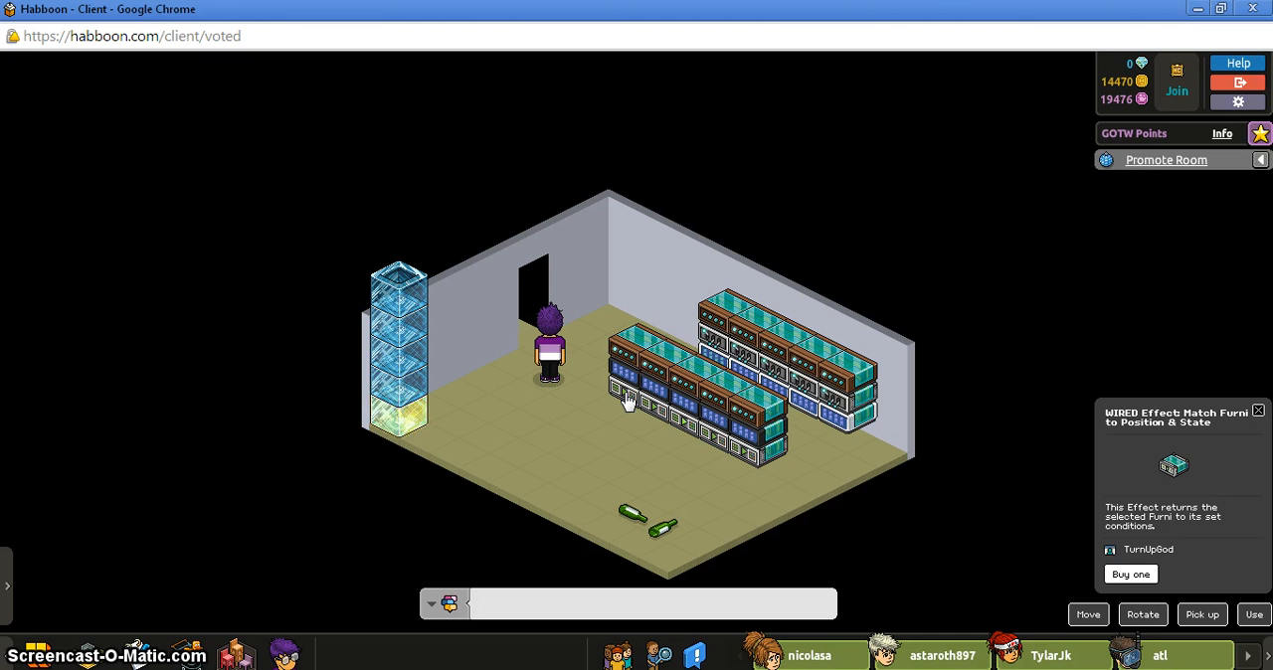
click(652, 604)
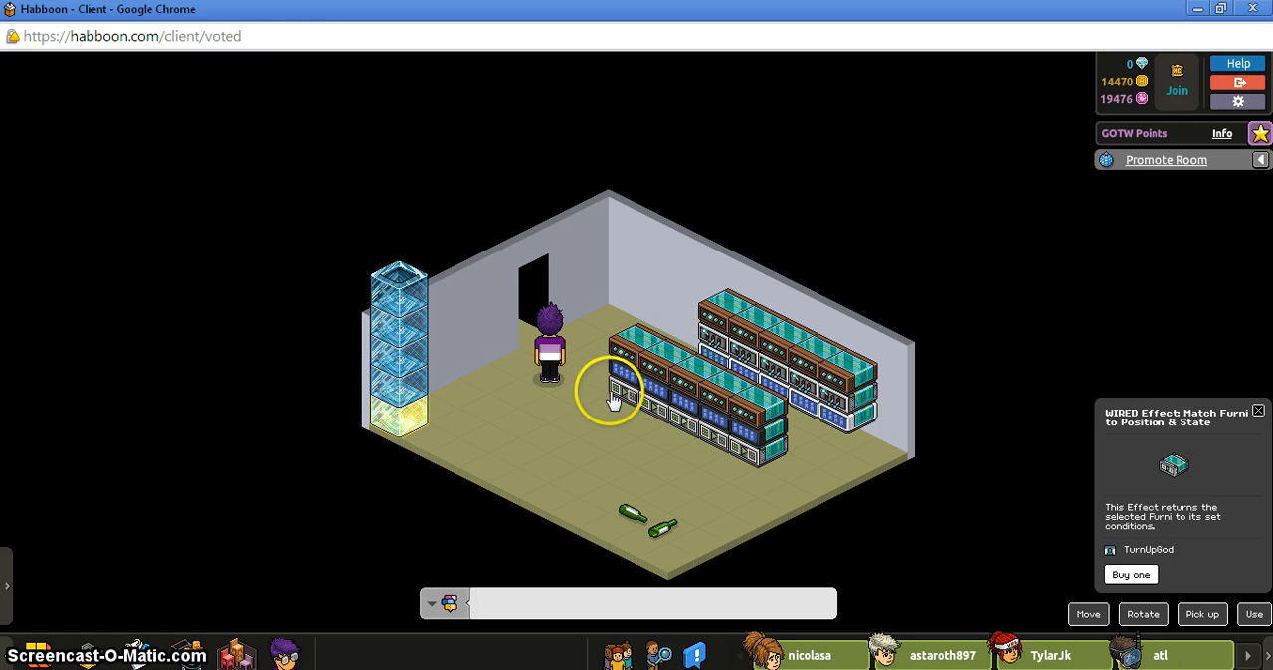
mouse_move(403, 376)
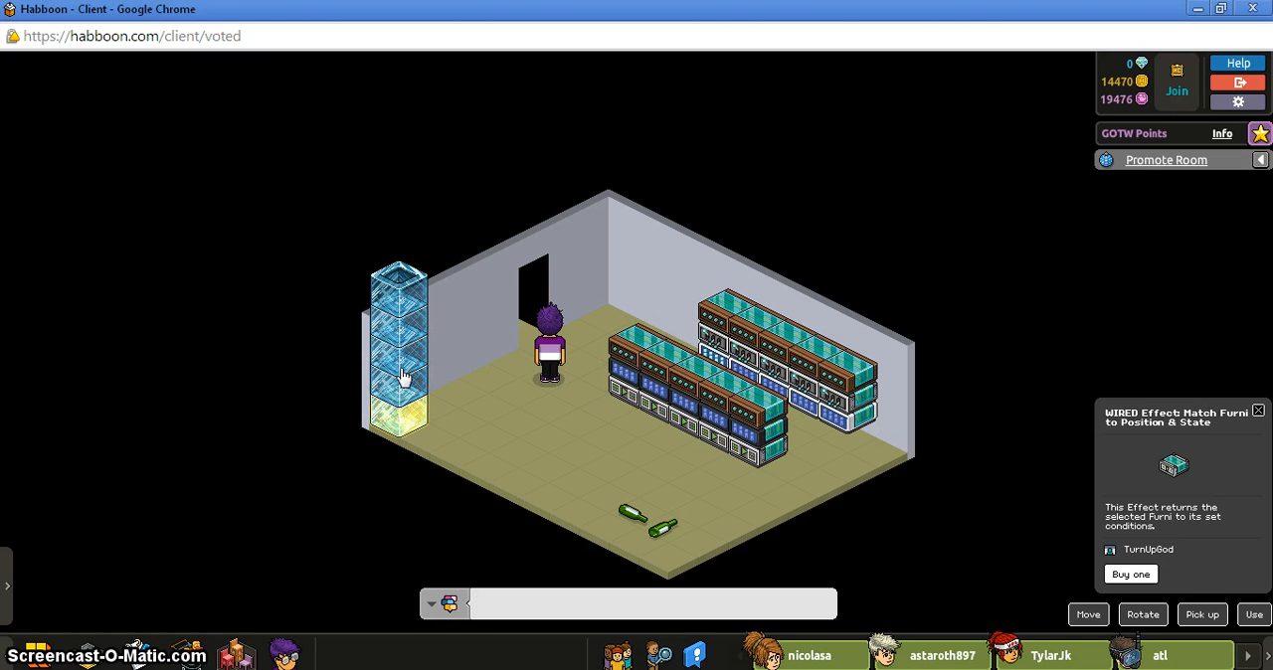
click(647, 604)
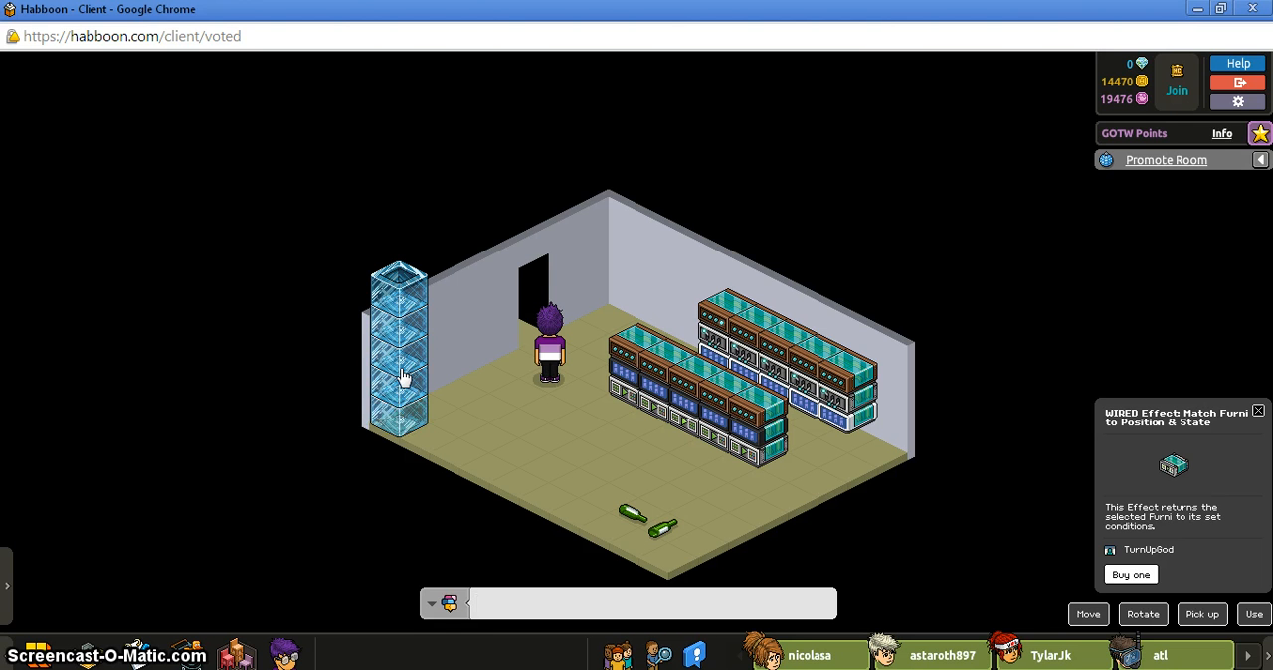
click(646, 604)
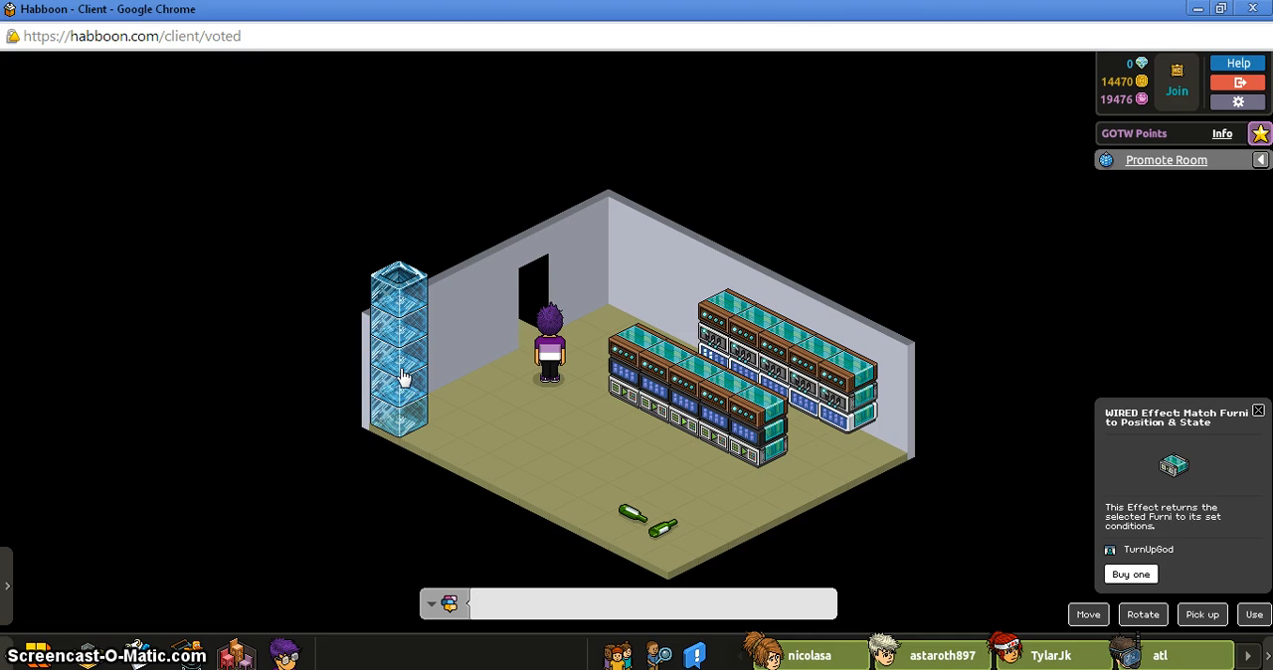
click(401, 373)
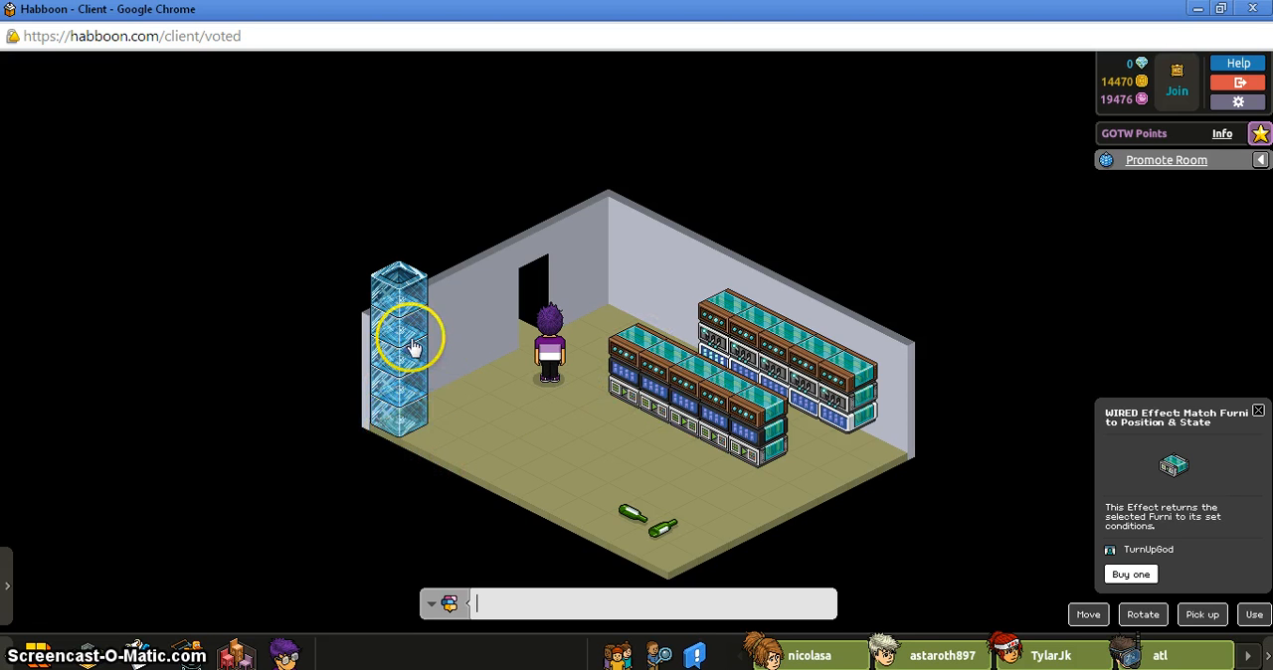
click(549, 348)
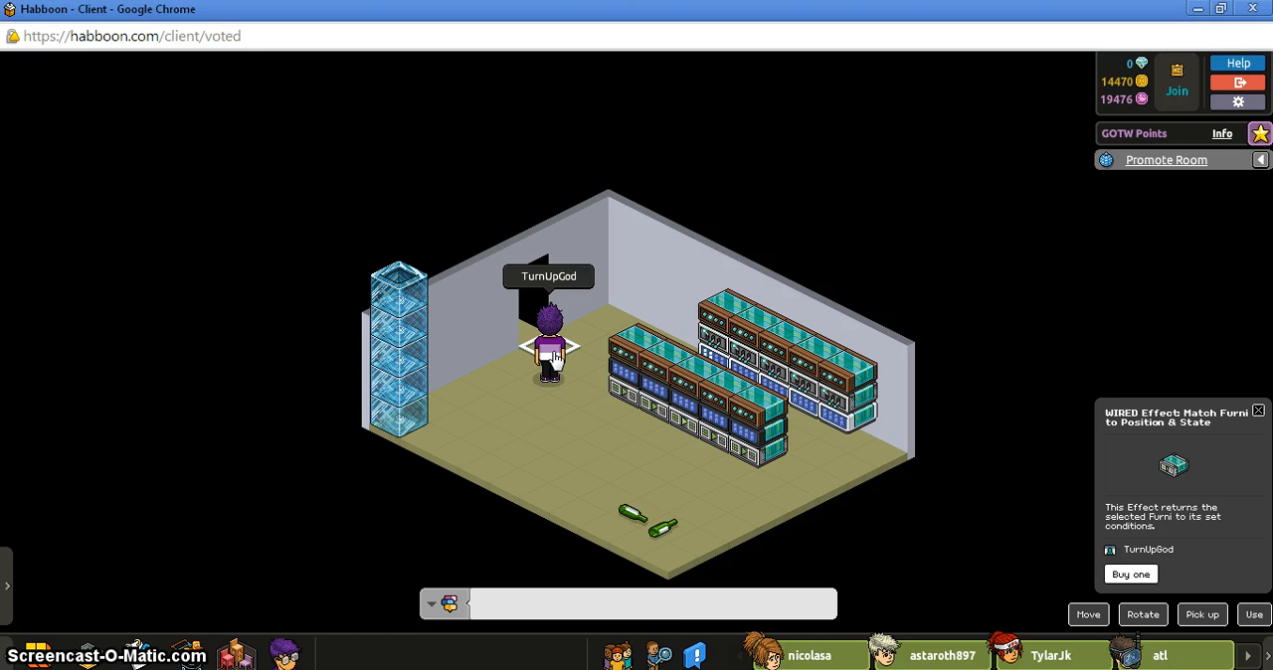
click(652, 603)
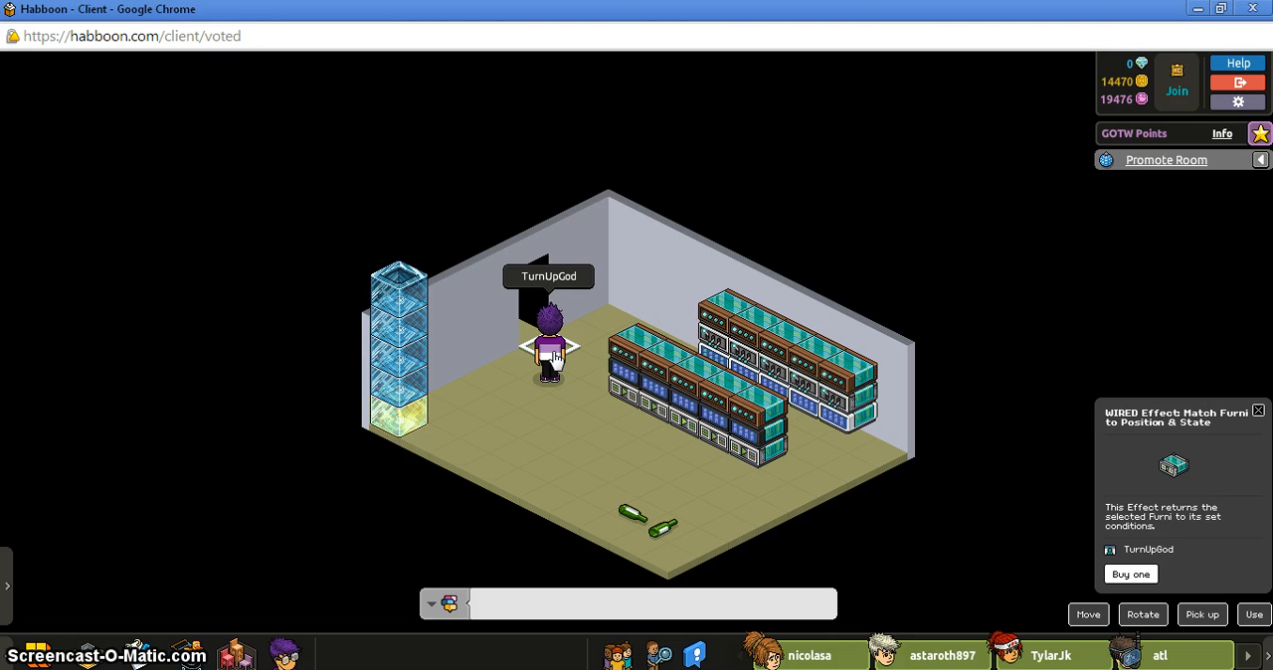
click(647, 604)
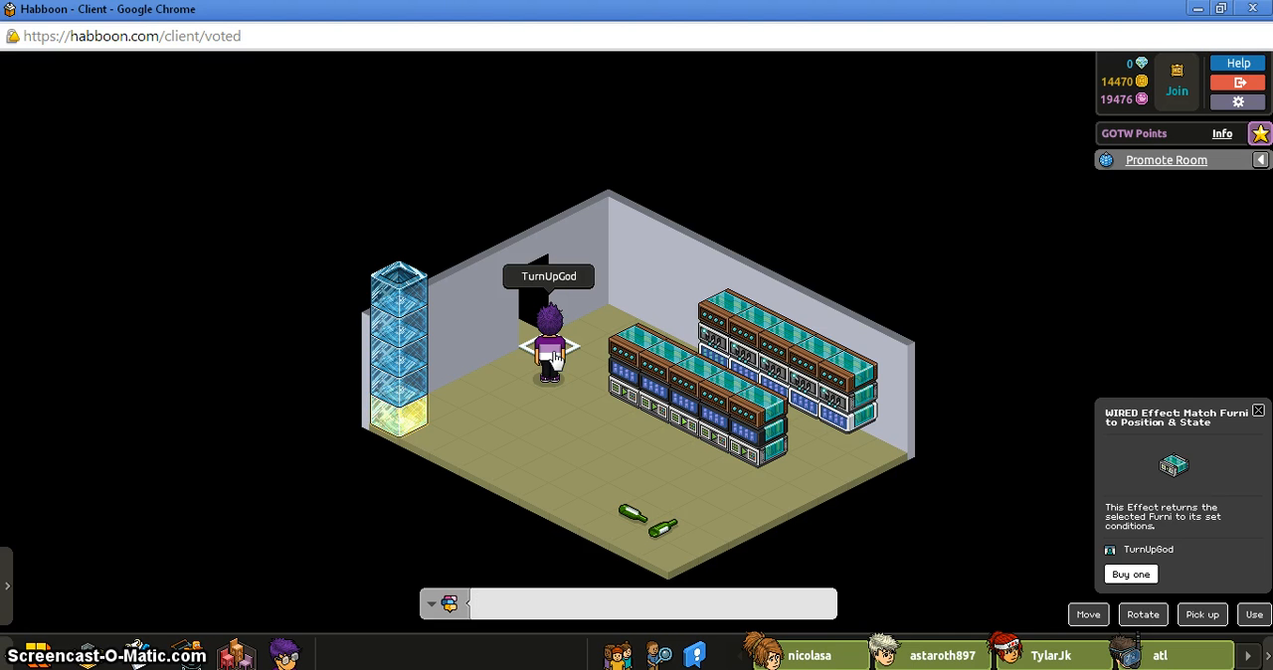
click(646, 604)
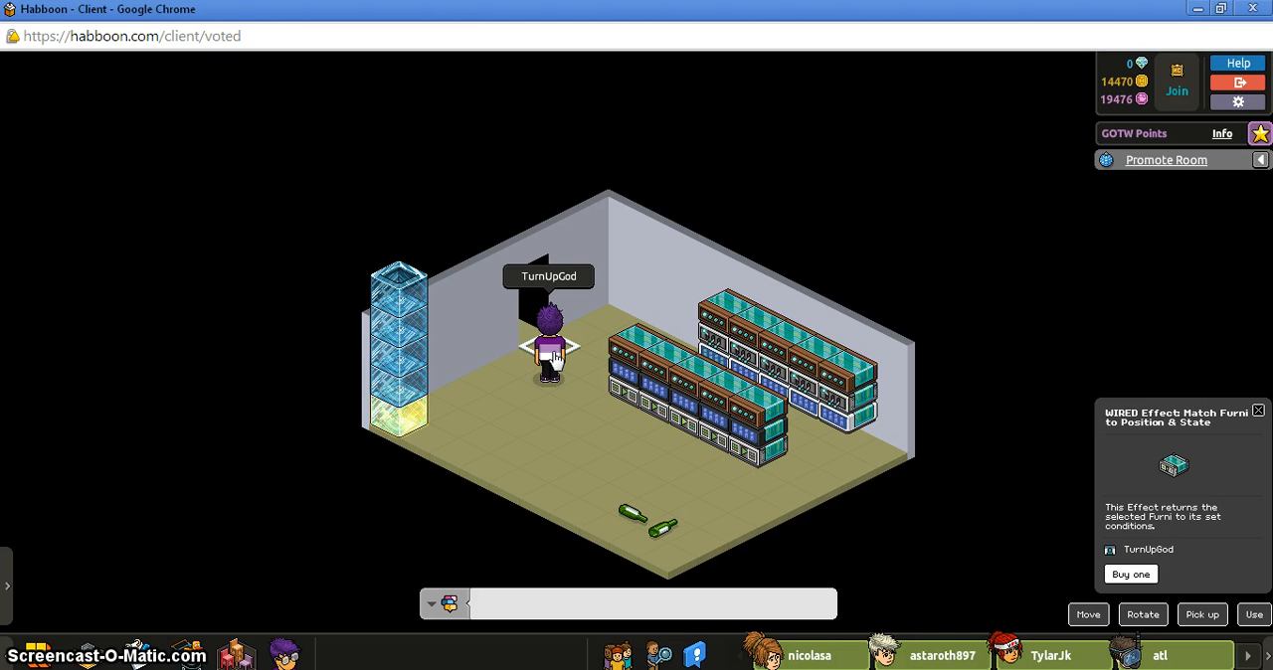
click(647, 604)
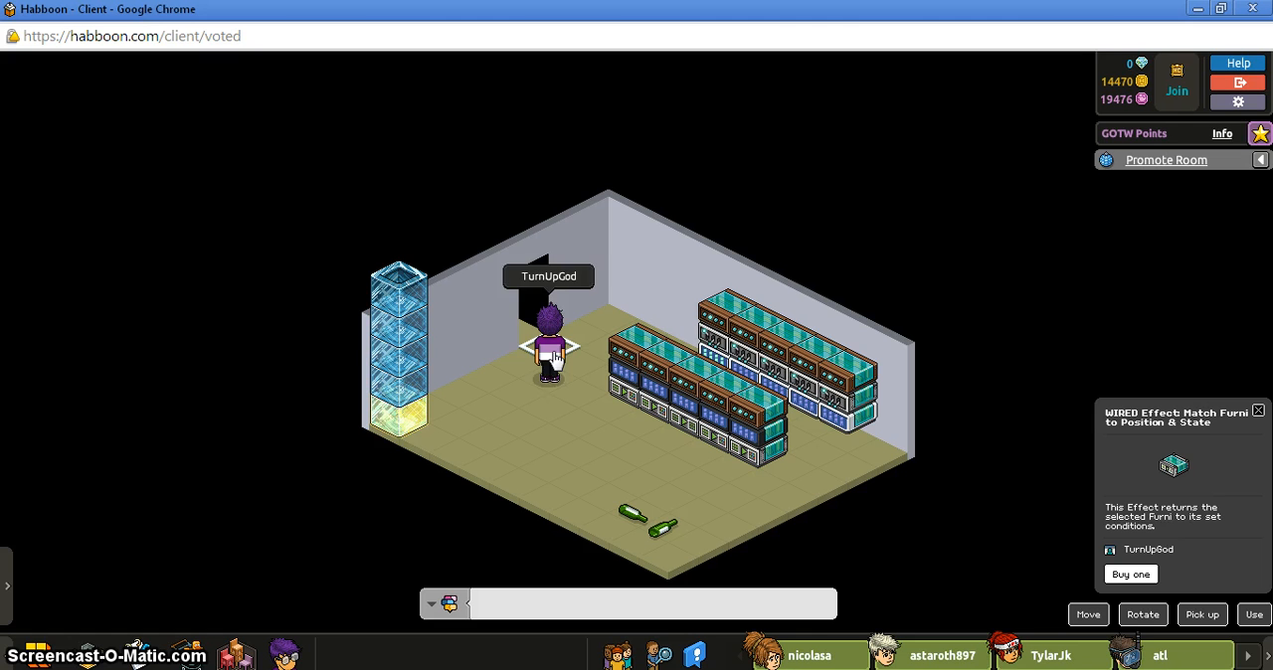
click(537, 338)
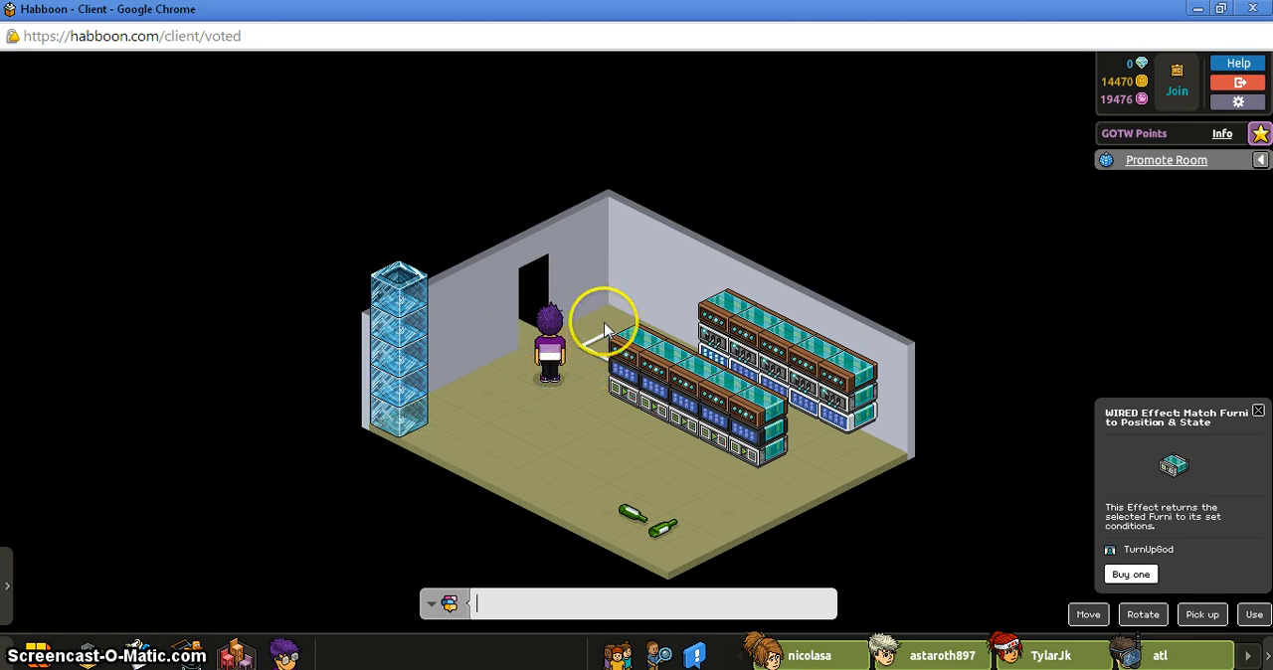
mouse_move(432, 388)
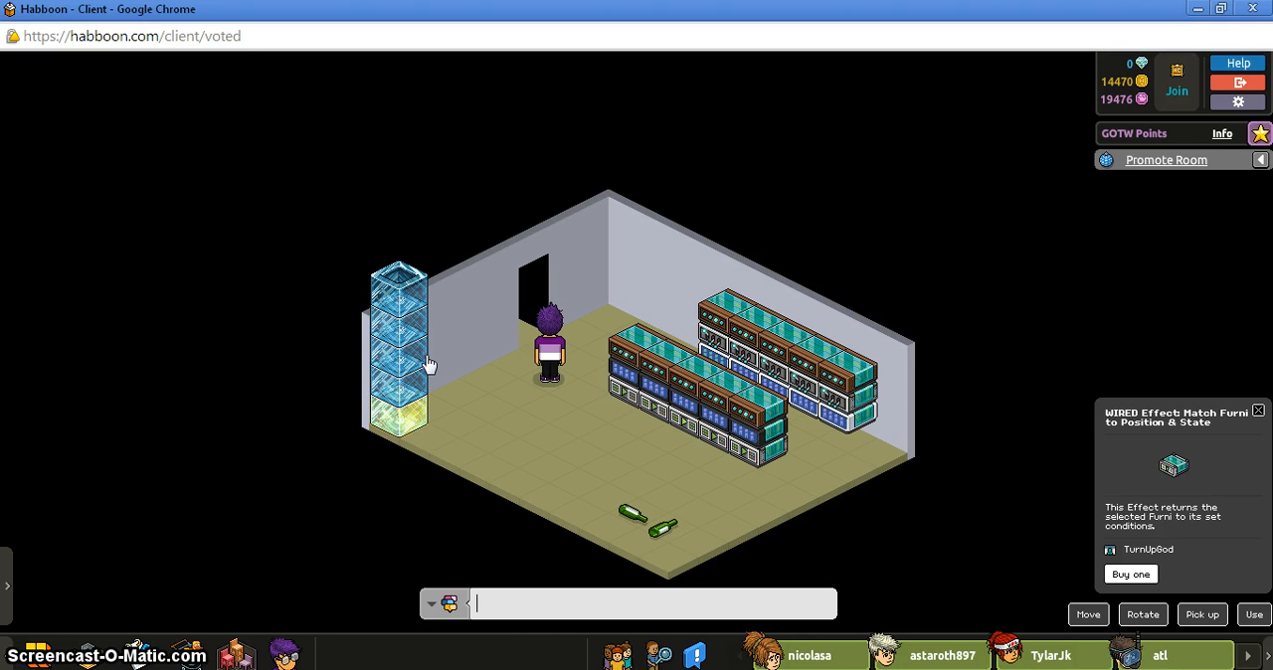
click(408, 373)
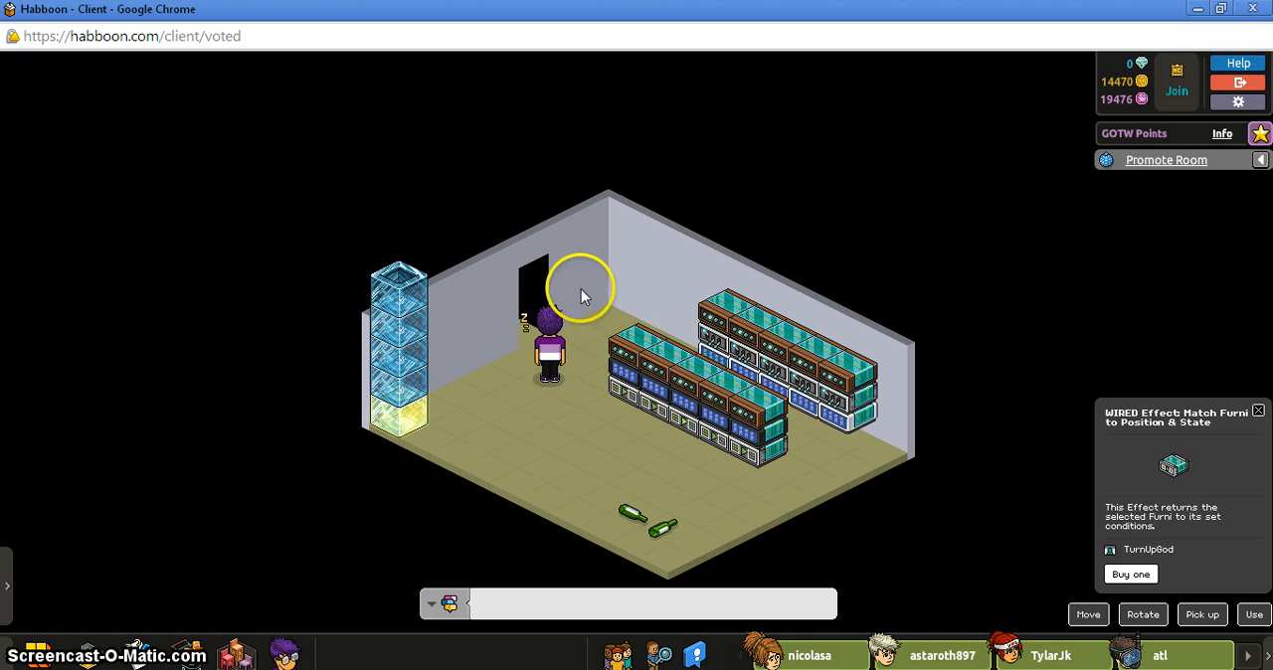
click(550, 358)
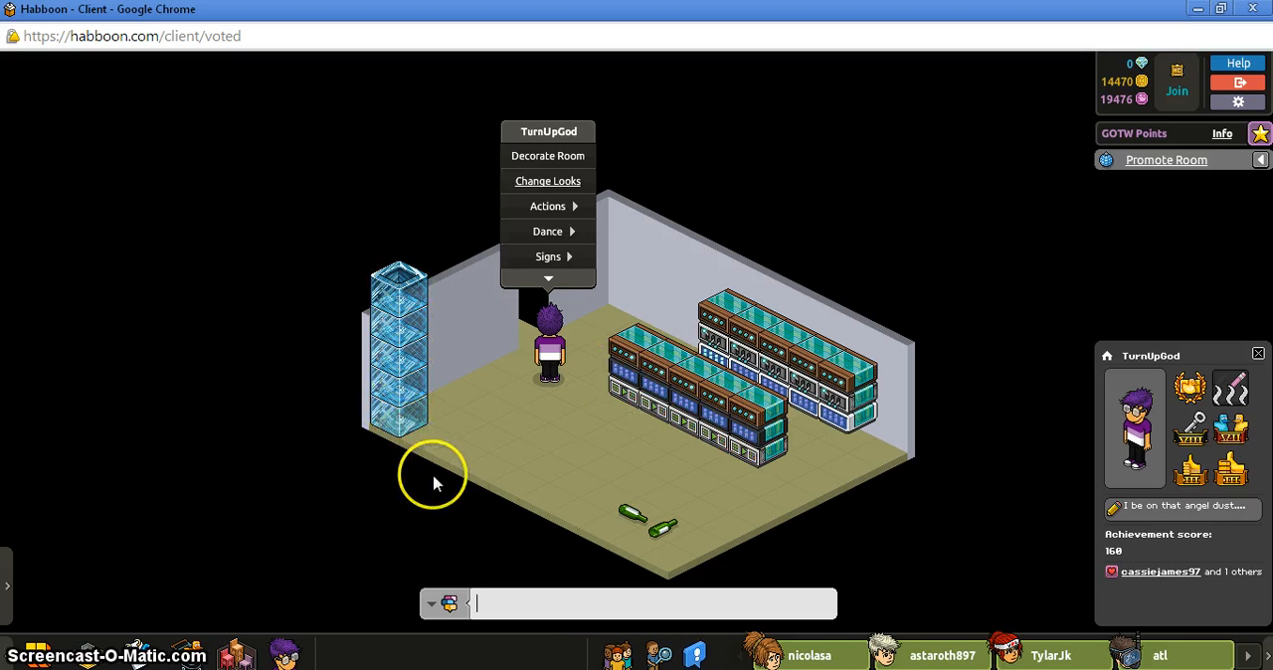
mouse_move(423, 343)
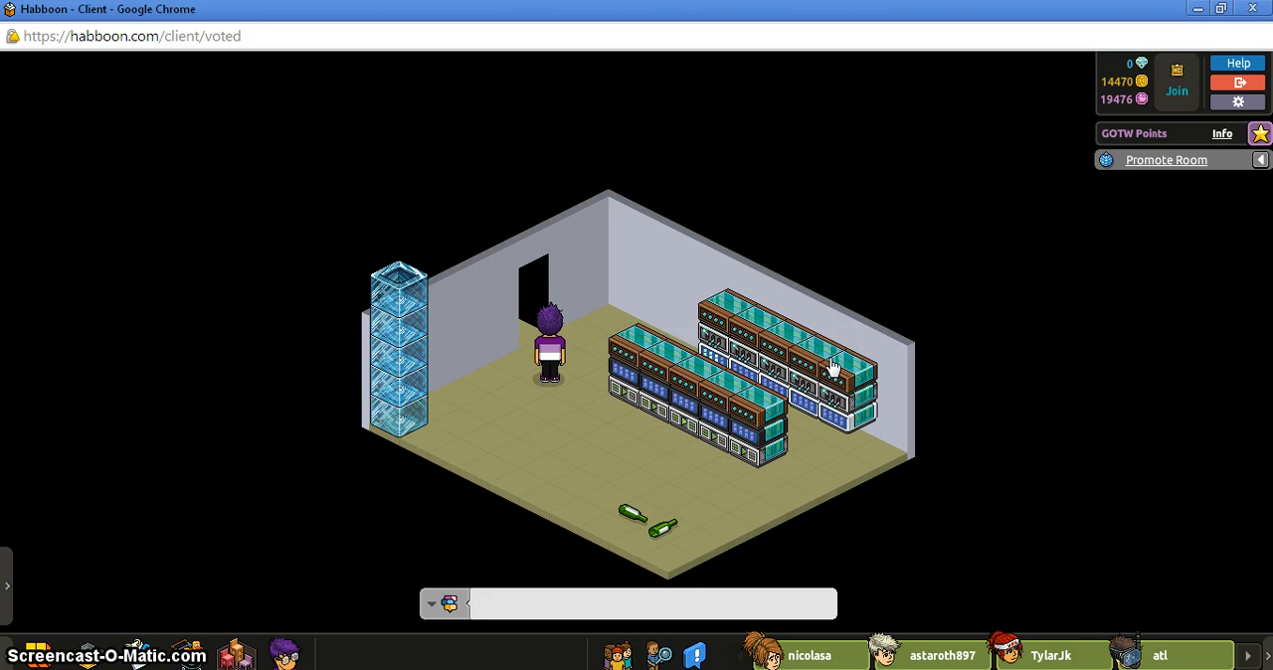
mouse_move(673, 283)
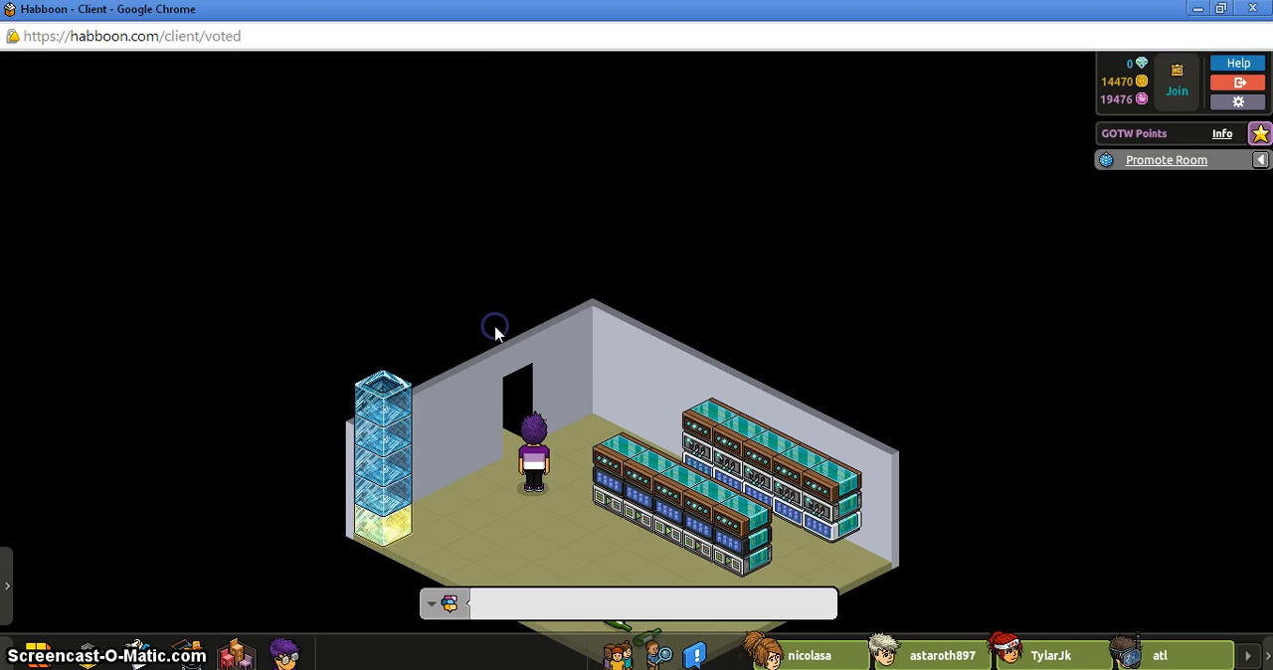
mouse_move(369, 281)
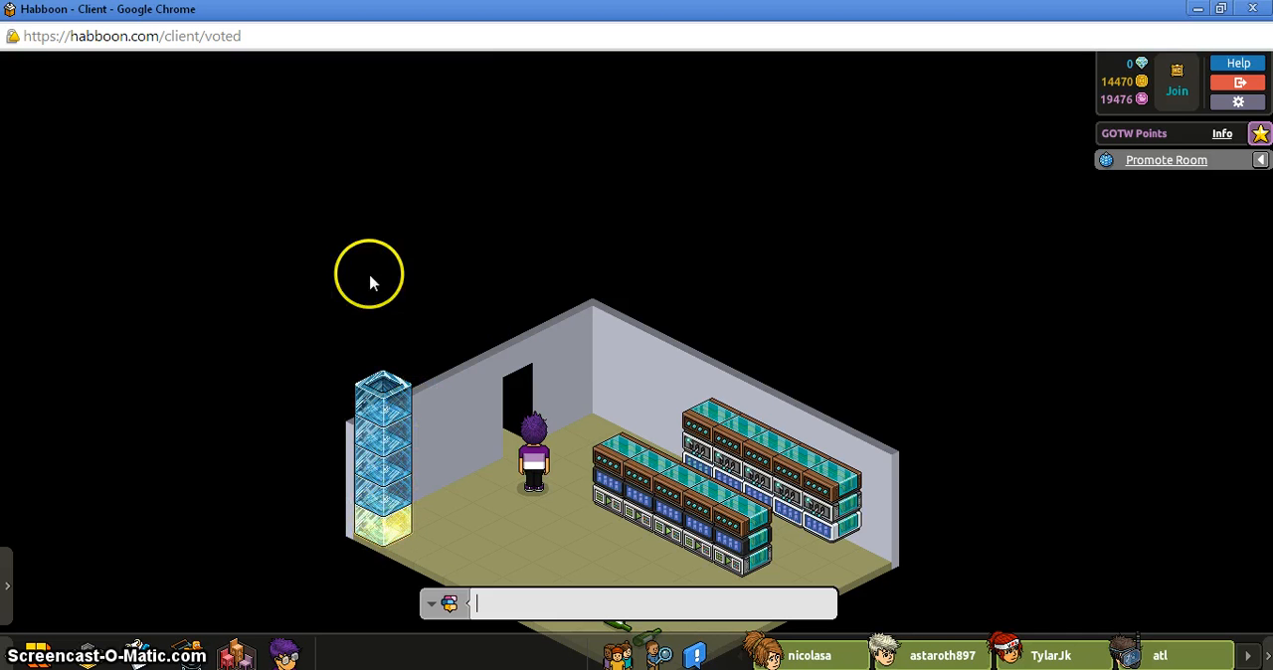
mouse_move(361, 296)
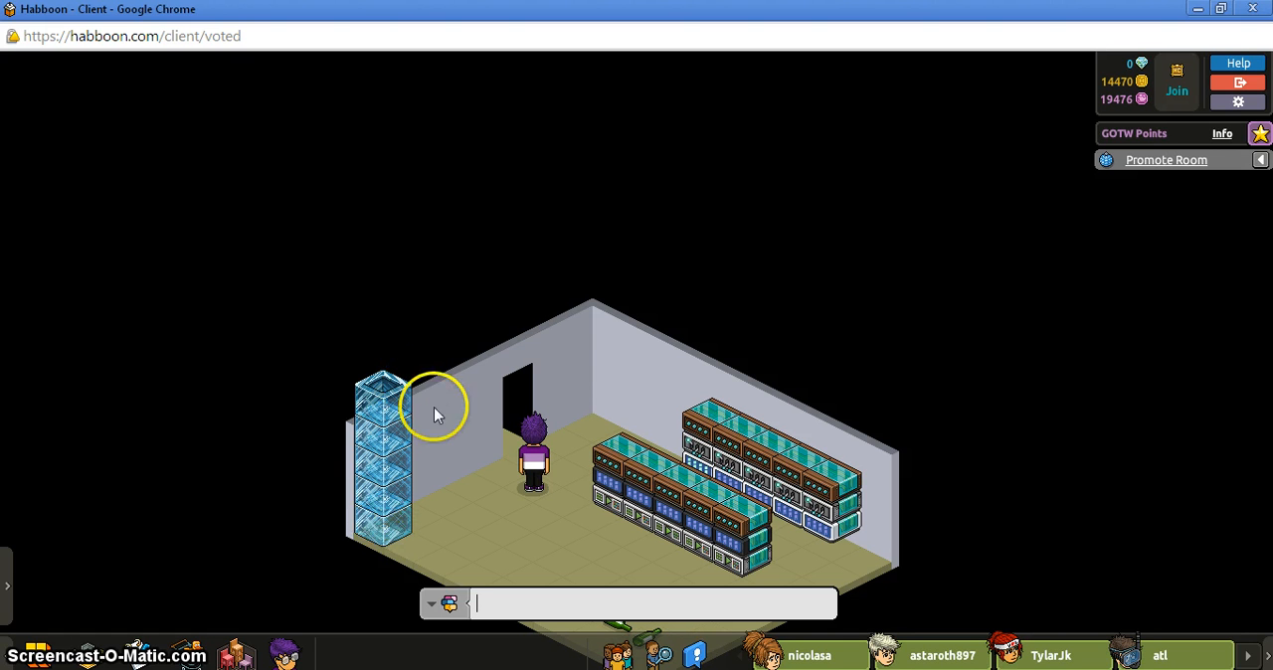
mouse_move(667, 325)
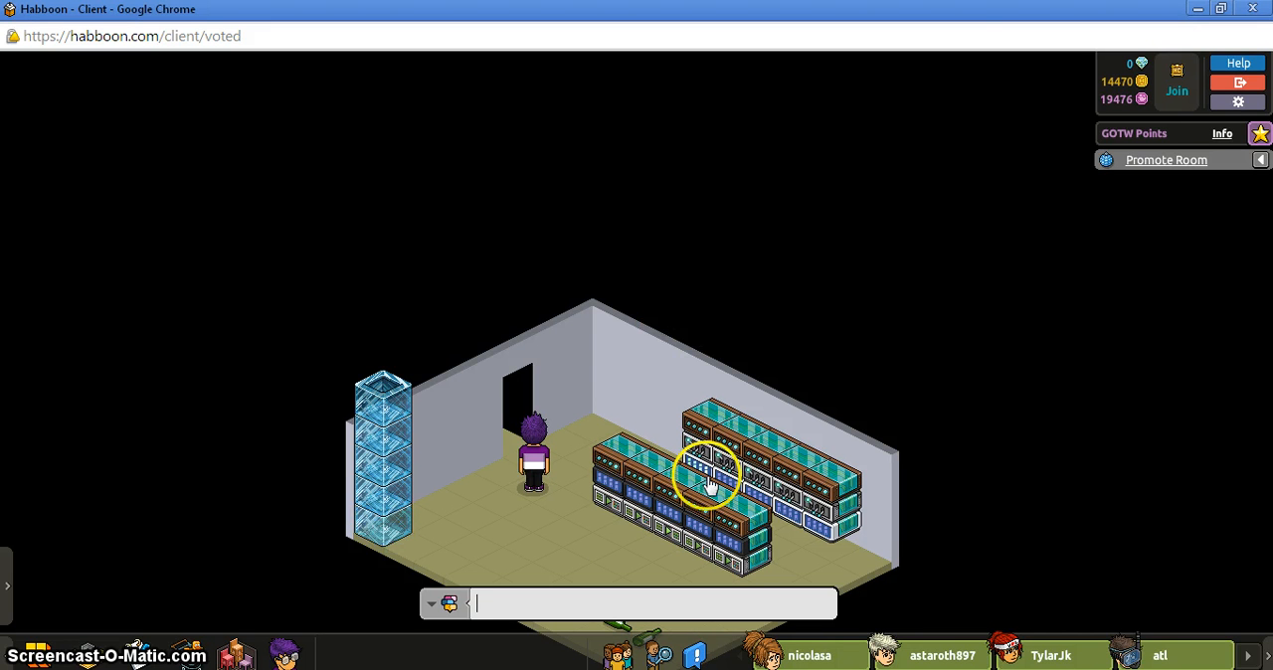
mouse_move(388, 537)
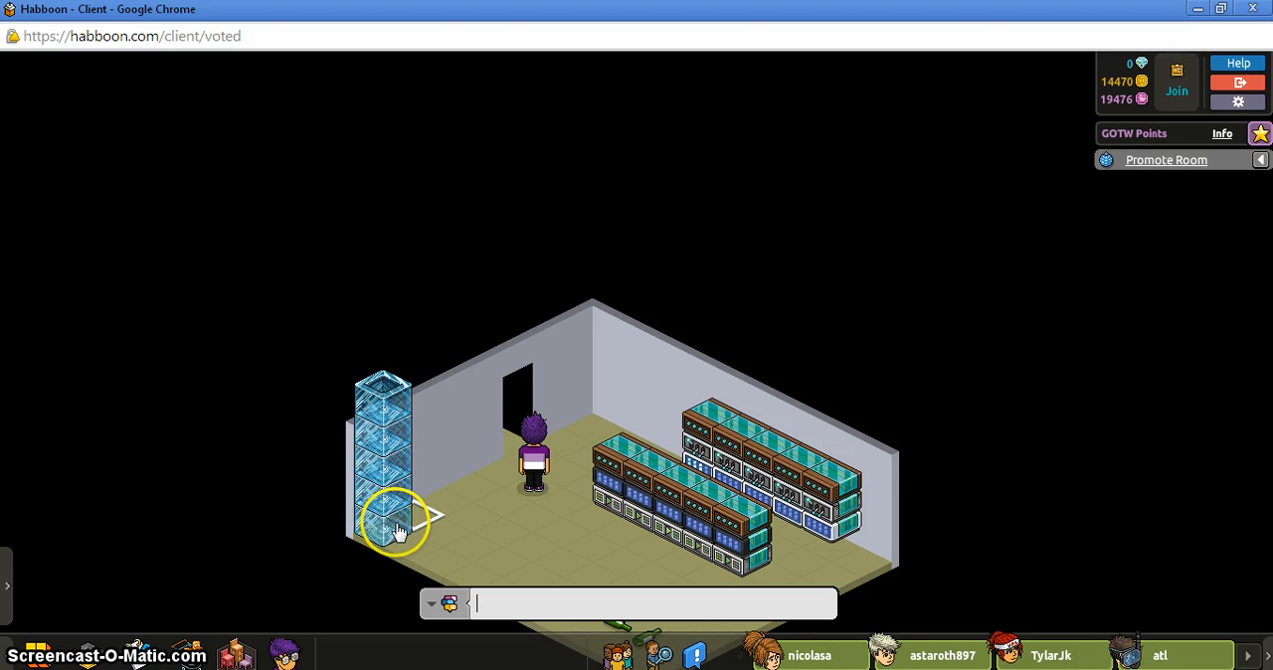
mouse_move(616, 448)
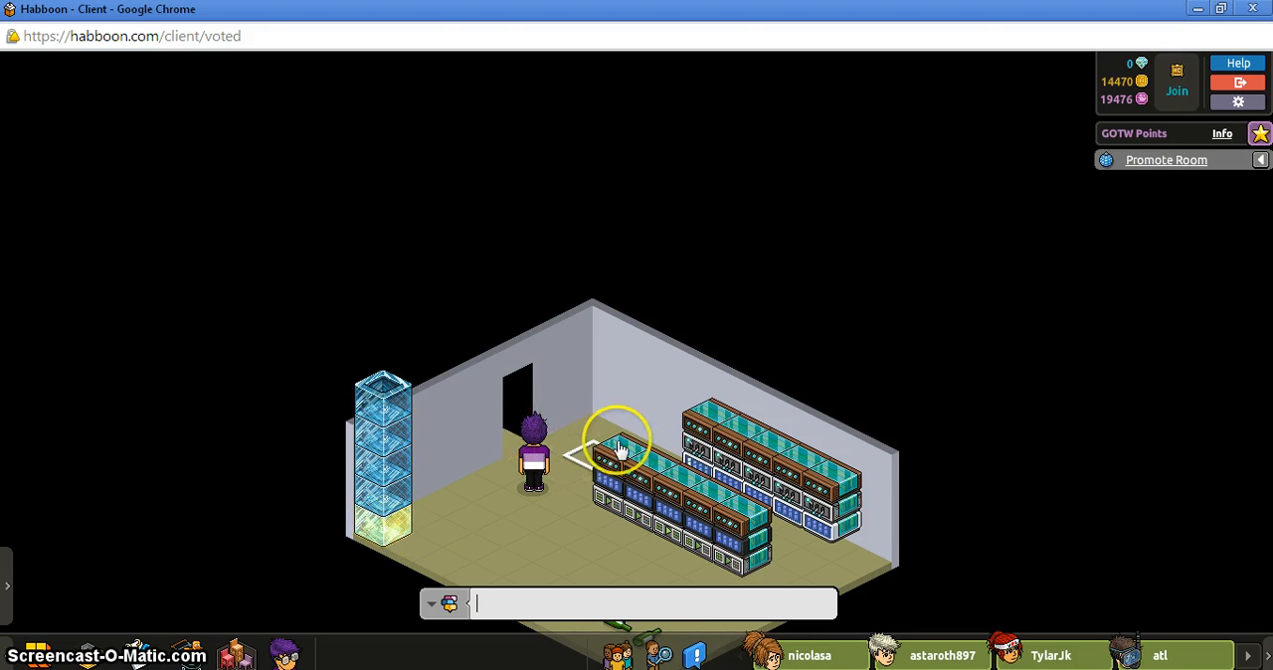
mouse_move(702, 428)
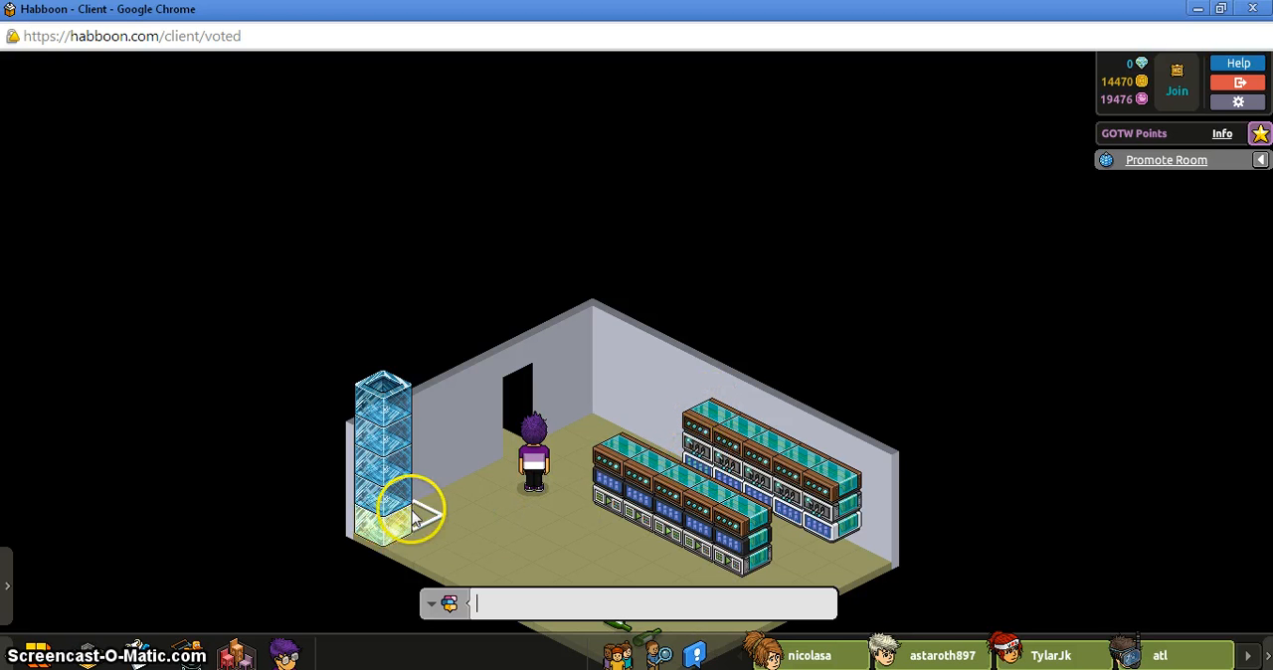
mouse_move(388, 537)
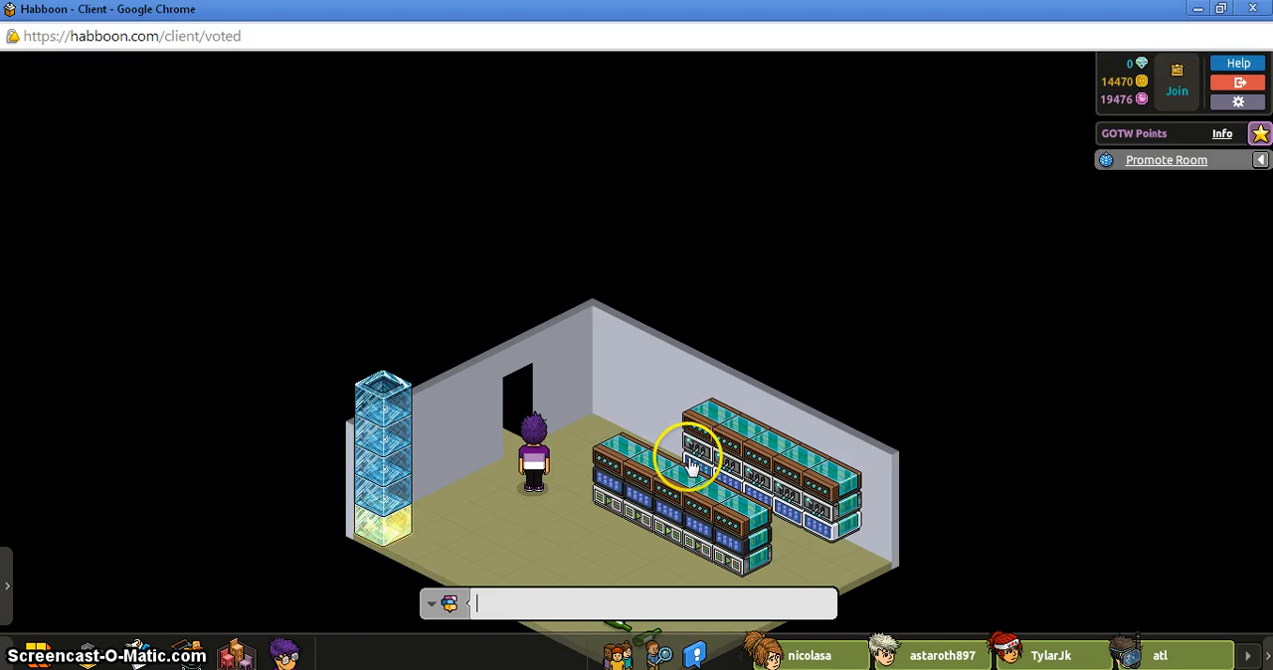
mouse_move(403, 418)
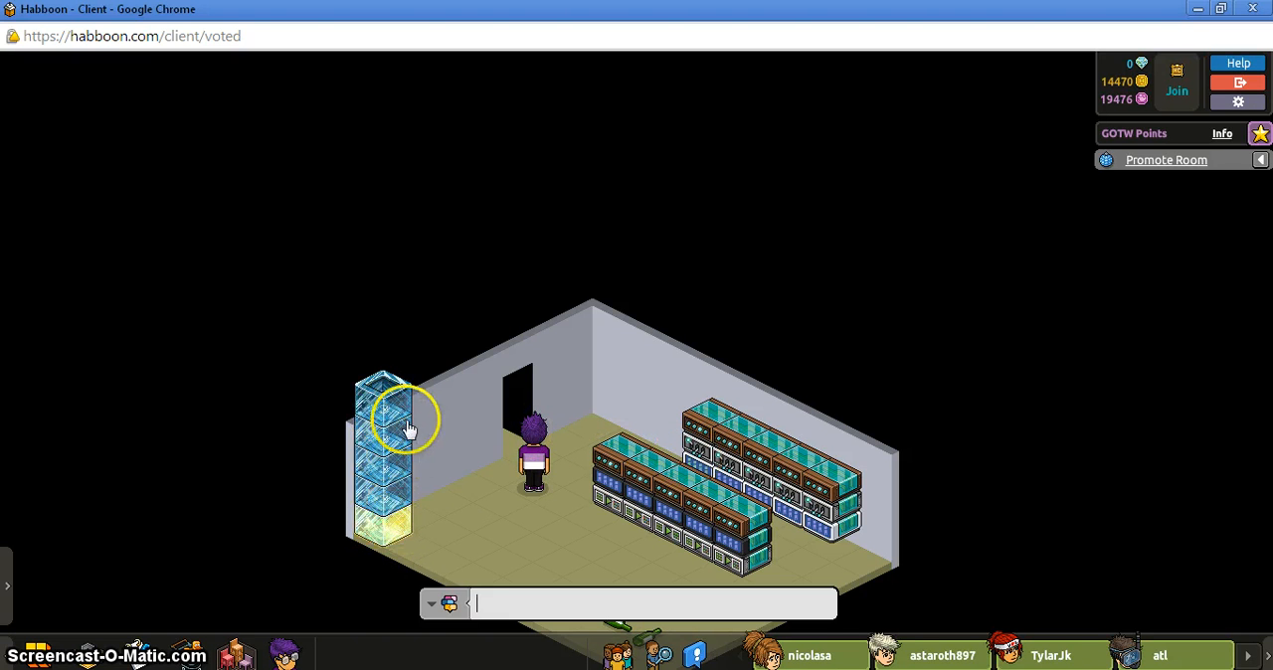
mouse_move(652, 462)
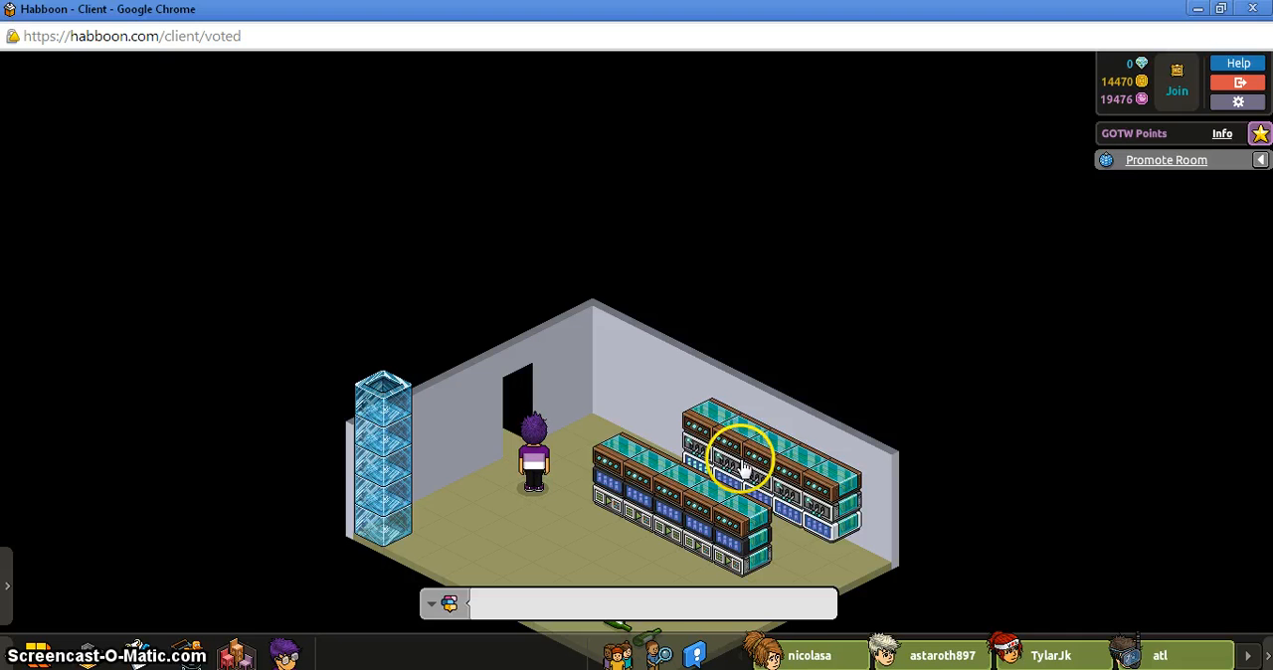
mouse_move(776, 418)
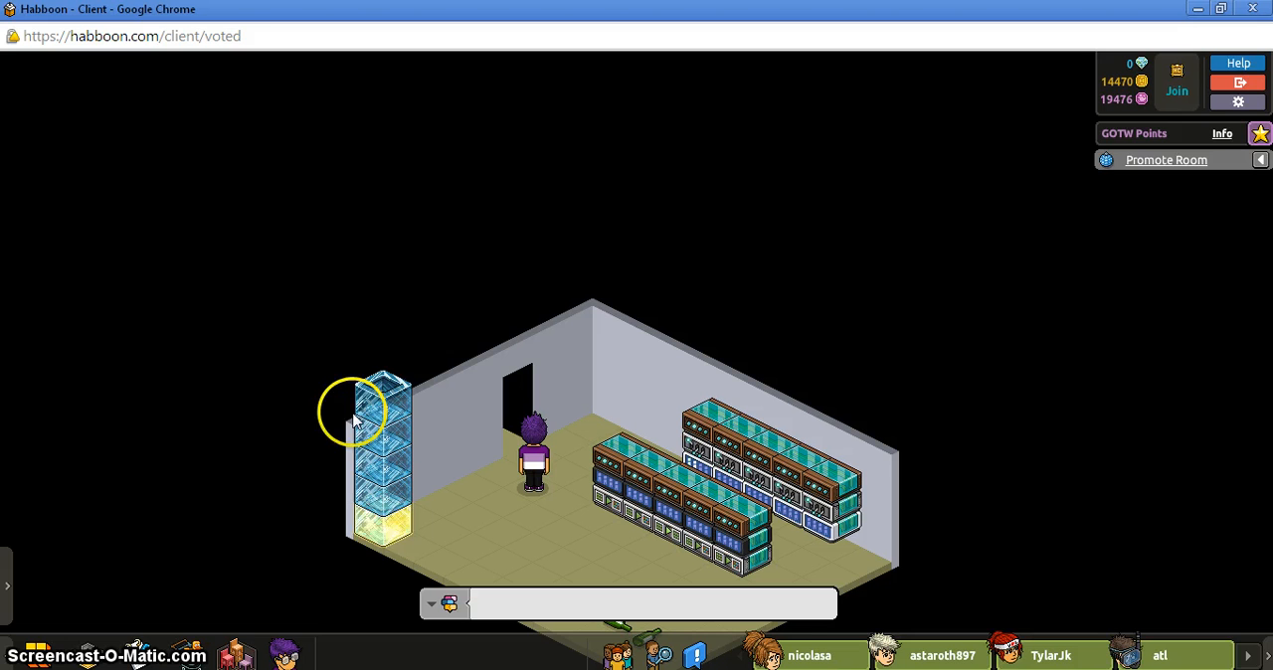
mouse_move(388, 320)
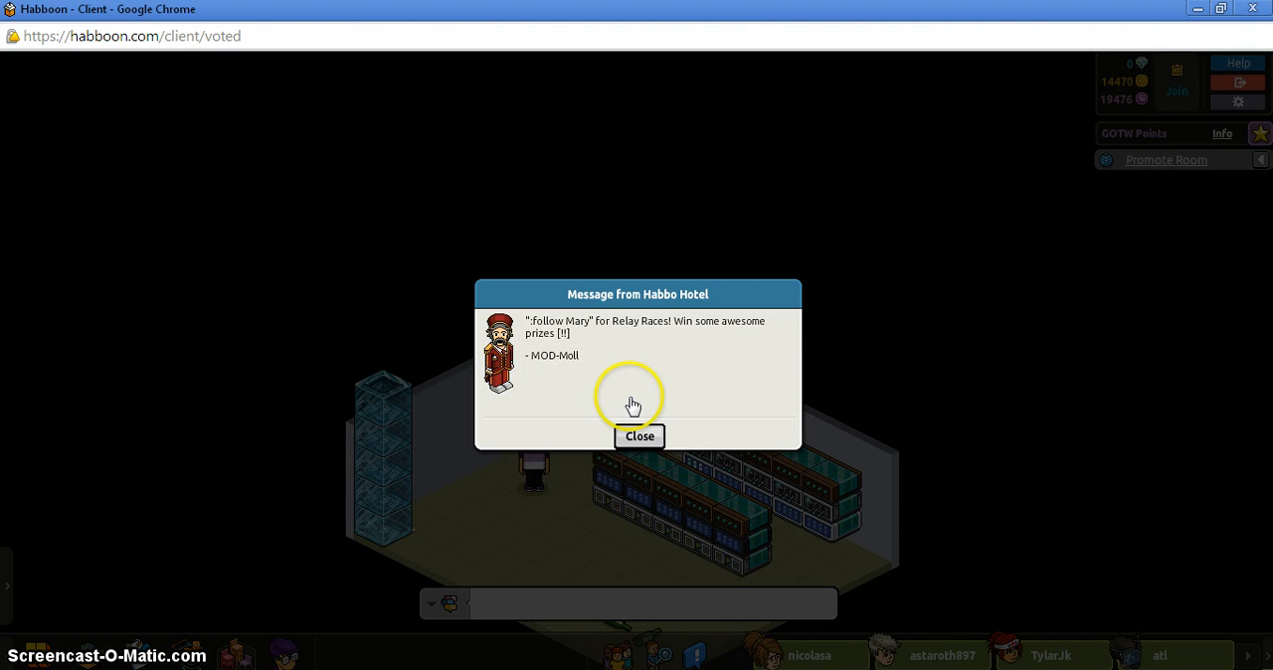
Close the 'Message from Habbo Hotel' relay-race broadcast popup
click(639, 437)
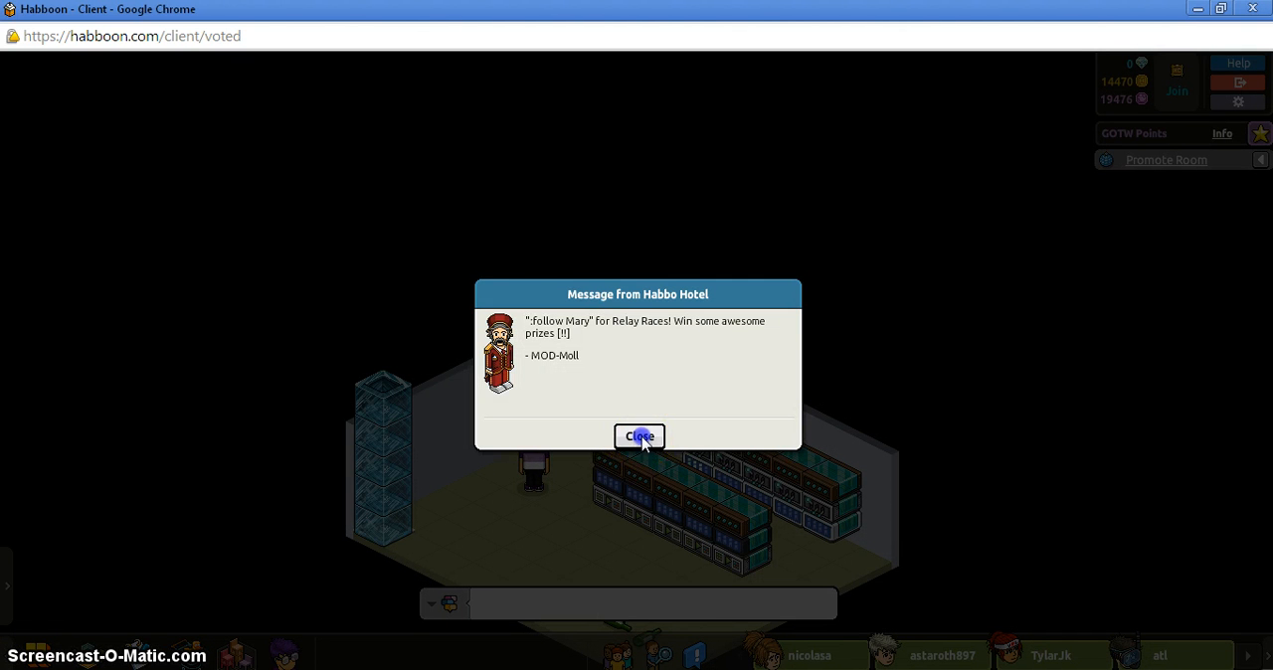
click(639, 437)
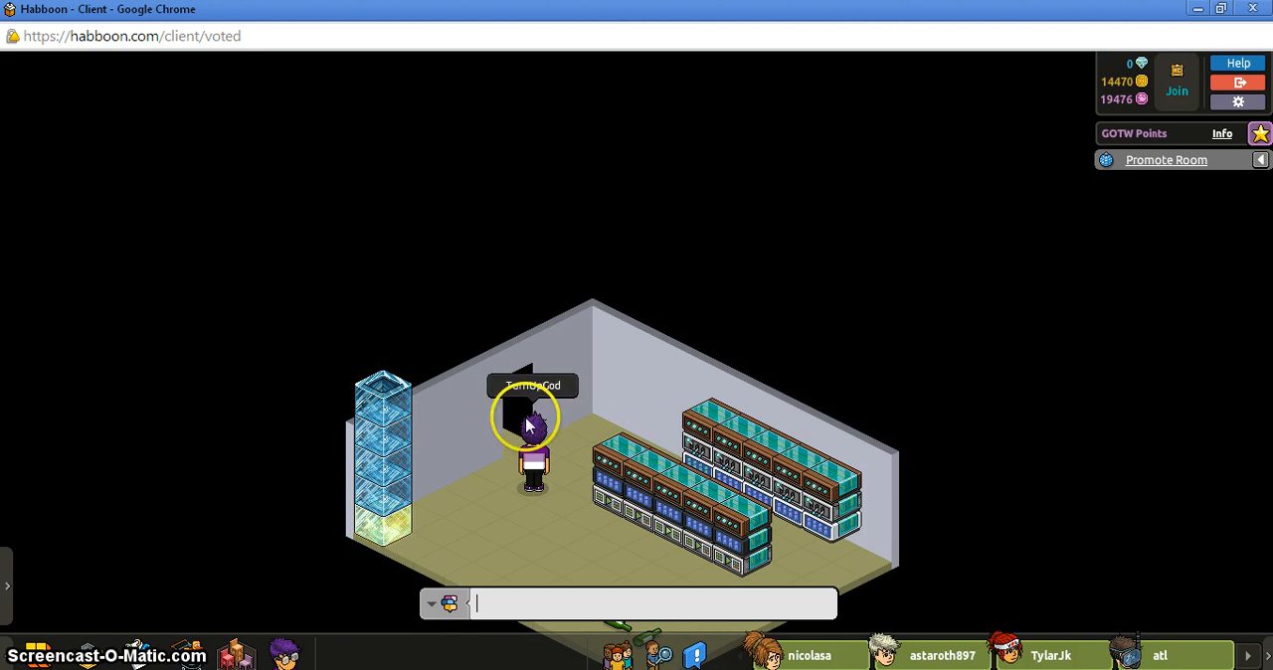
Click the avatar and furniture to test the wired setup until the tower goes dark
click(595, 428)
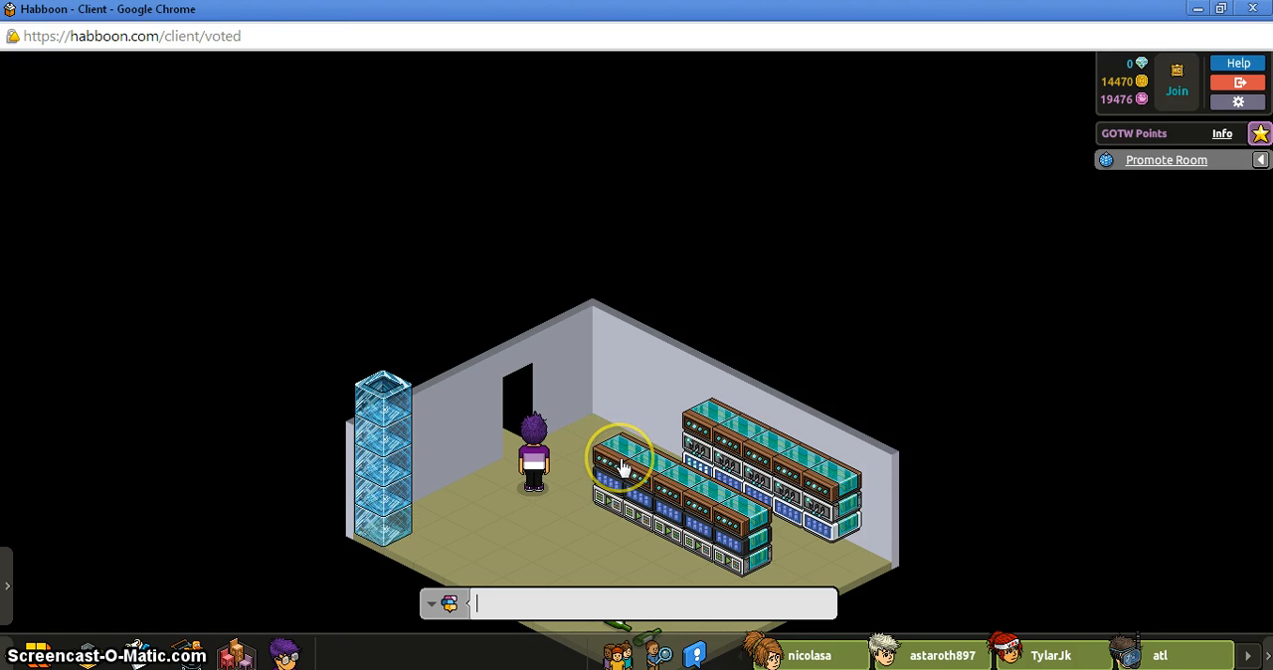
mouse_move(600, 398)
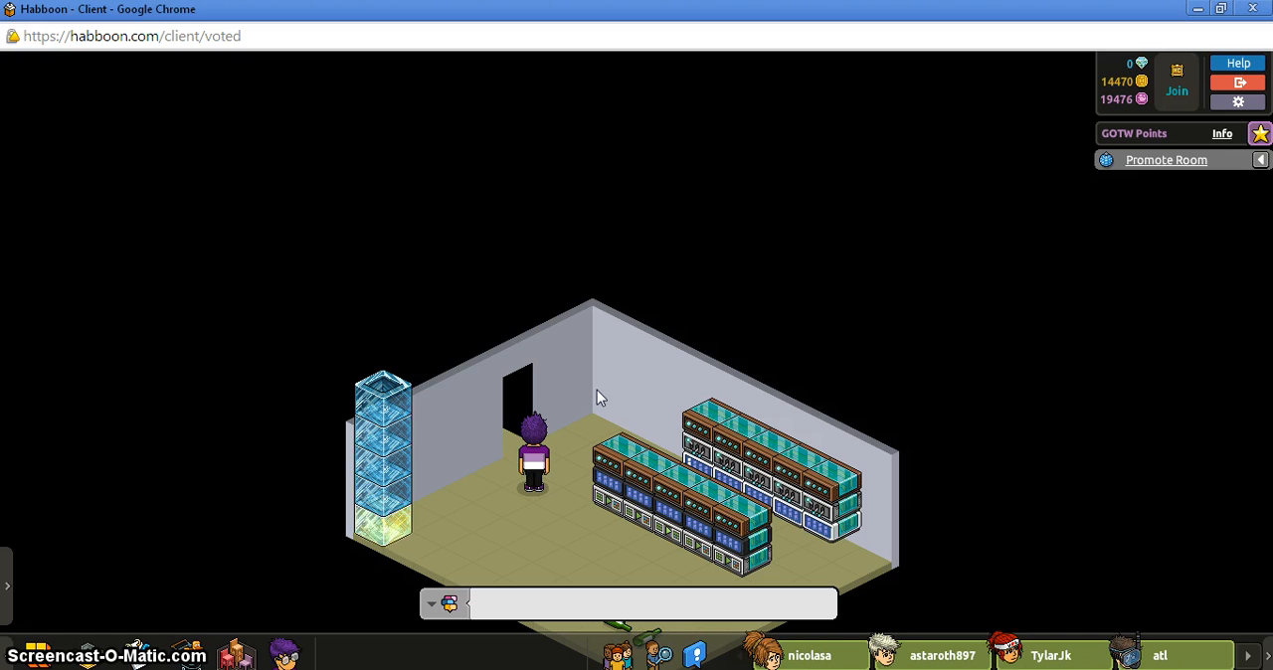
click(655, 604)
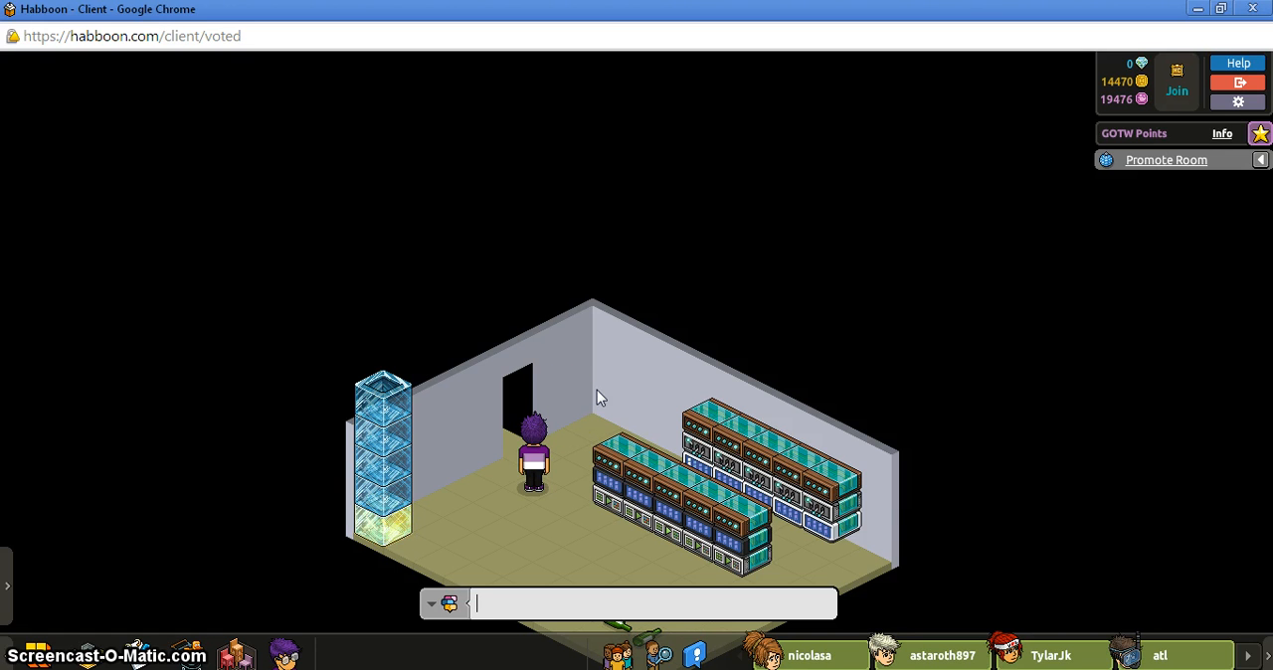
click(413, 532)
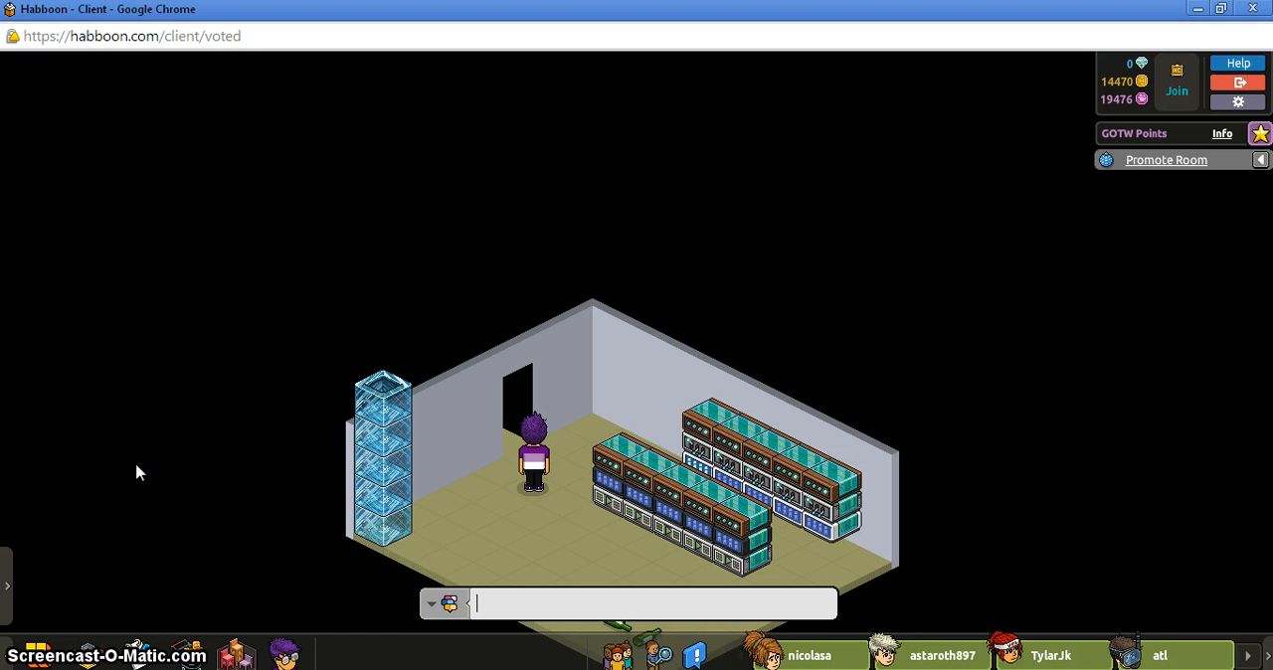
mouse_move(455, 291)
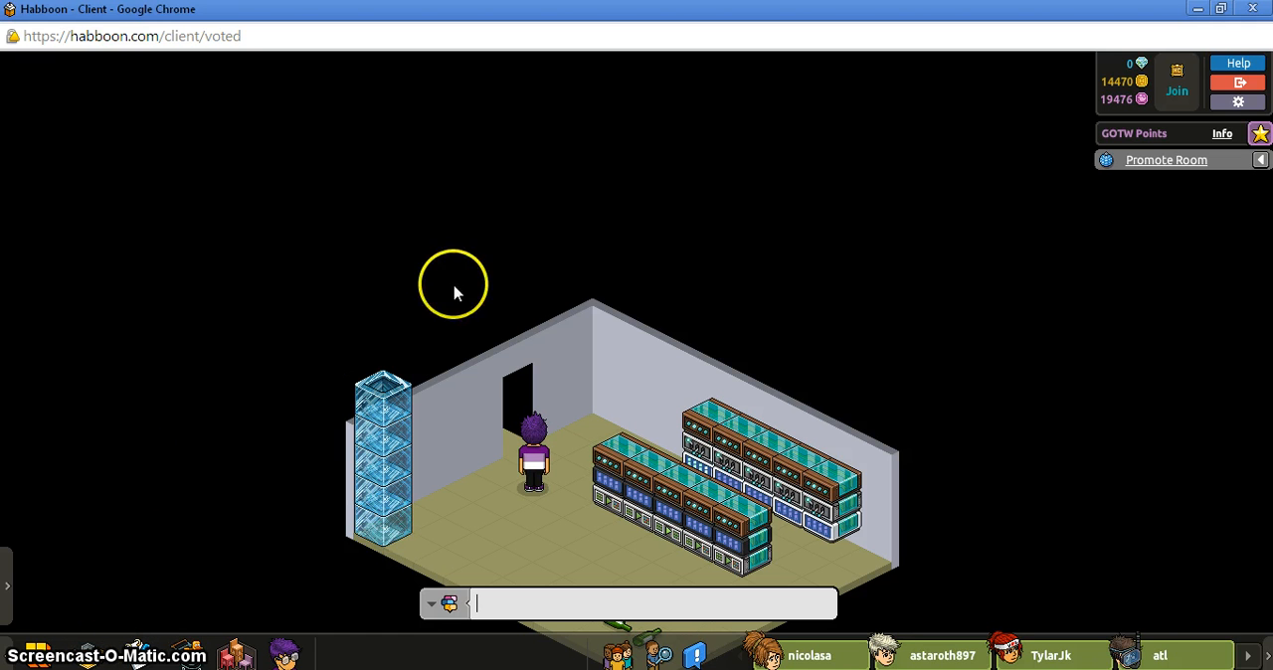
mouse_move(587, 299)
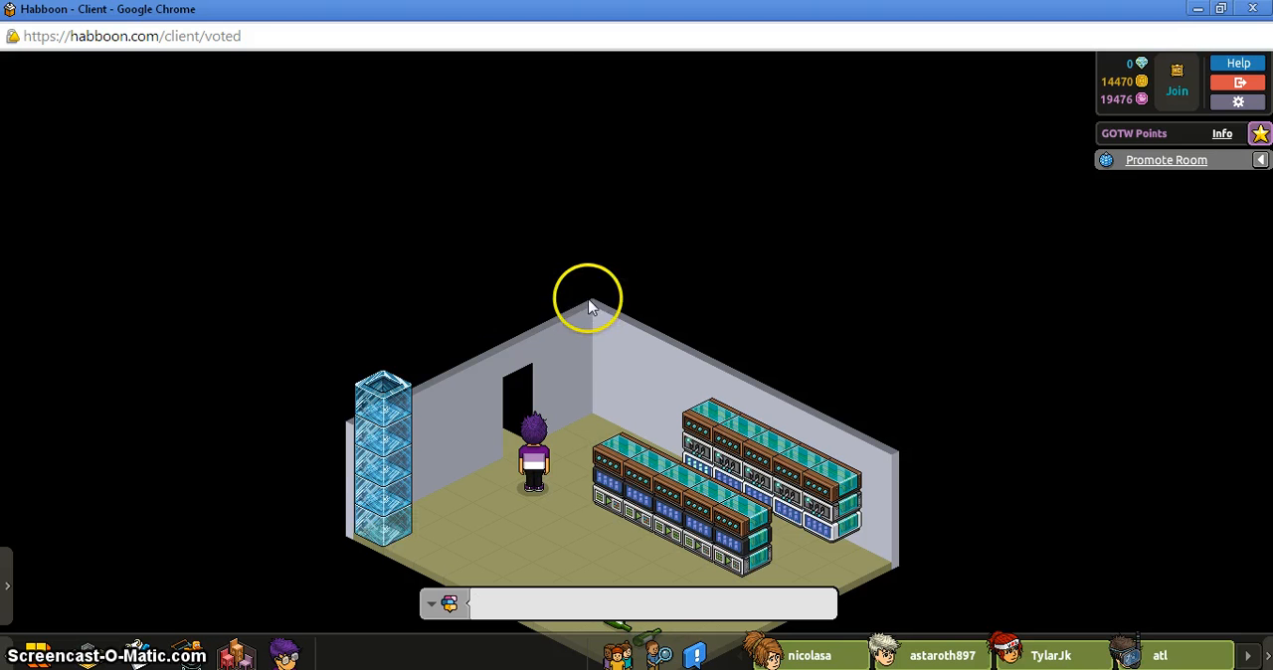